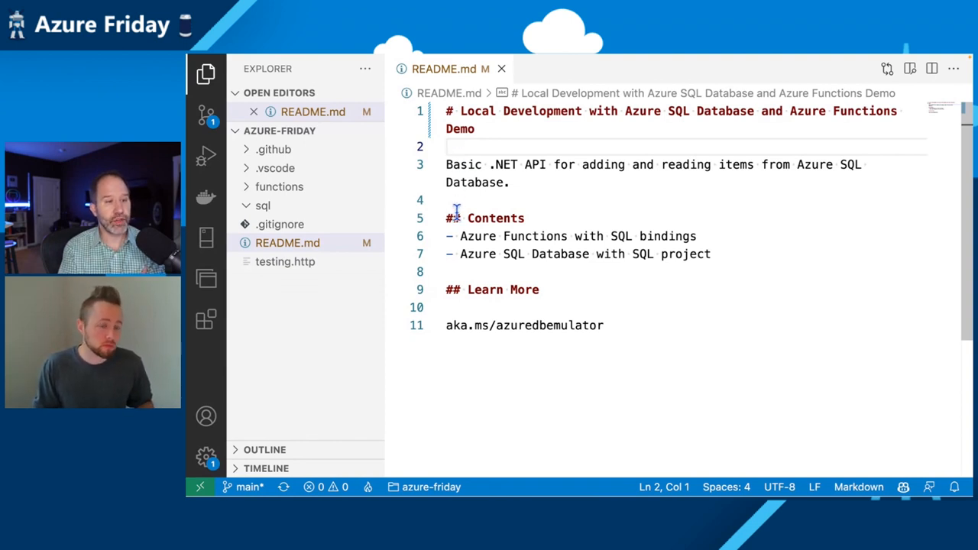
mouse_move(482, 201)
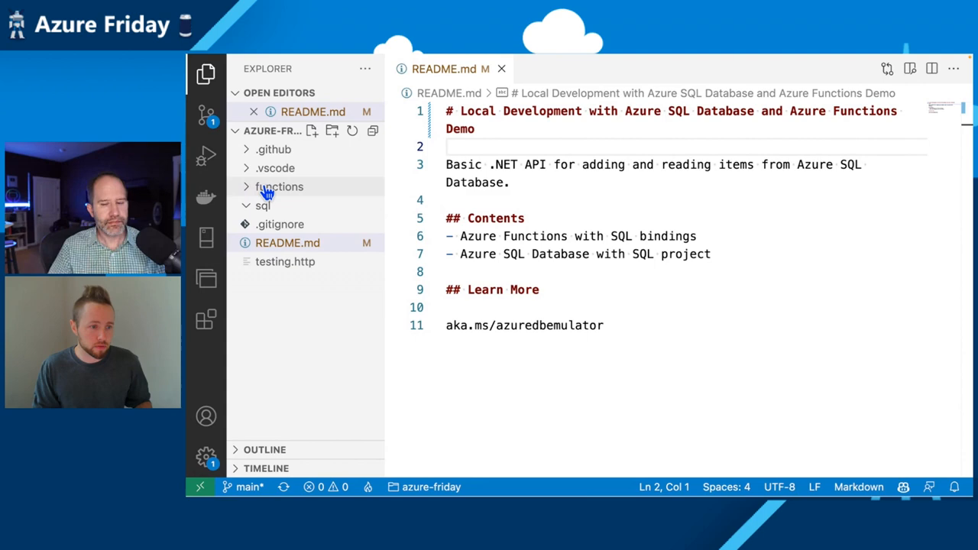
Open Cars.cs from functions, scroll through its SQL bindings, and highlight the five Car properties.
left_click(279, 186)
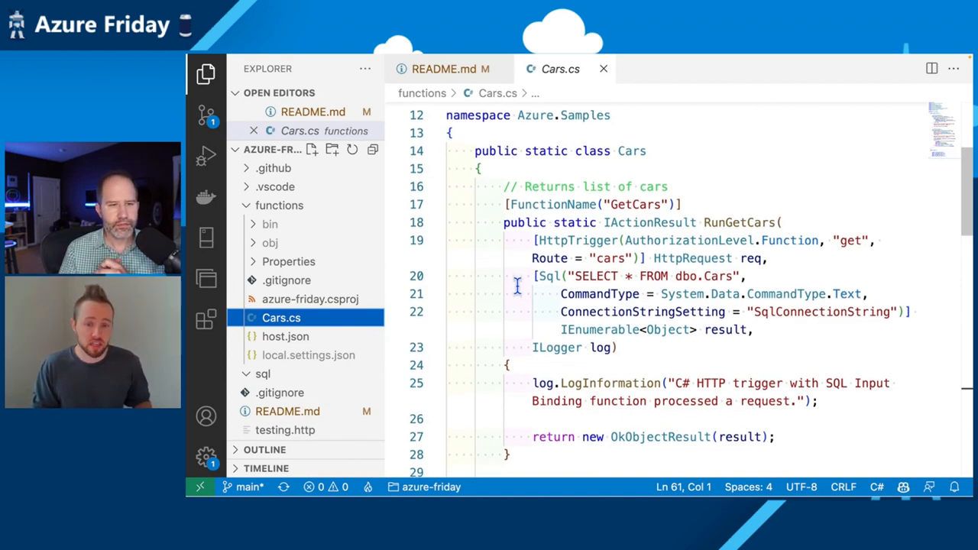
scroll("down", 3)
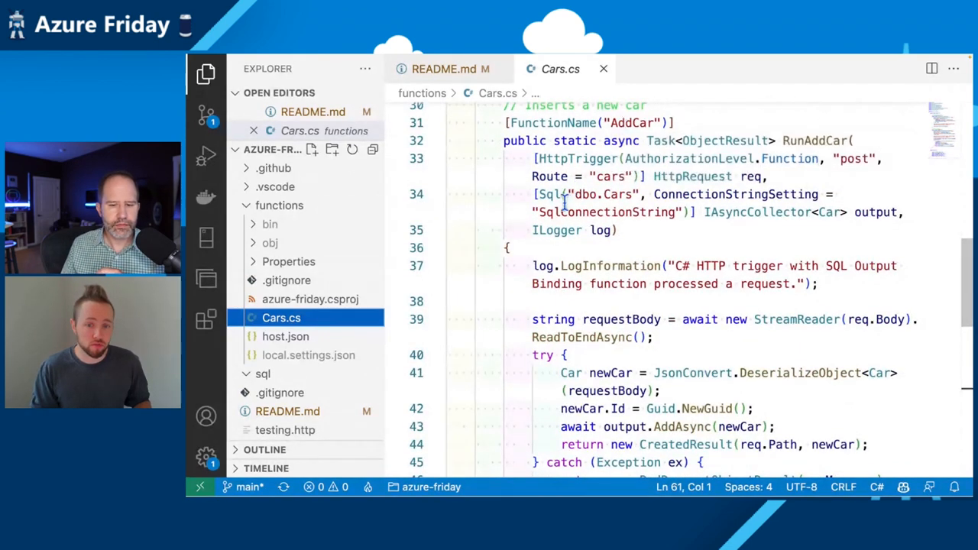
mouse_move(554, 194)
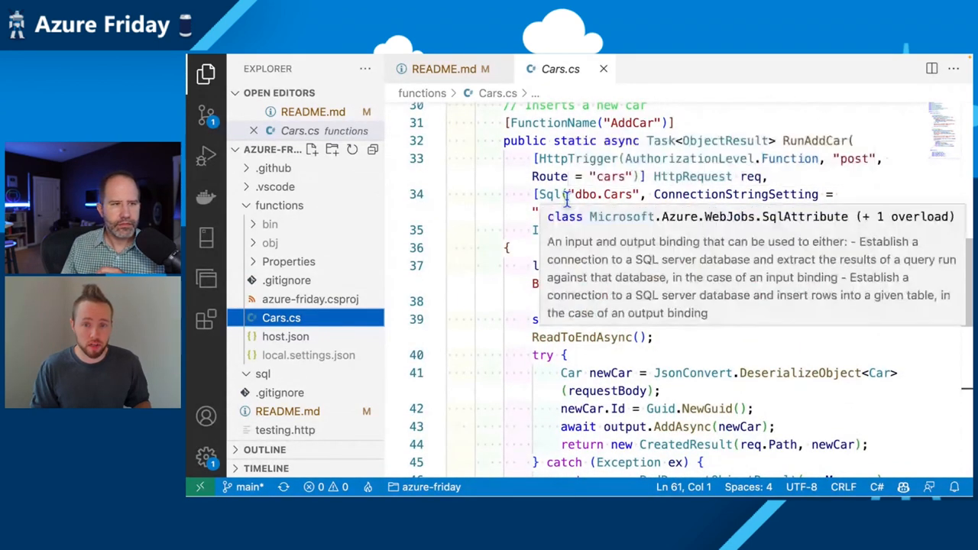
scroll("down", 3)
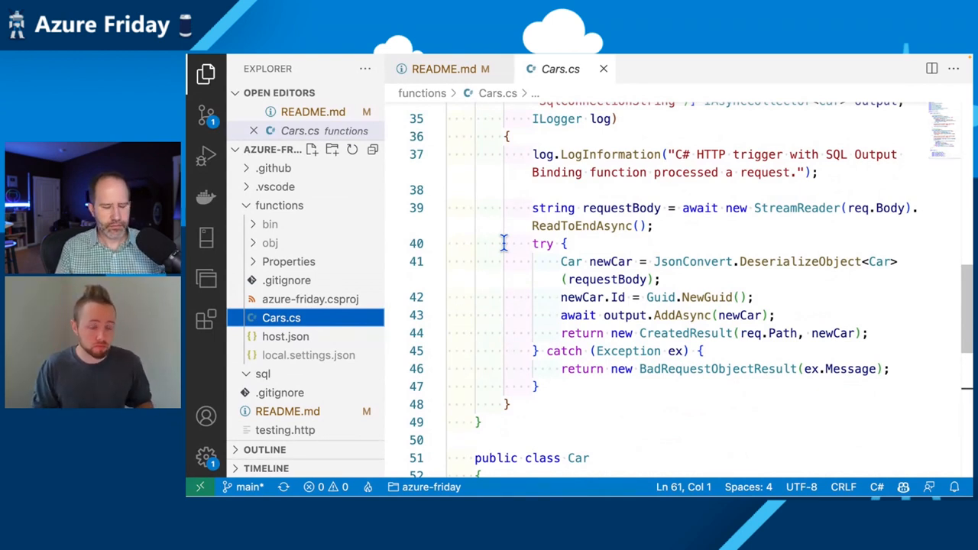
scroll("down", 3)
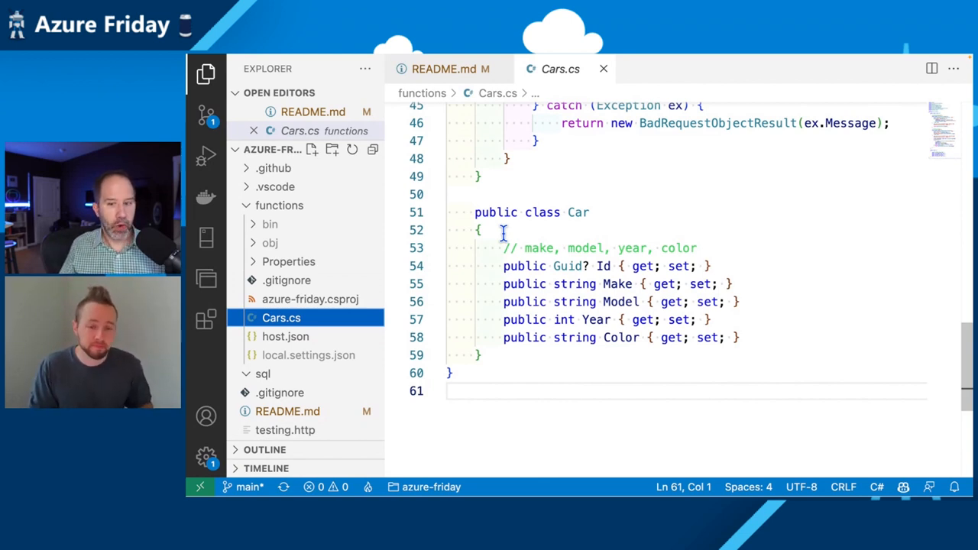
left_click_drag(504, 266, 644, 300)
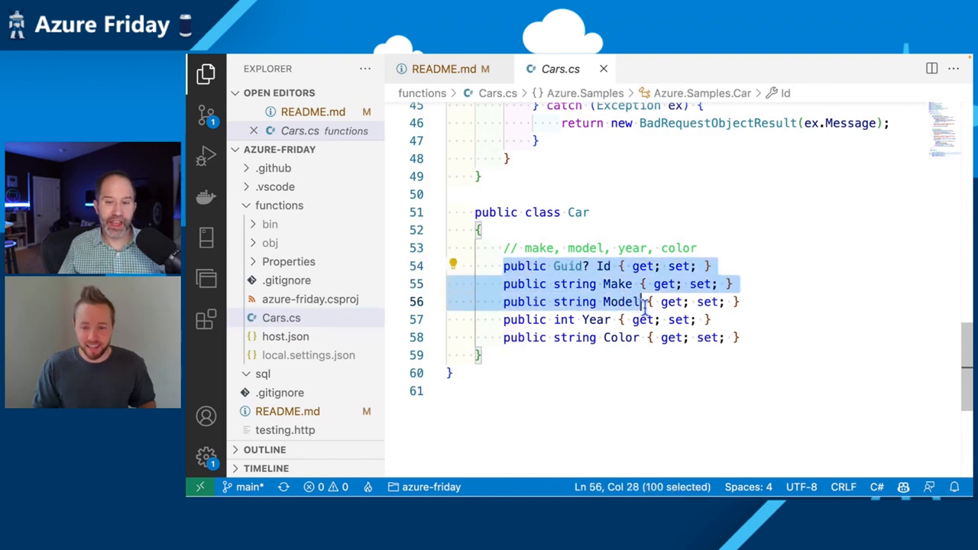
left_click_drag(645, 301, 740, 337)
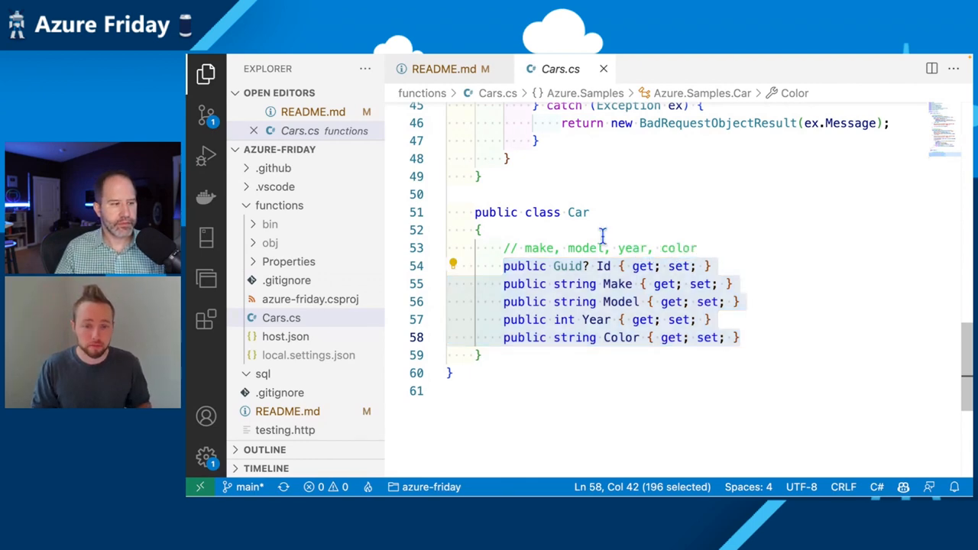
left_click(556, 230)
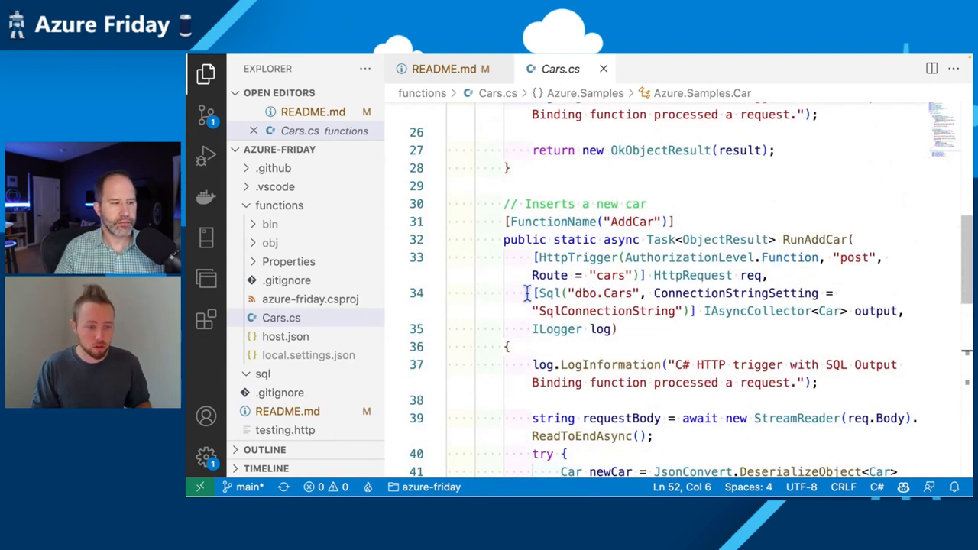
Point out the Sql output binding on line 34, then start a new database project.
left_click(527, 293)
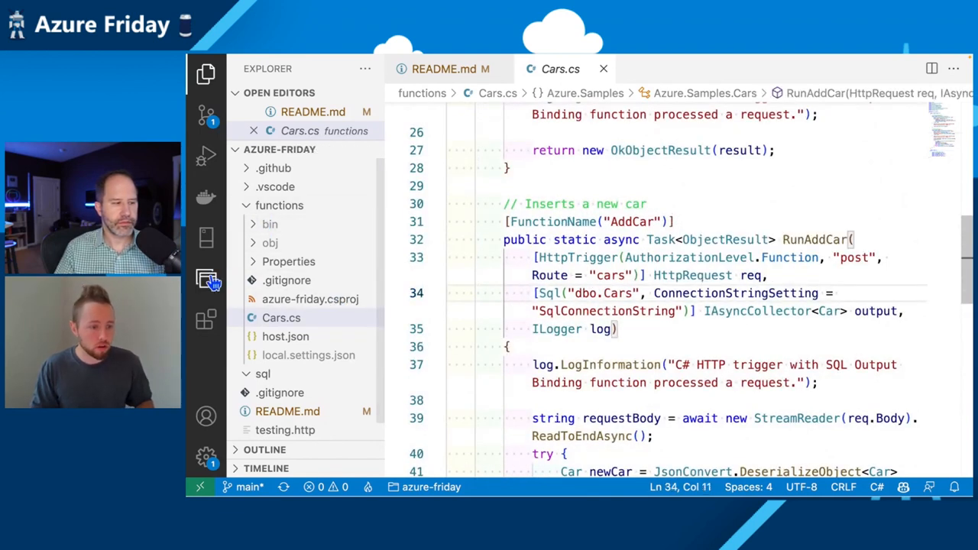
left_click(206, 279)
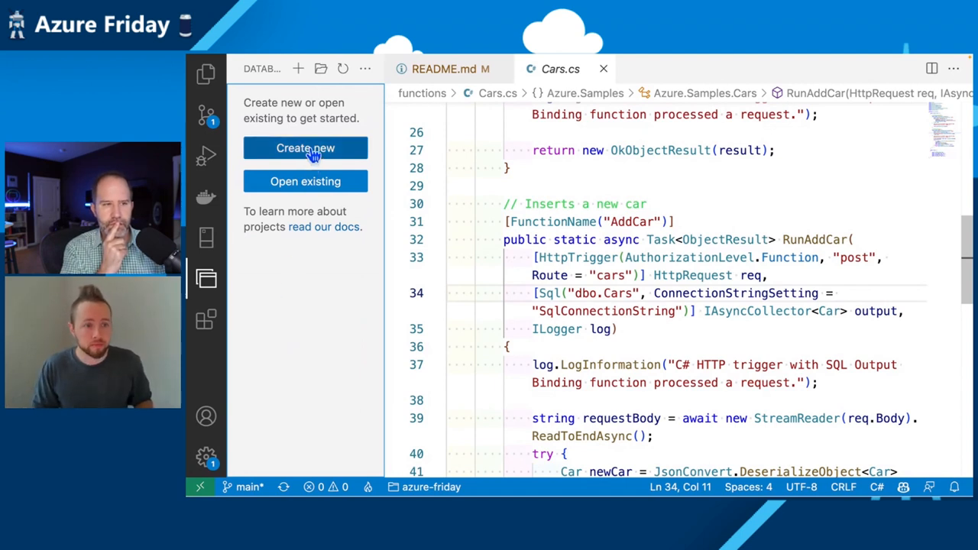
left_click(304, 148)
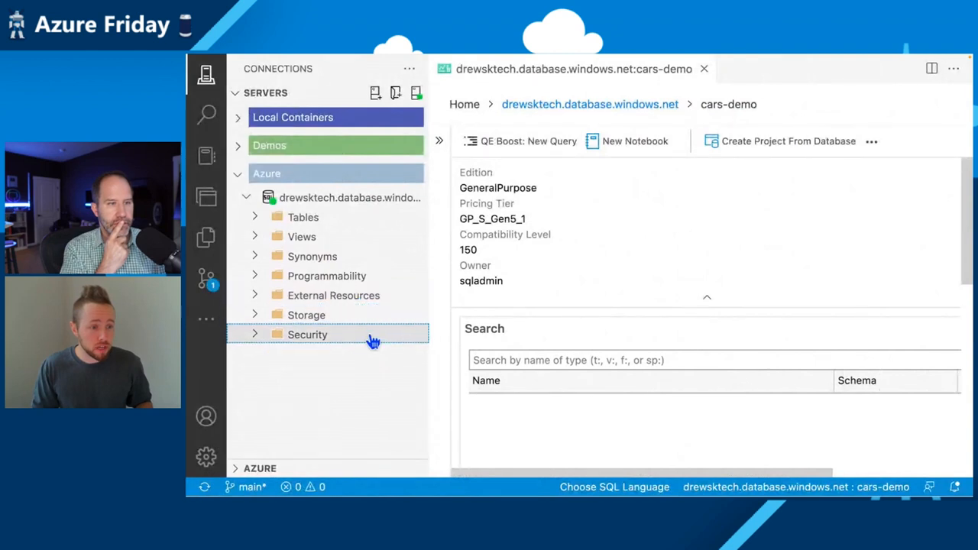
Return to Visual Studio Code's project name prompt after viewing cars-demo in Azure Data Studio.
left_click(206, 198)
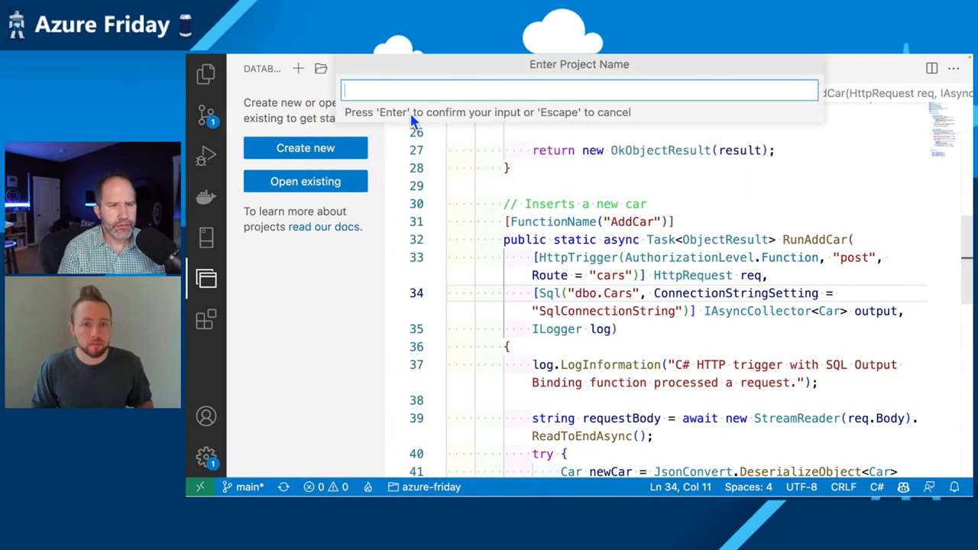
Name the project cars-demo and pick the azure-friday/sql folder as its location.
type("cars-demo")
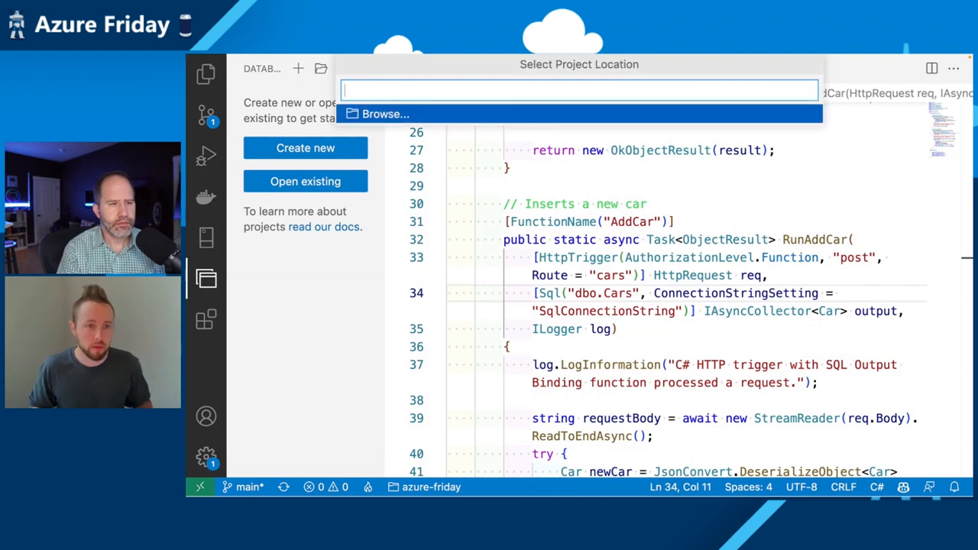
left_click(384, 114)
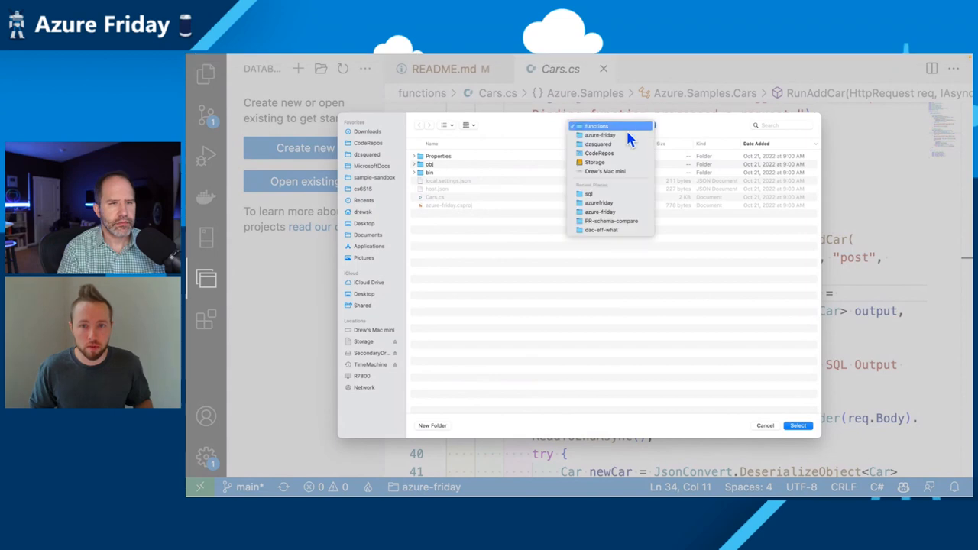
left_click(600, 135)
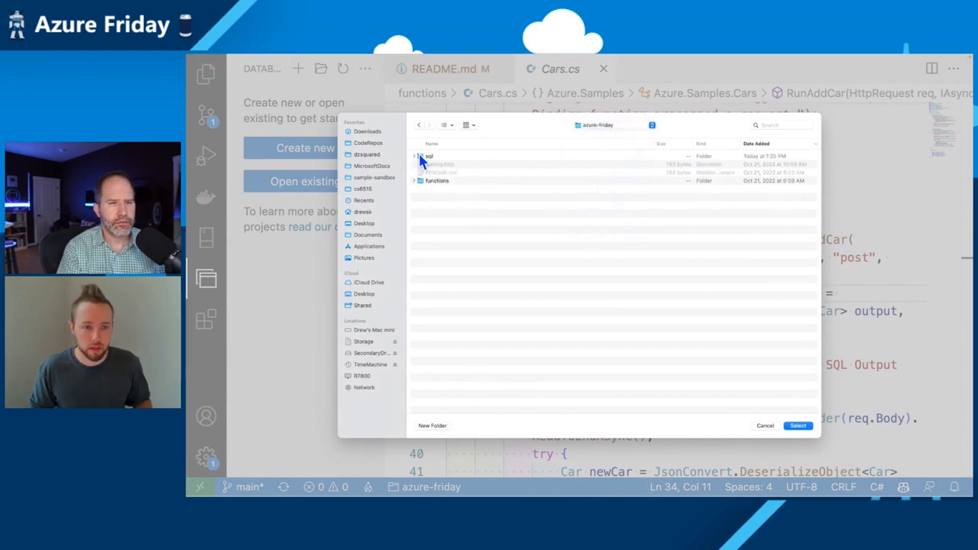
double_click(429, 156)
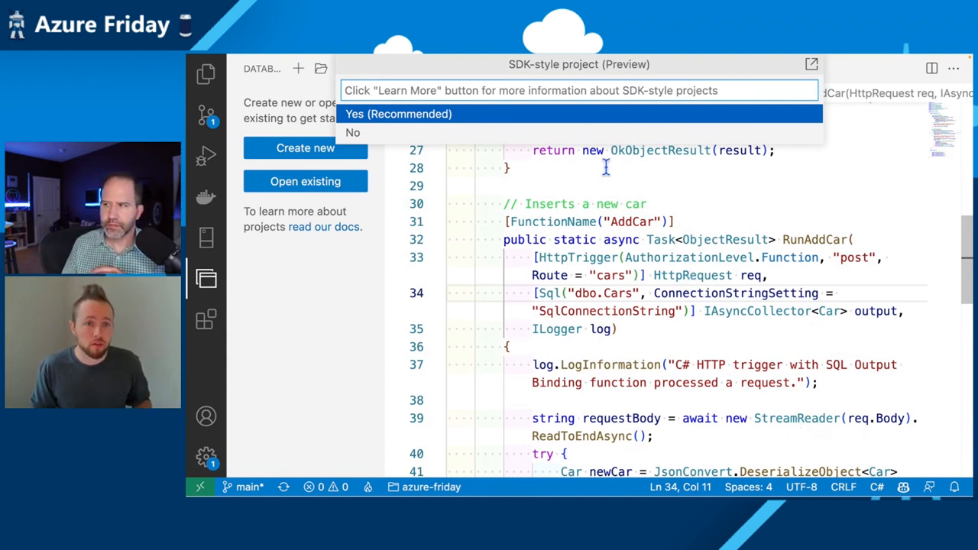
mouse_move(518, 116)
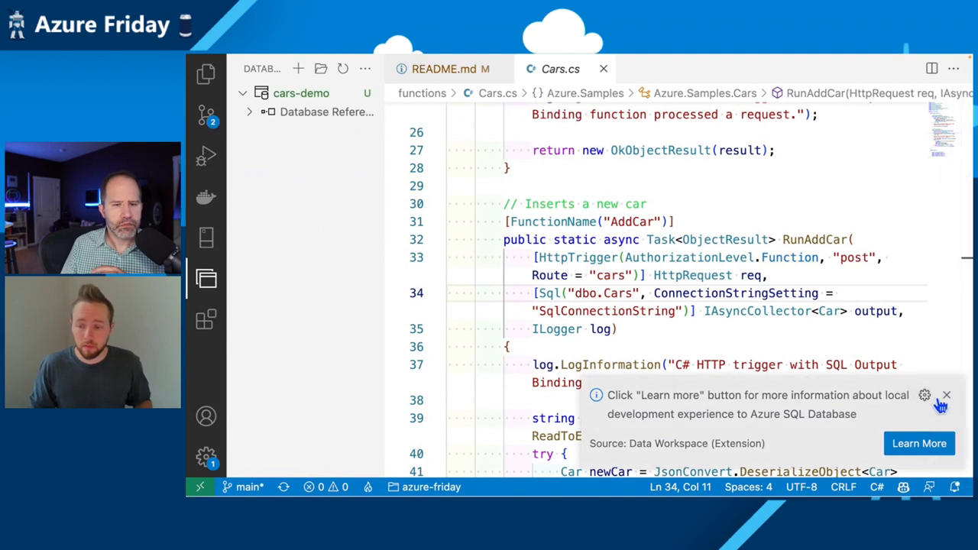
Dismiss the local development notification and add a Cars table to the cars-demo project.
left_click(946, 394)
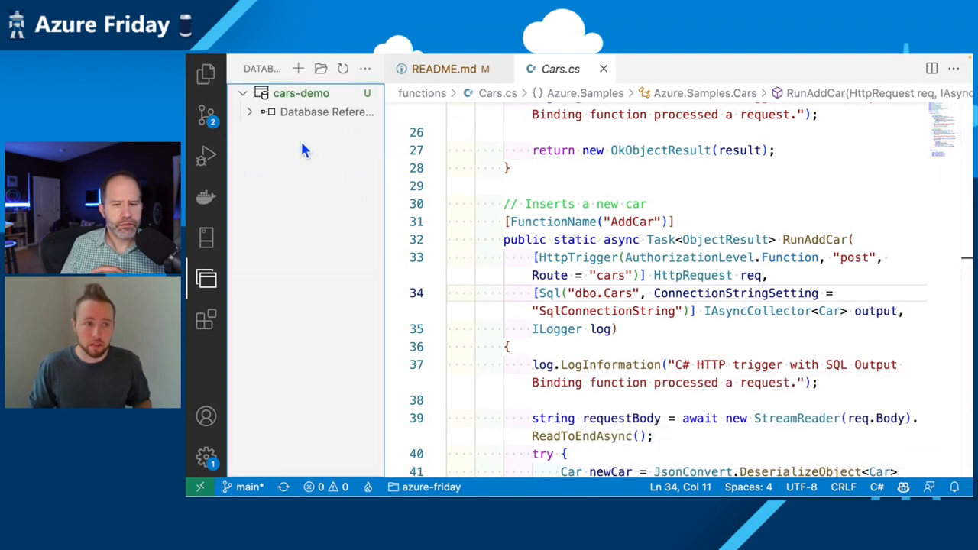
mouse_move(327, 111)
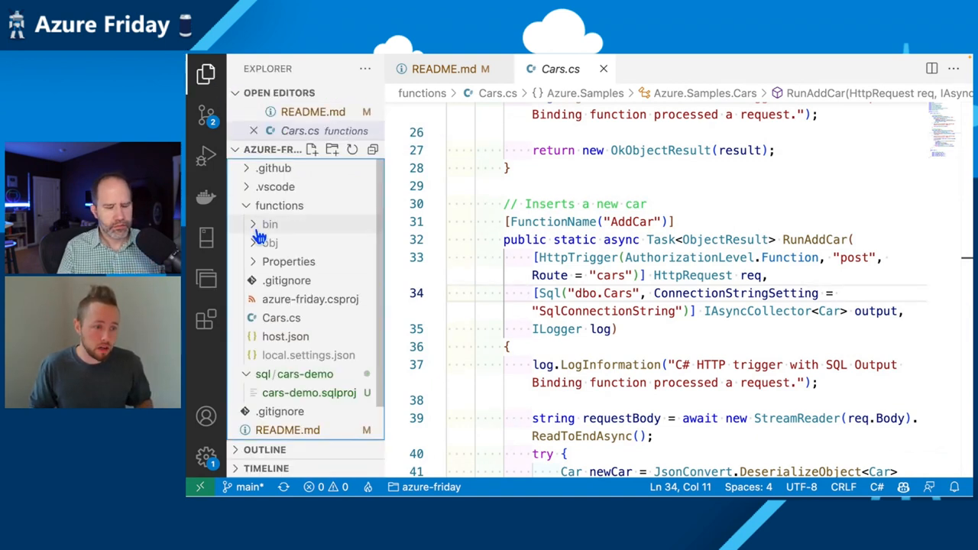
left_click(279, 204)
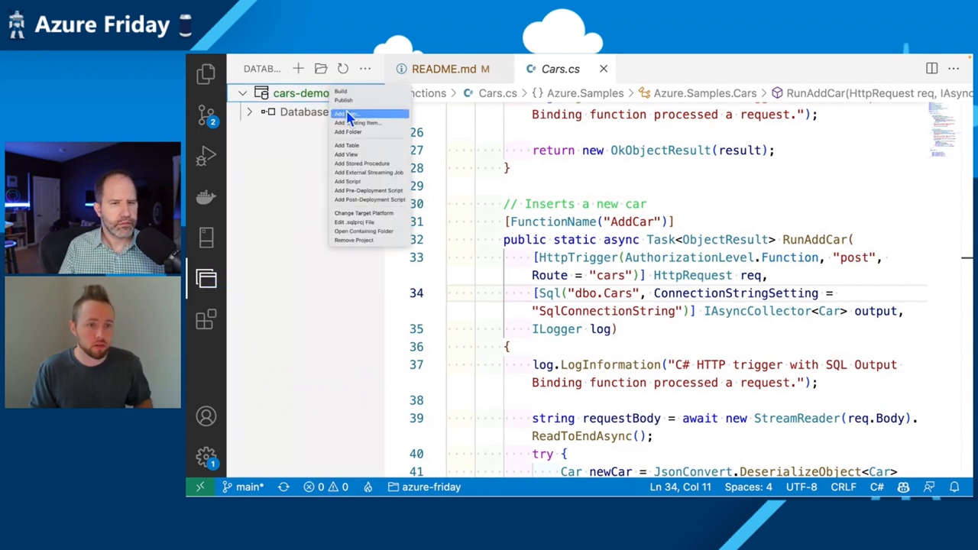
left_click(346, 145)
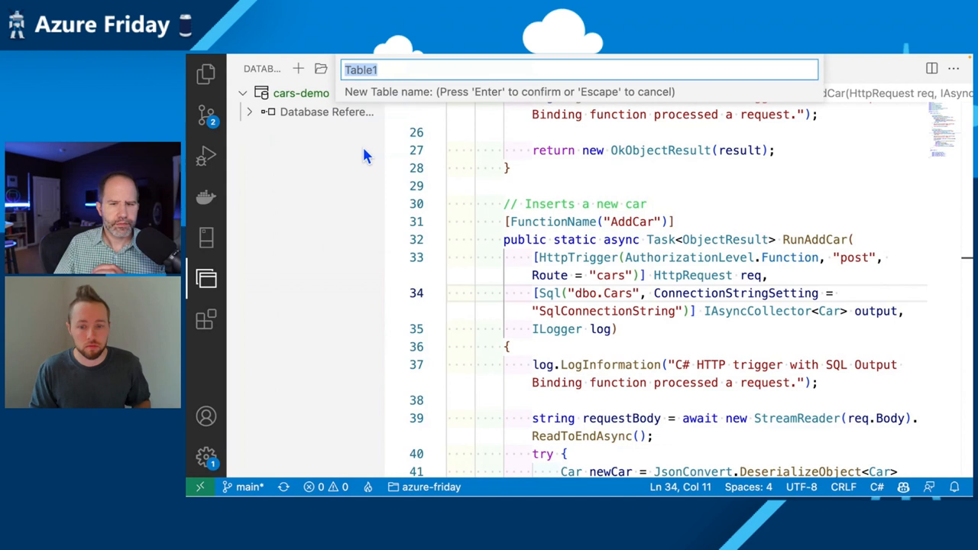
key("Escape")
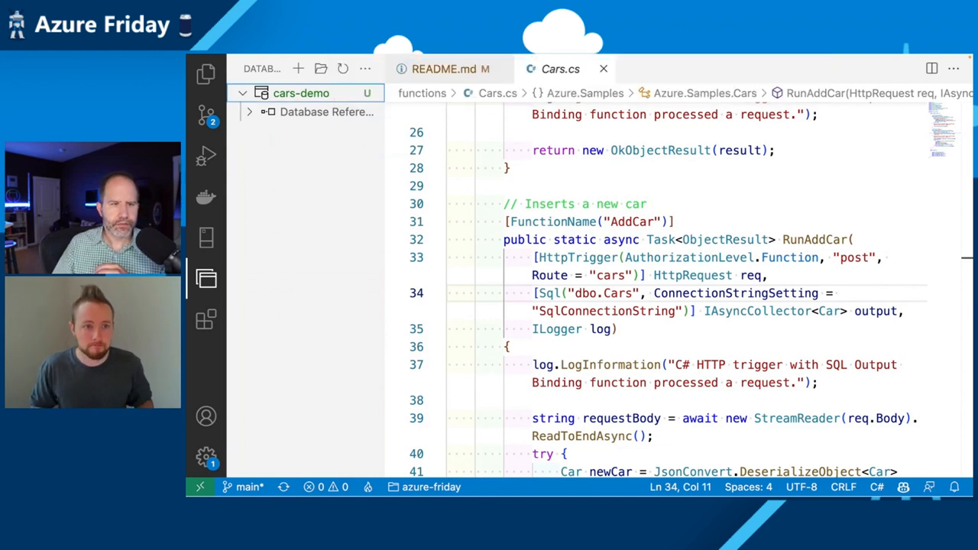
left_click(300, 130)
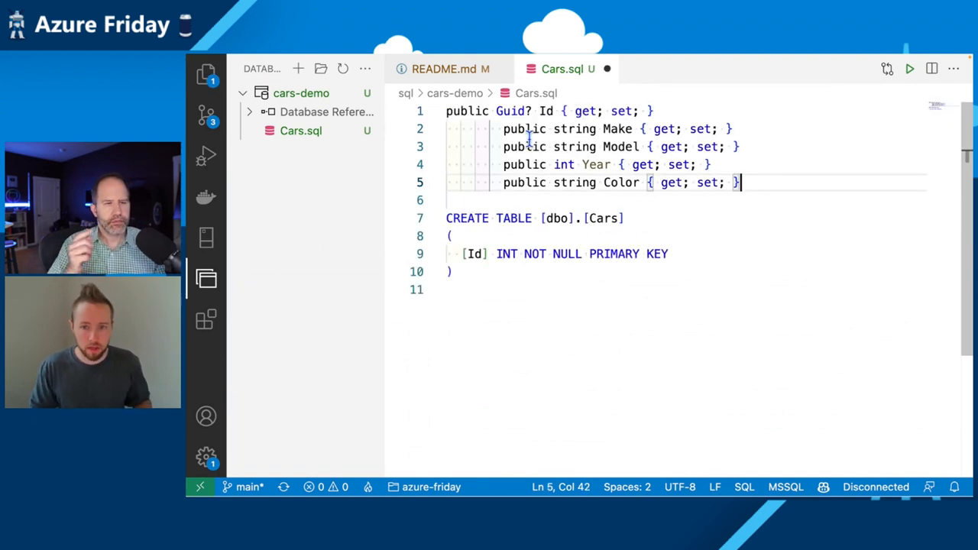
Comment out the pasted C# properties, add Id and Color columns, and use nvarchar(100).
left_click_drag(504, 129, 739, 181)
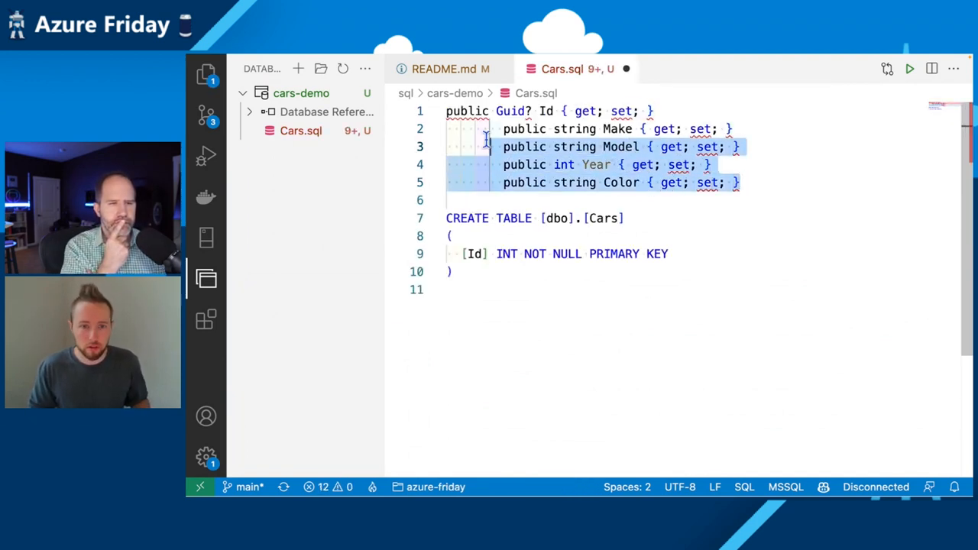
key("ctrl+/")
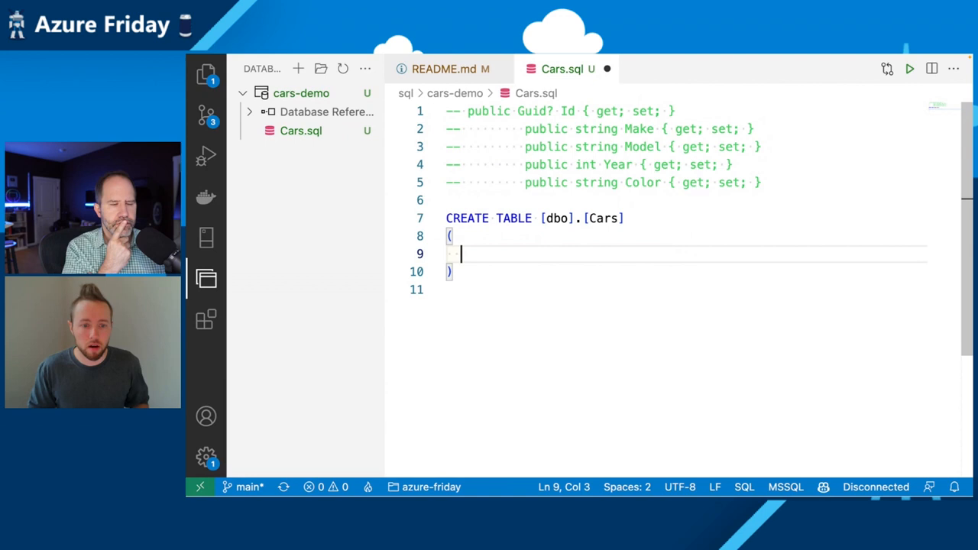
type("[Id] [uniqueidentifier] NOT NULL,")
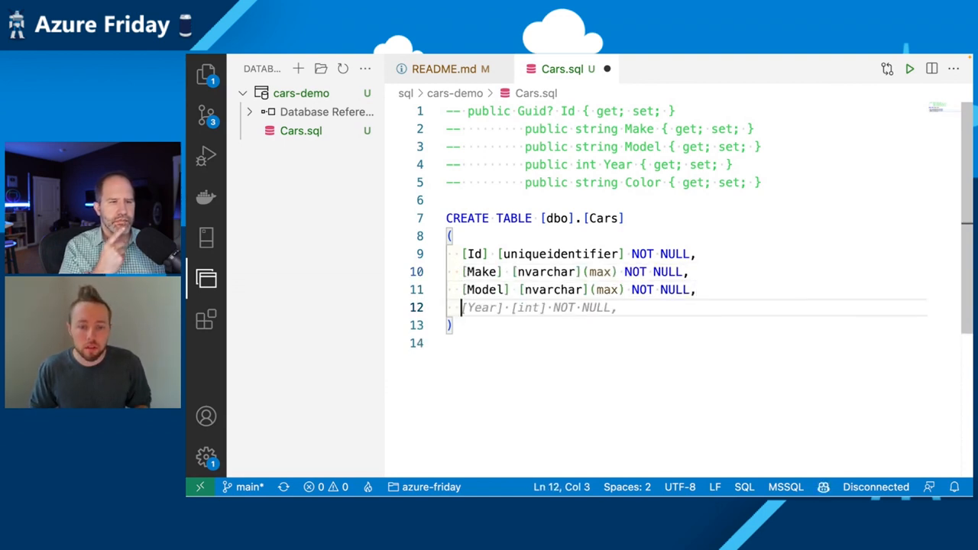
type("[Color] [nvarchar](max) NOT NULL,")
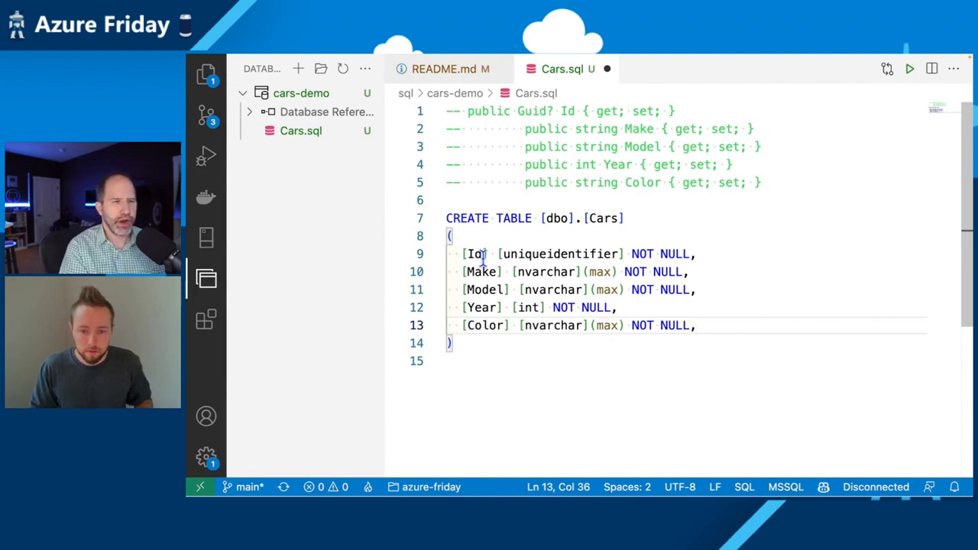
double_click(605, 271)
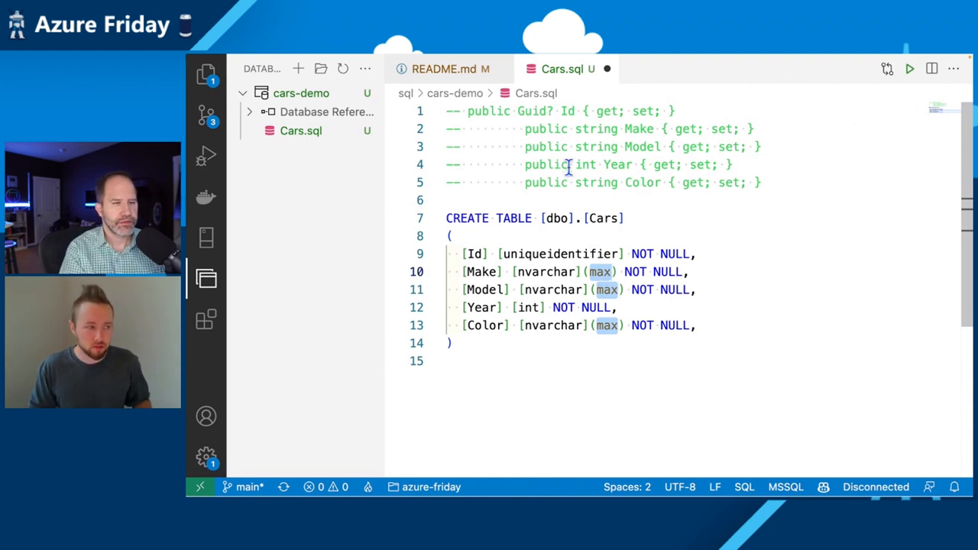
type("1")
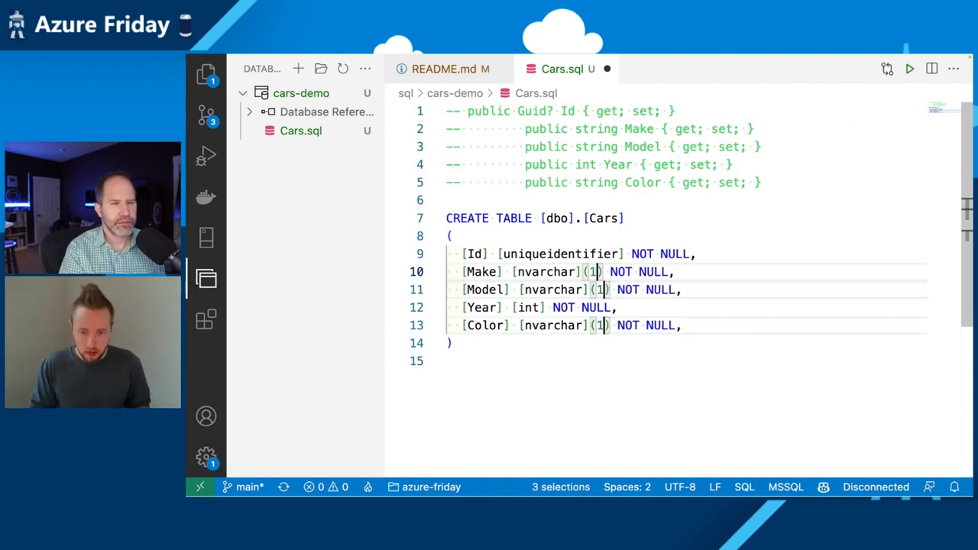
type("00")
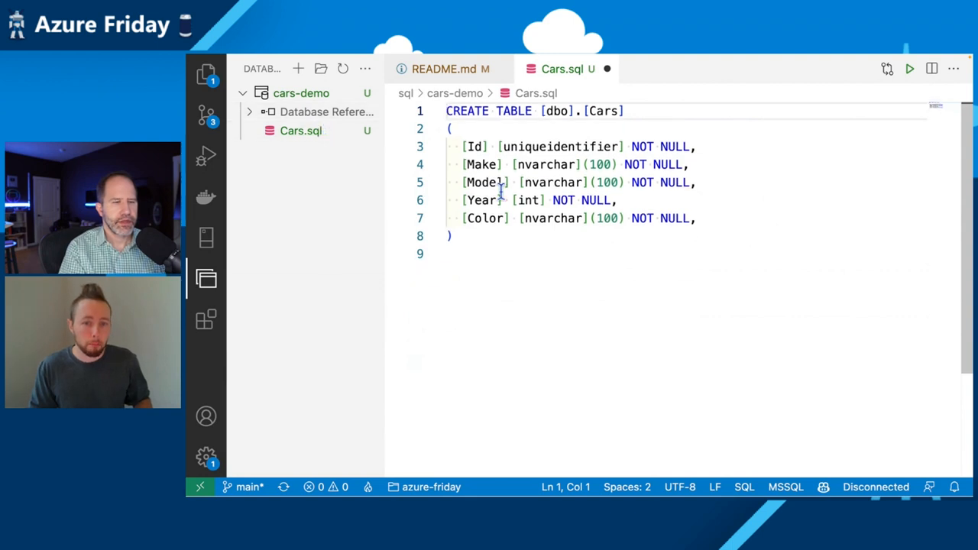
Remove the trailing comma after Color and add PRIMARY KEY CLUSTERED ([Id] ASC).
left_click(501, 199)
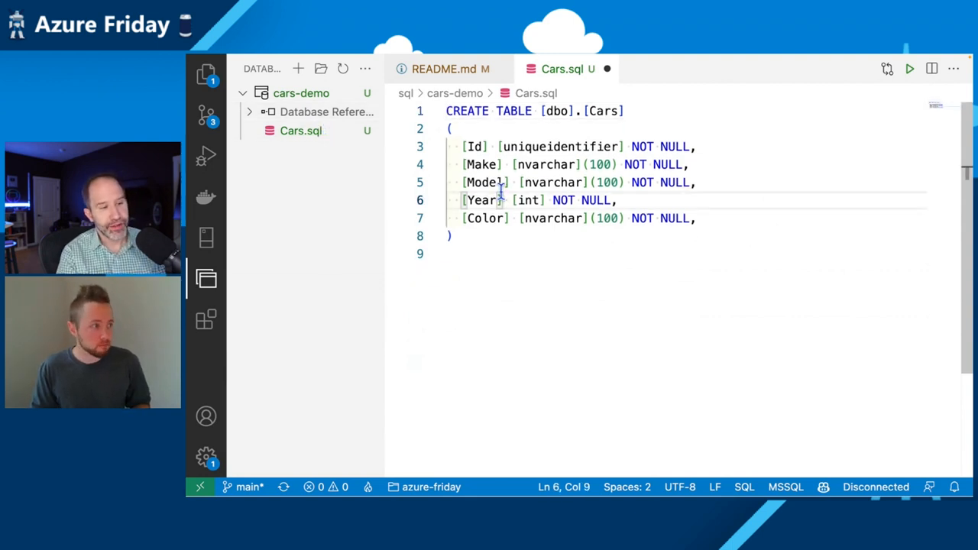
left_click(695, 217)
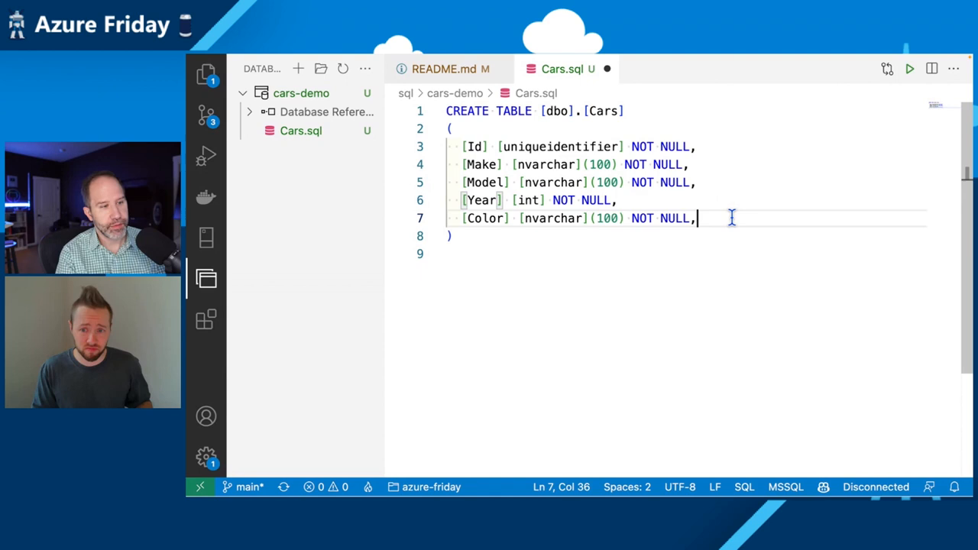
key("Backspace")
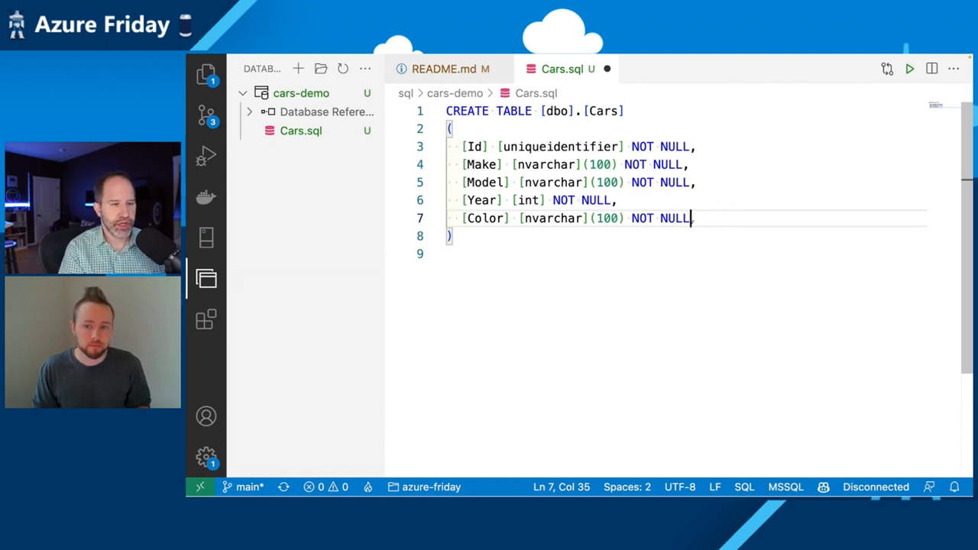
type("pr")
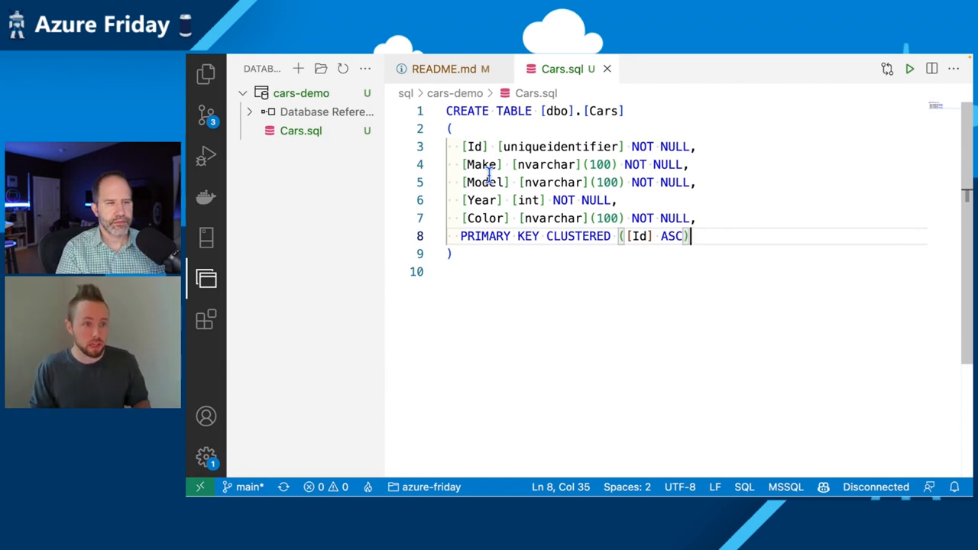
right_click(300, 93)
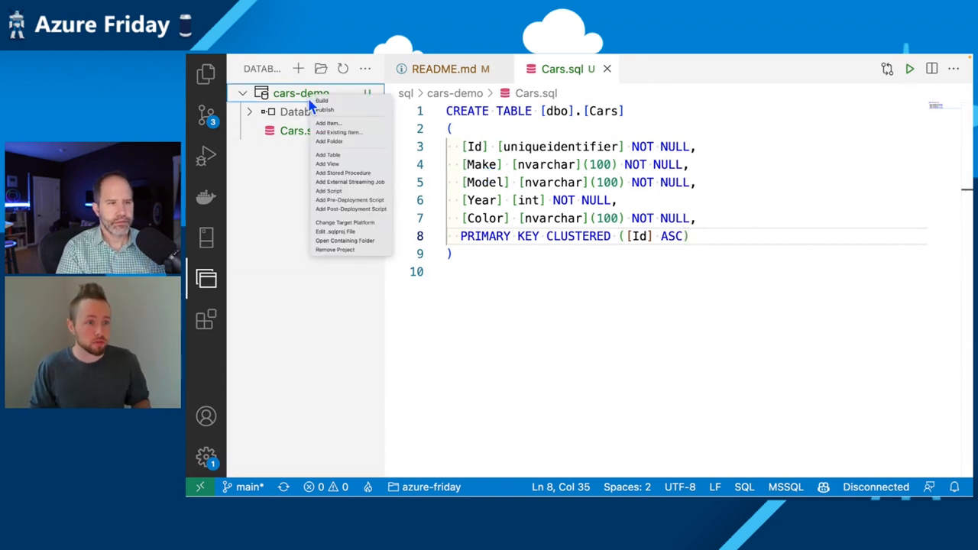
mouse_move(323, 100)
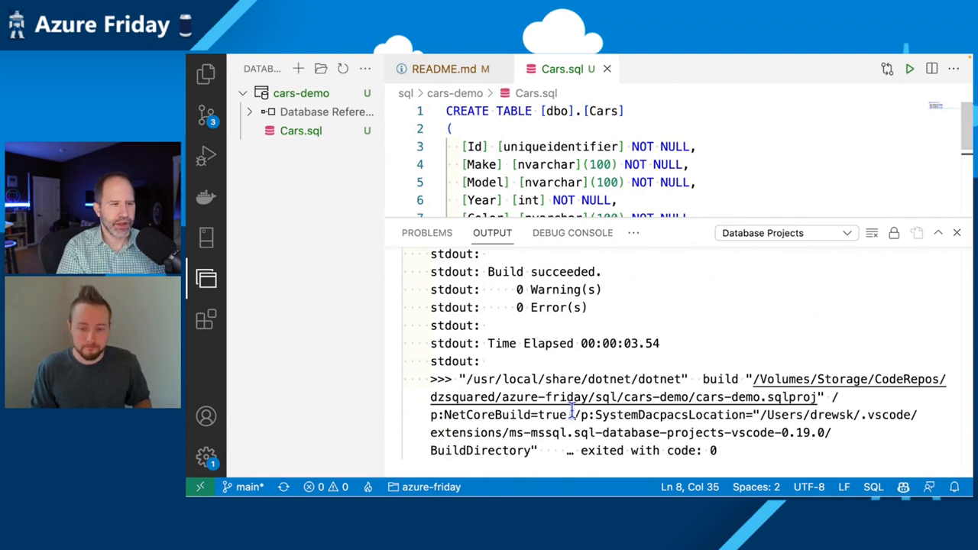
mouse_move(596, 378)
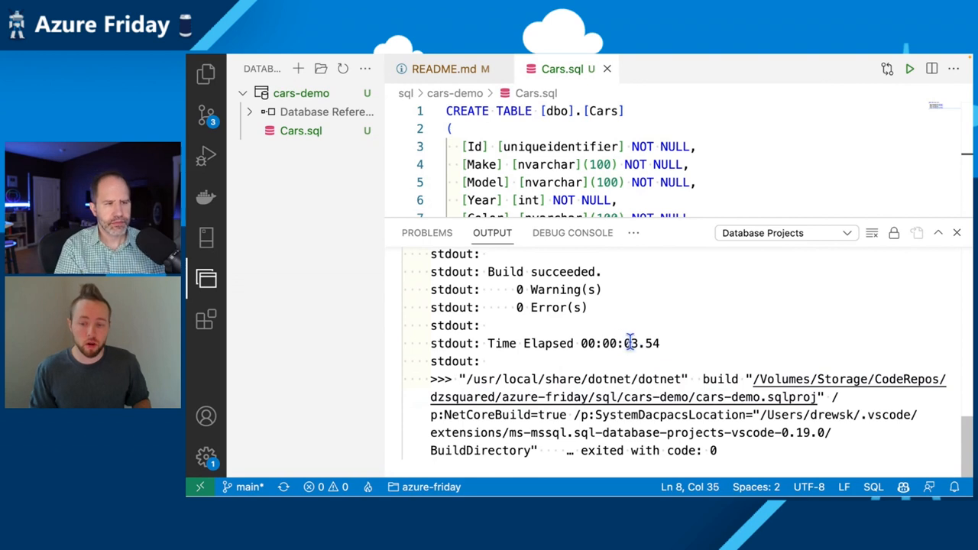
Reveal cars-demo.dacpac under bin/Debug in the Explorer and close the build output.
left_click(206, 74)
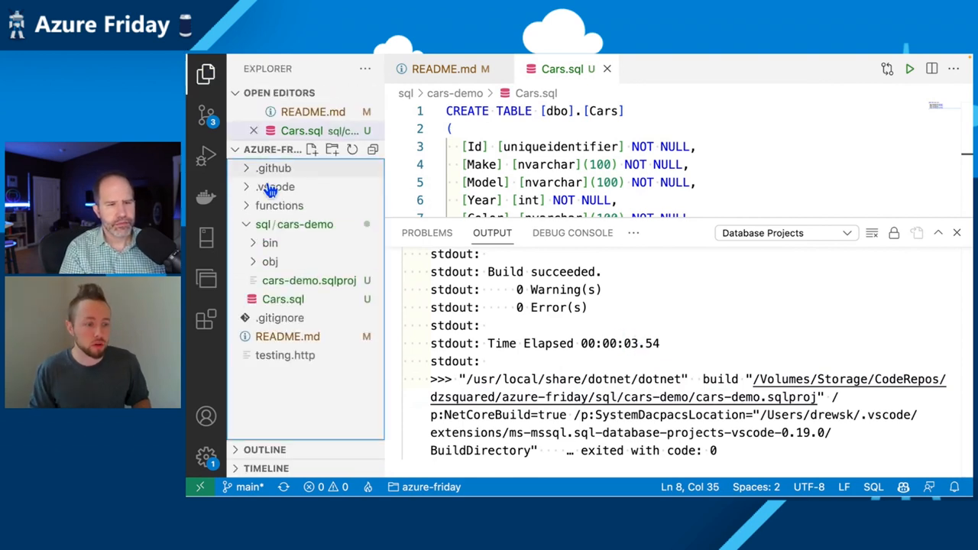
left_click(269, 242)
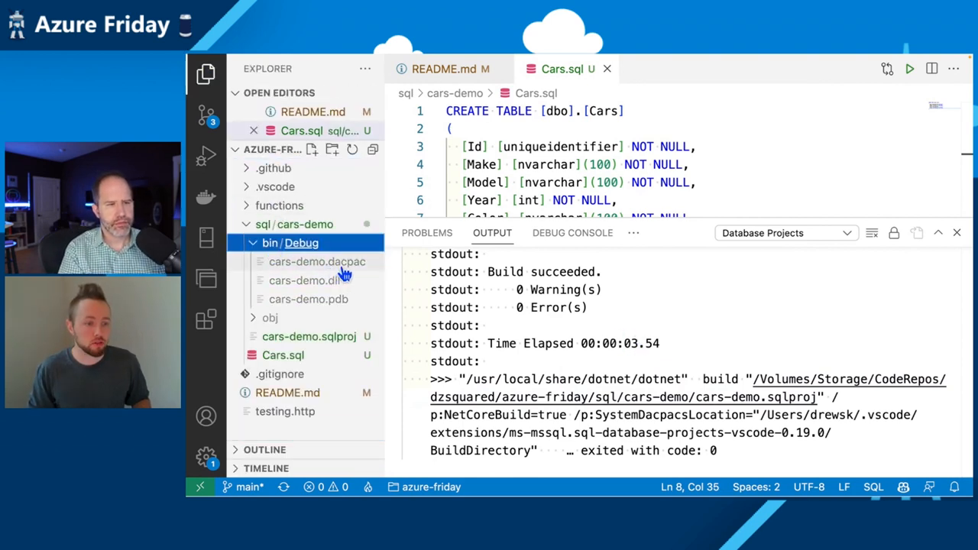
mouse_move(317, 262)
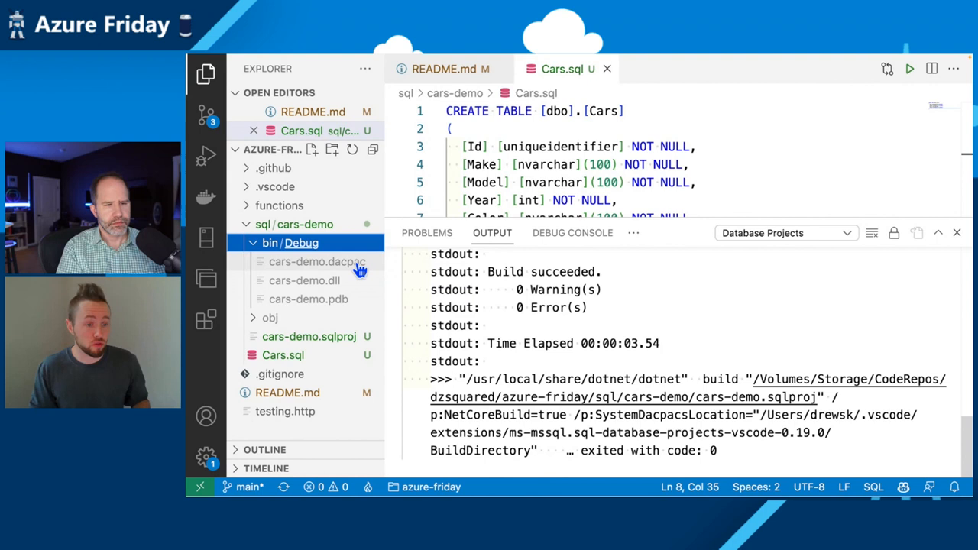
mouse_move(316, 262)
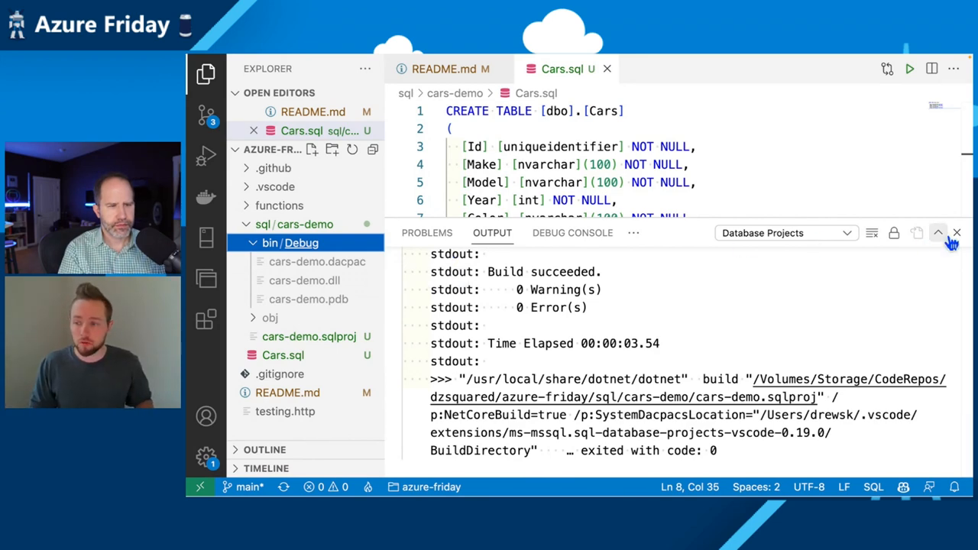
left_click(938, 233)
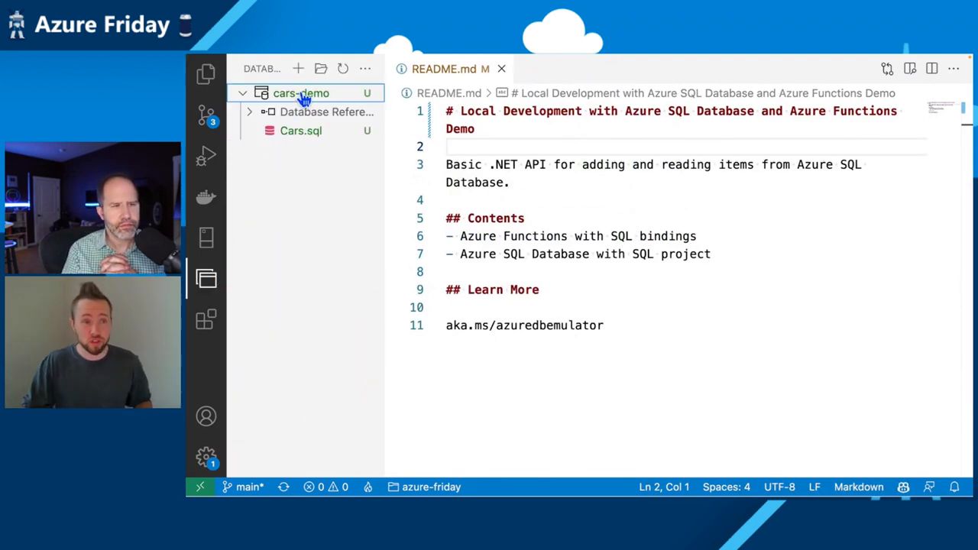
Choose Publish from the cars-demo project's context menu.
right_click(301, 92)
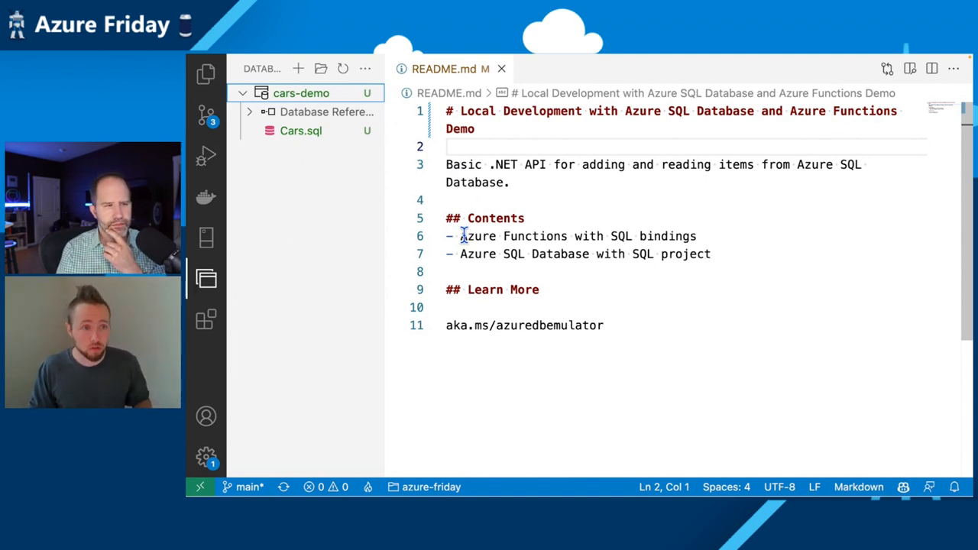
right_click(300, 92)
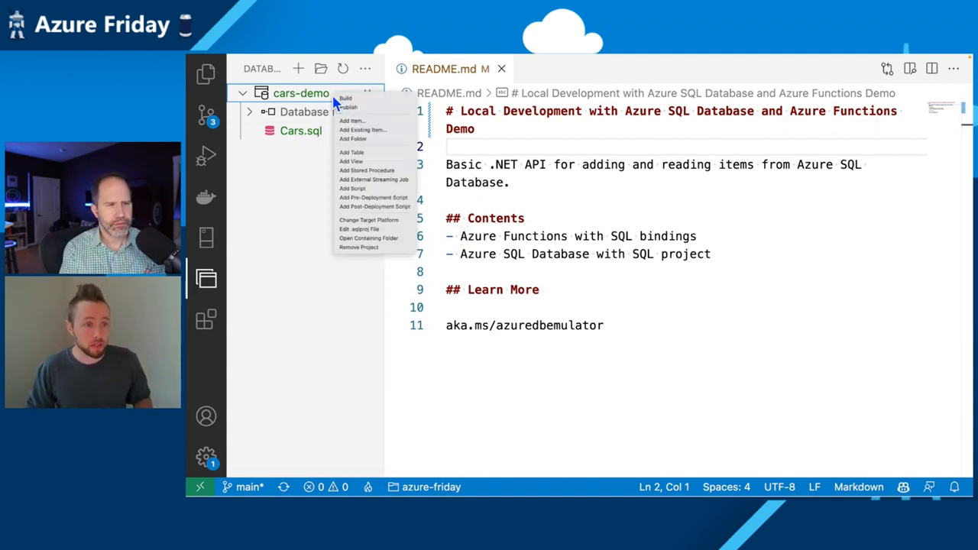
left_click(347, 107)
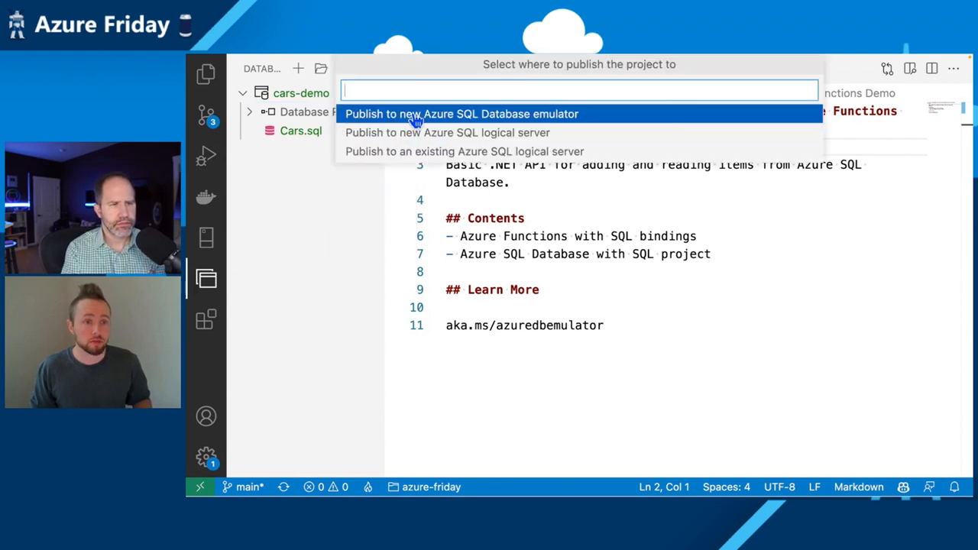
mouse_move(588, 121)
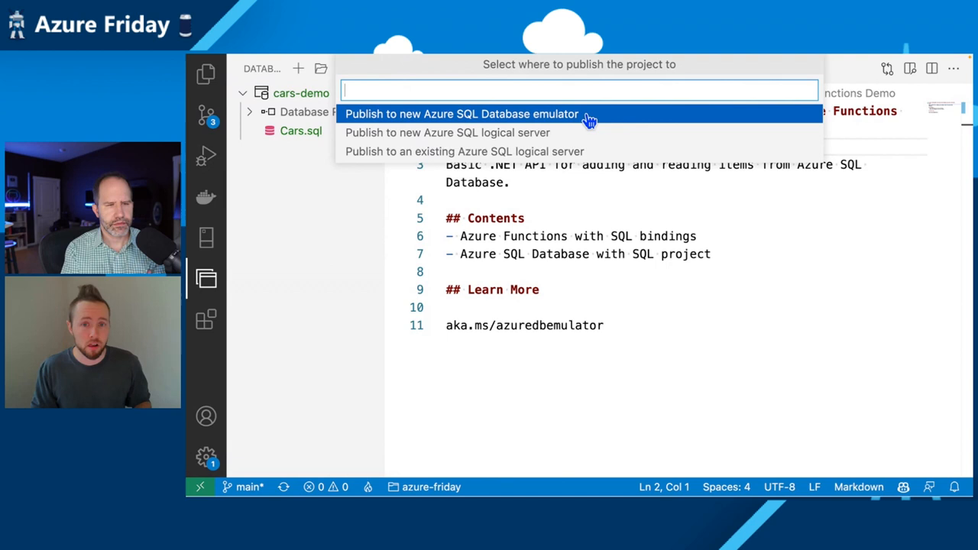
Publish to a new Lite SQL emulator on port 1433 with a password, licence accepted, database cars-demo.
left_click(461, 114)
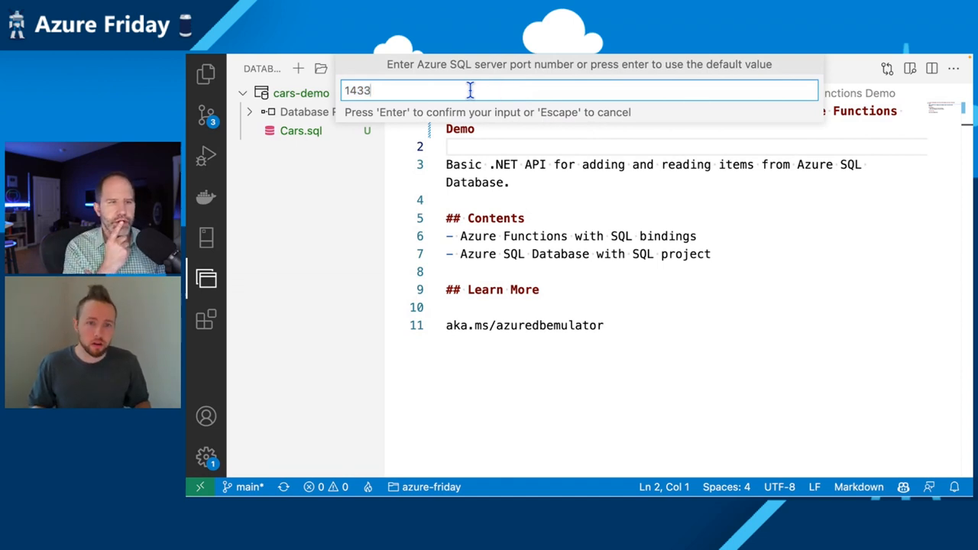
key("Enter")
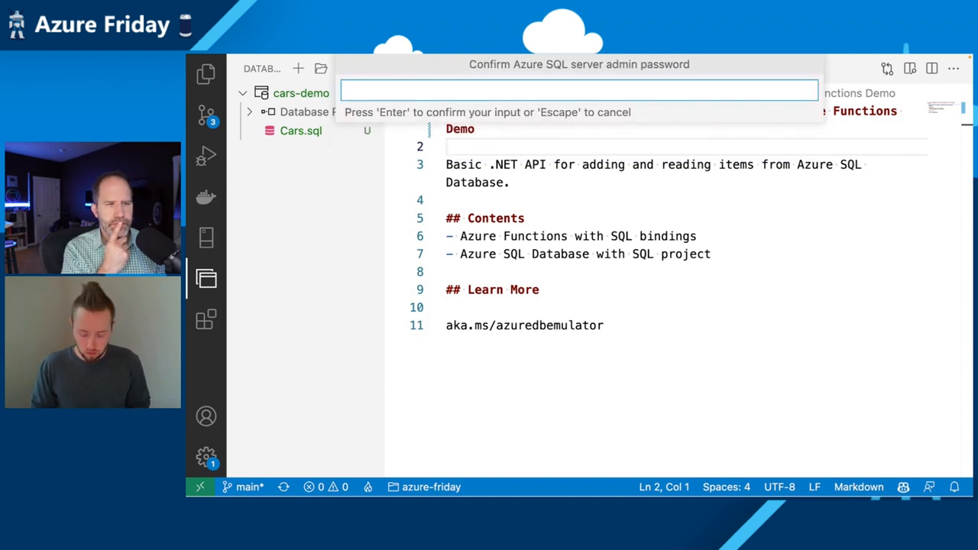
type("password")
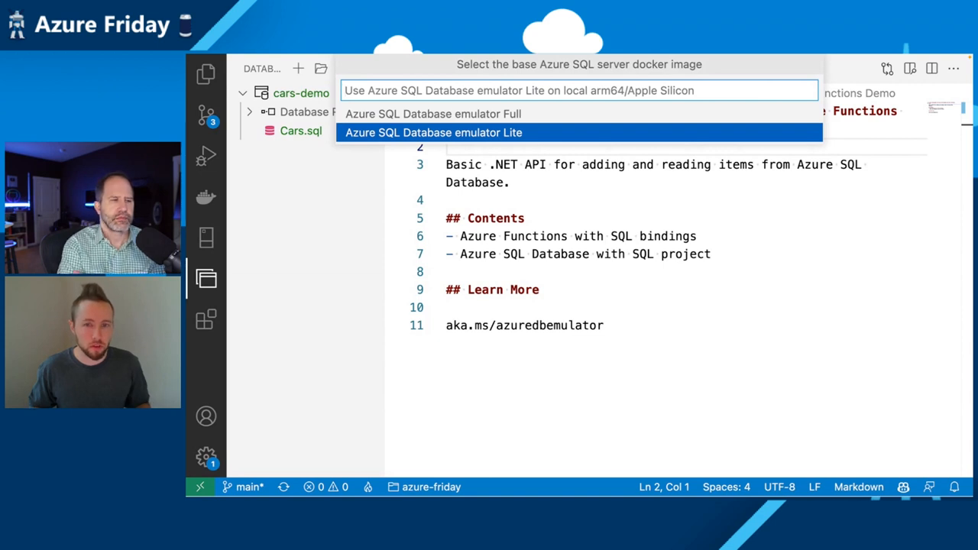
left_click(433, 133)
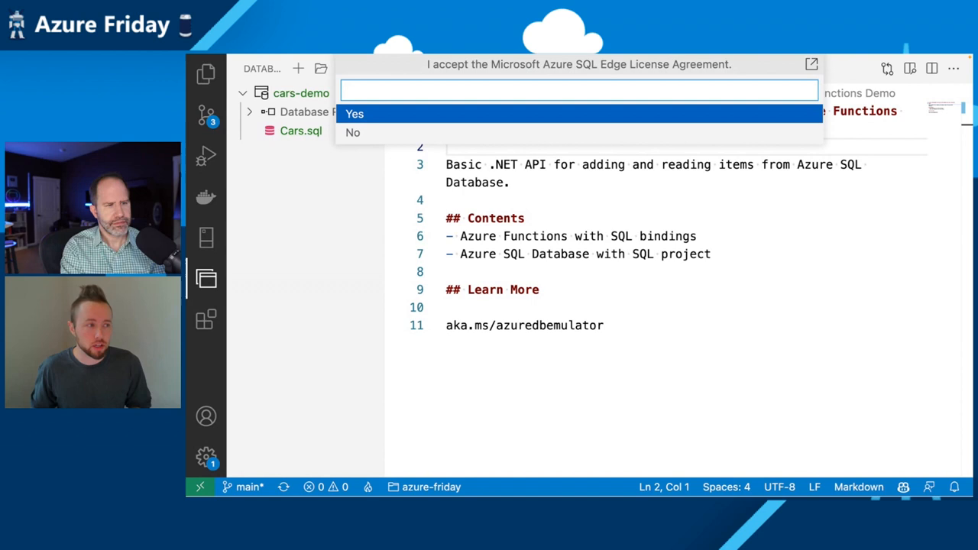
left_click(354, 113)
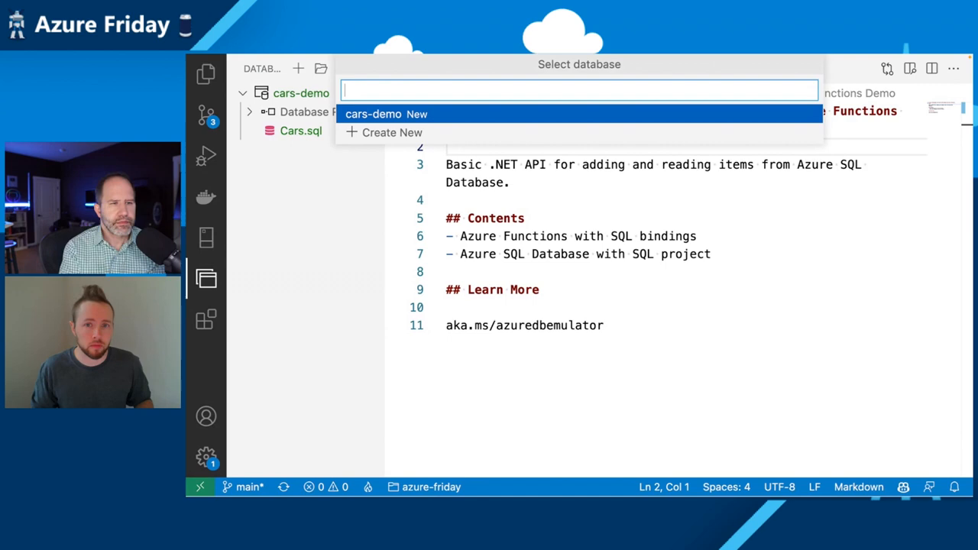
left_click(373, 114)
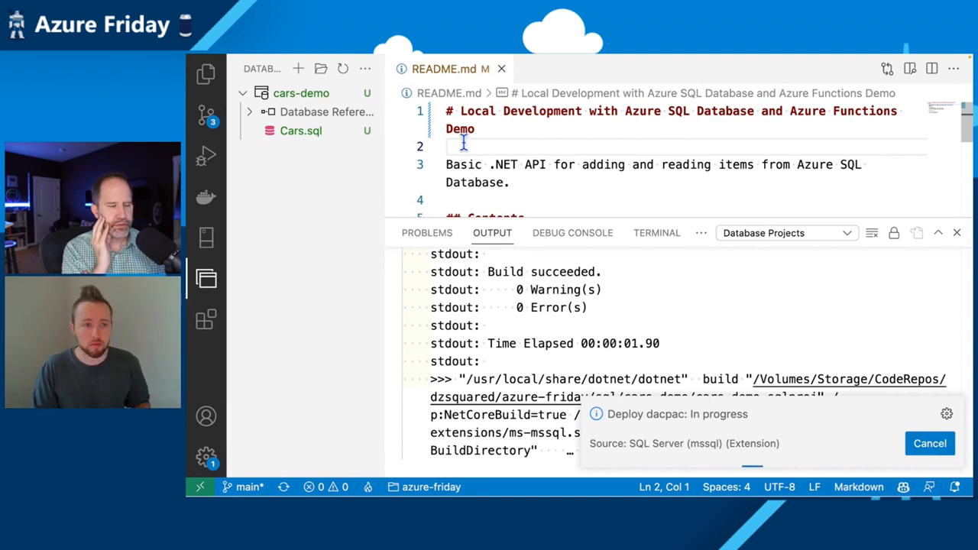
mouse_move(336, 161)
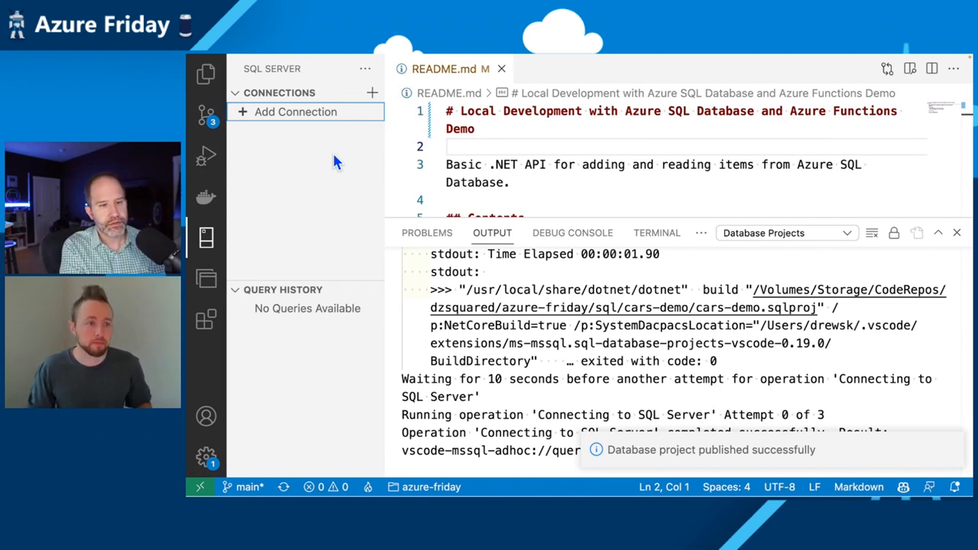
mouse_move(206, 263)
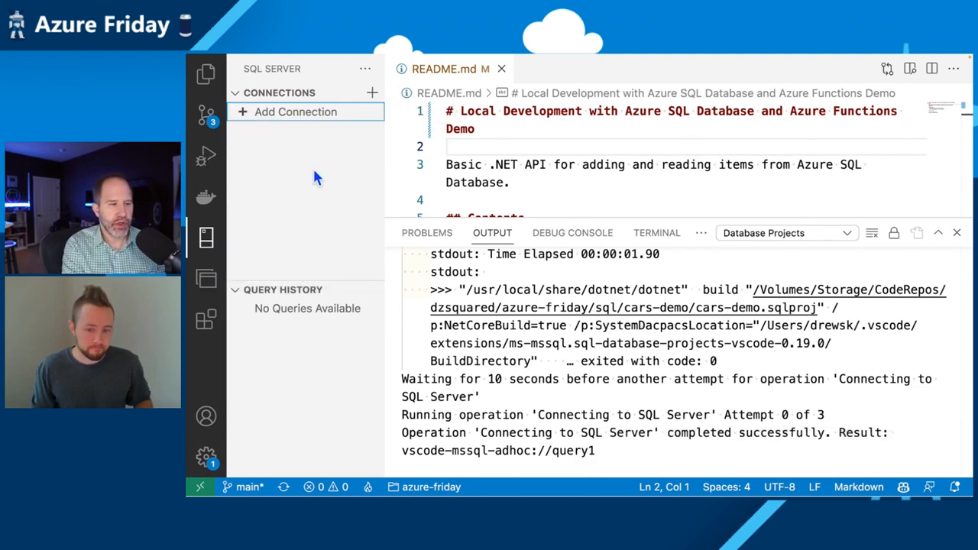
mouse_move(275, 145)
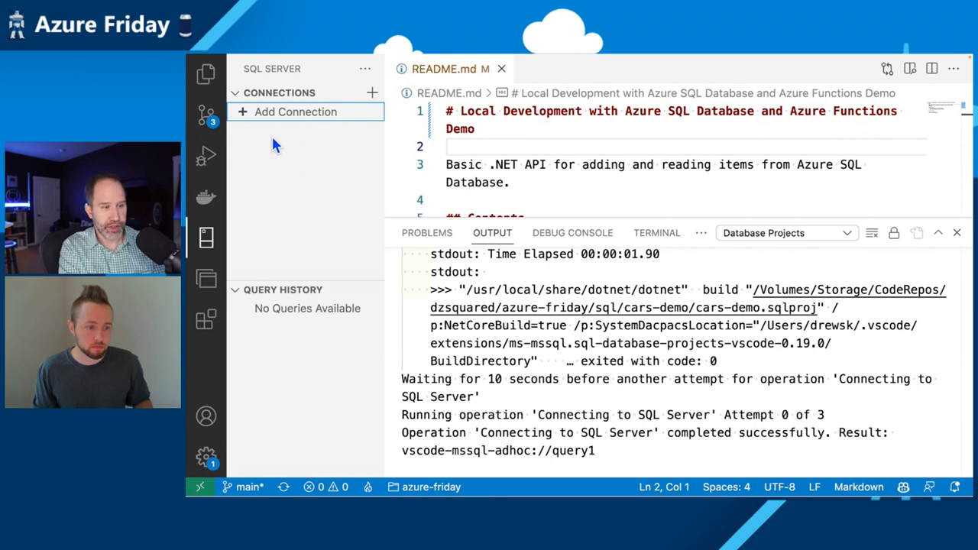
mouse_move(222, 93)
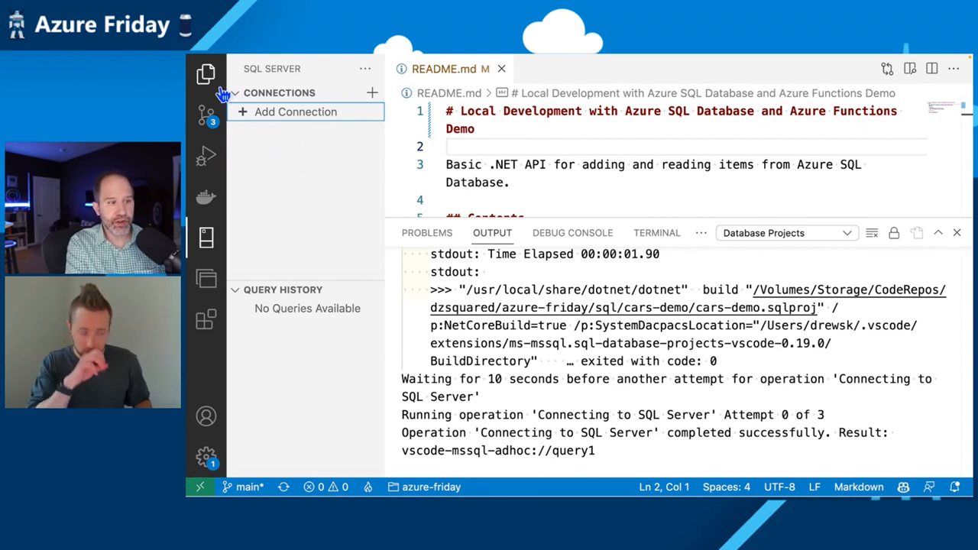
mouse_move(206, 73)
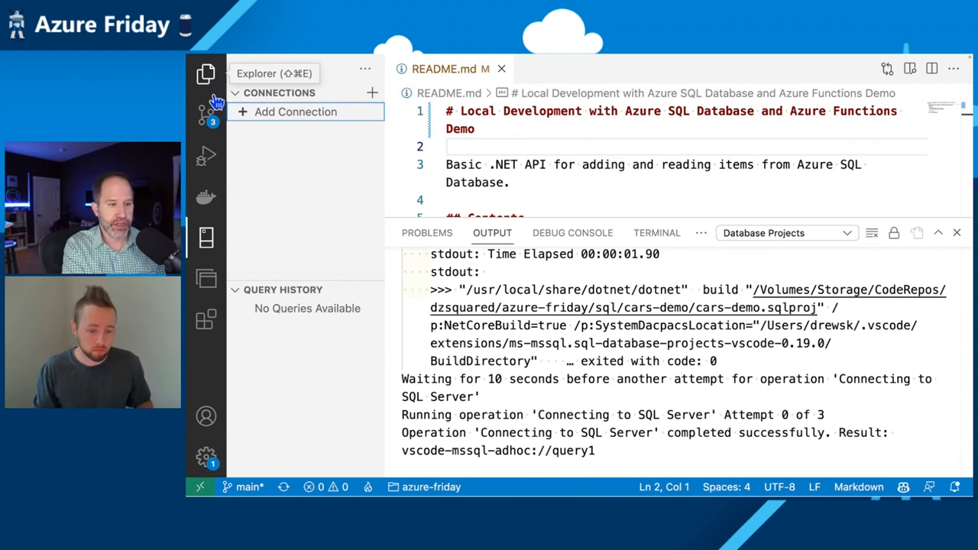
Open the Docker panel to check the running local SQL container.
left_click(206, 198)
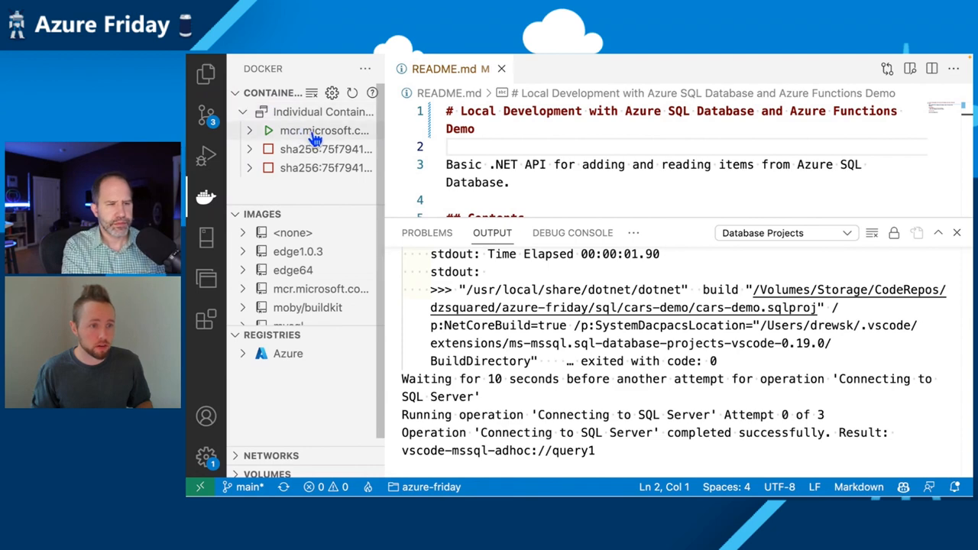
Inspect the running SQL Server container in the Docker view.
left_click(206, 75)
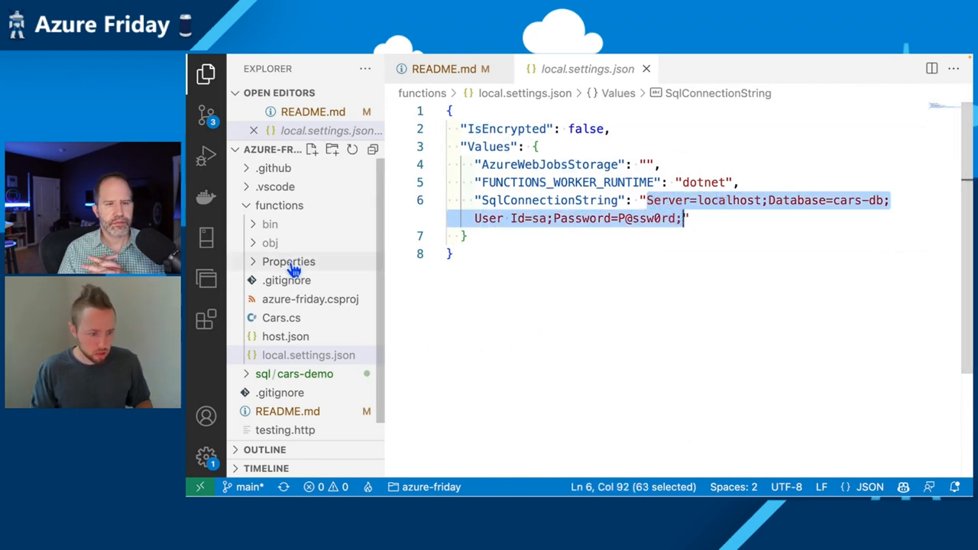
mouse_move(207, 237)
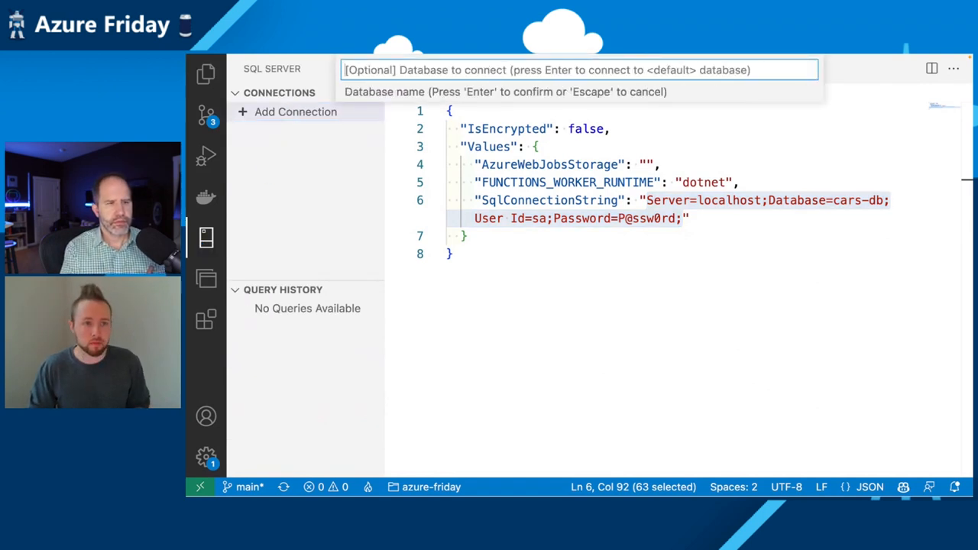
Connect to localhost with a SQL Login, saving the password and allowing keychain access.
key("Enter")
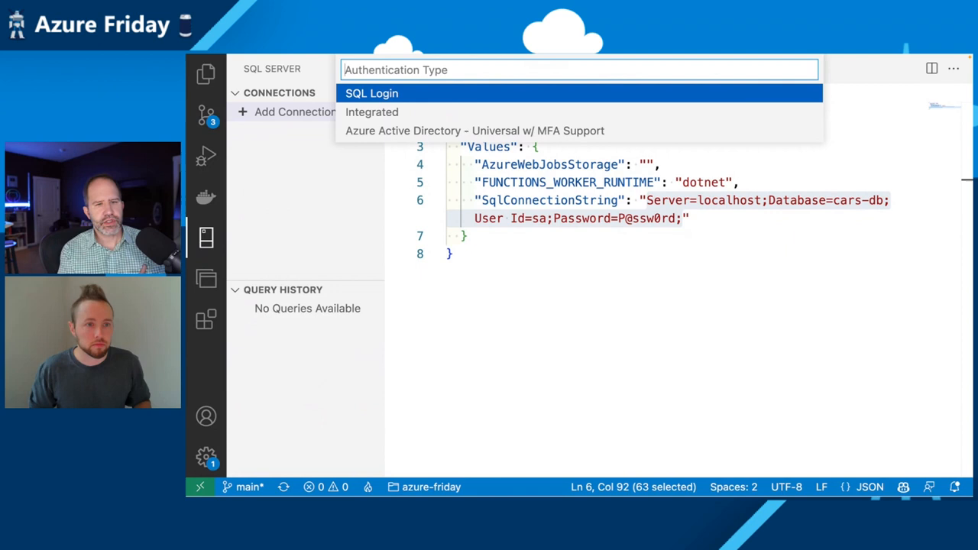
left_click(372, 93)
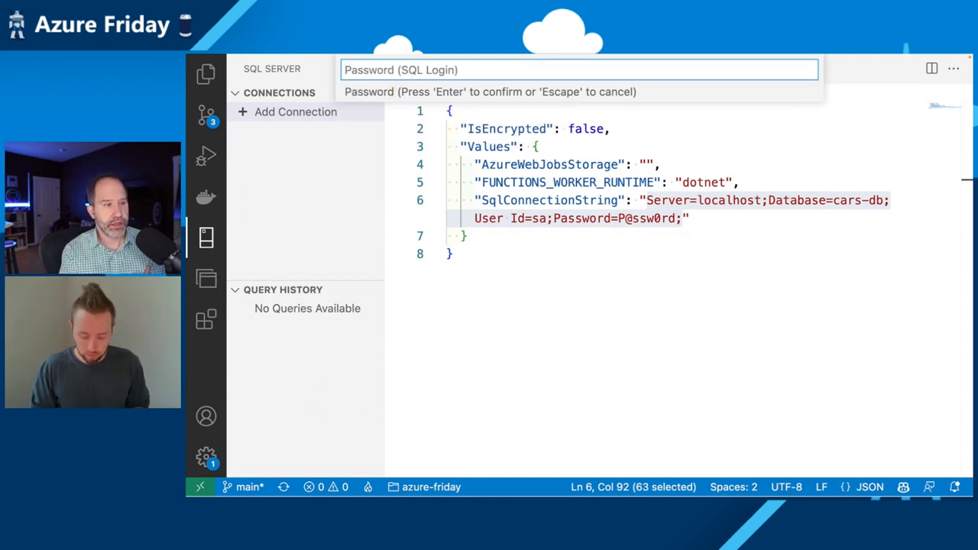
key("Enter")
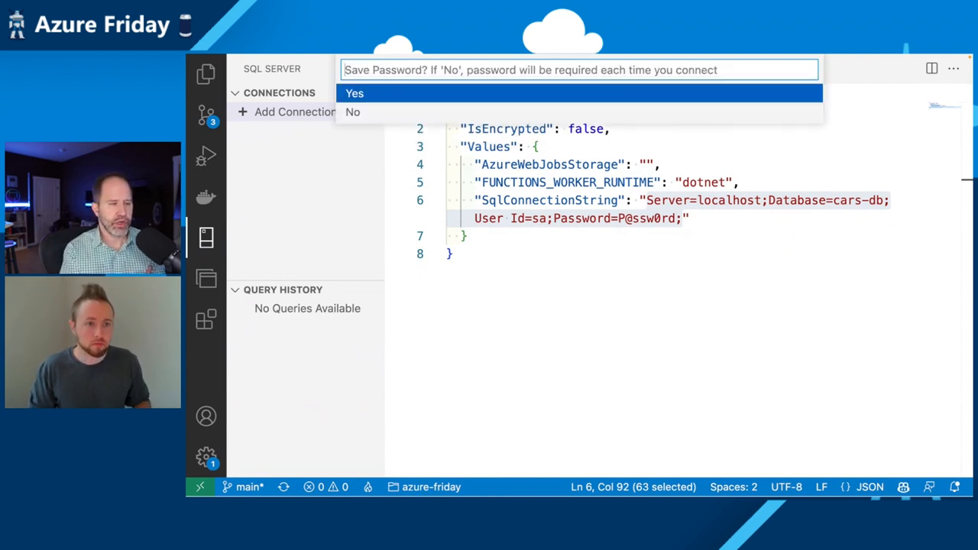
left_click(353, 93)
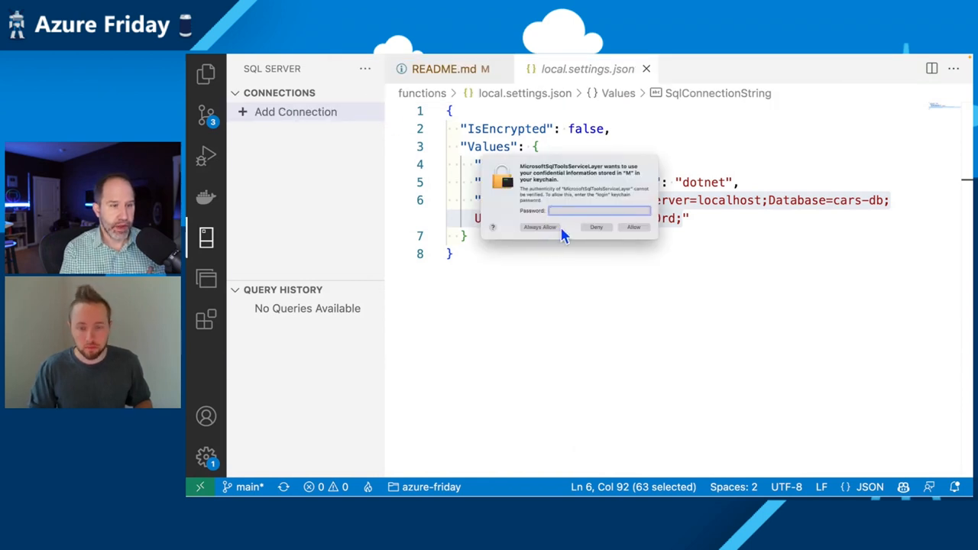
type("password")
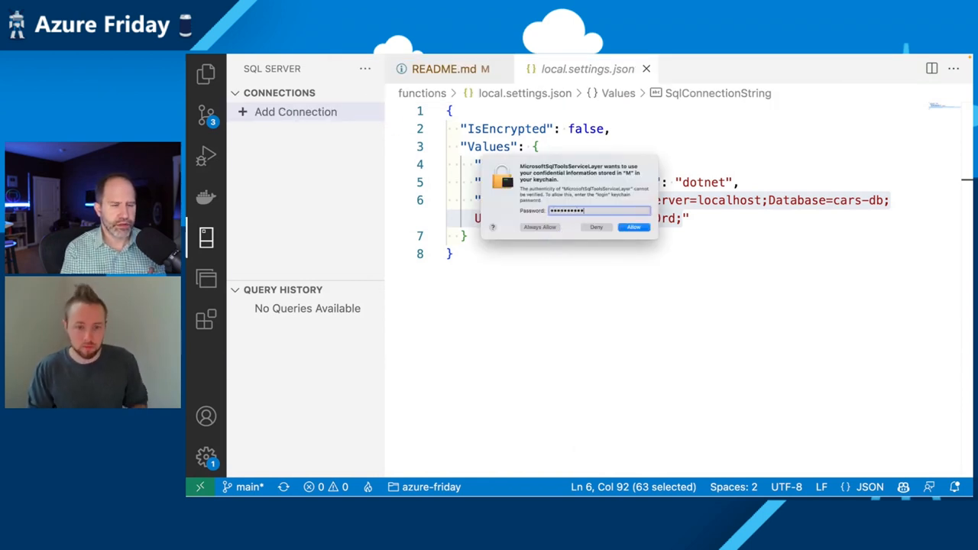
left_click(633, 226)
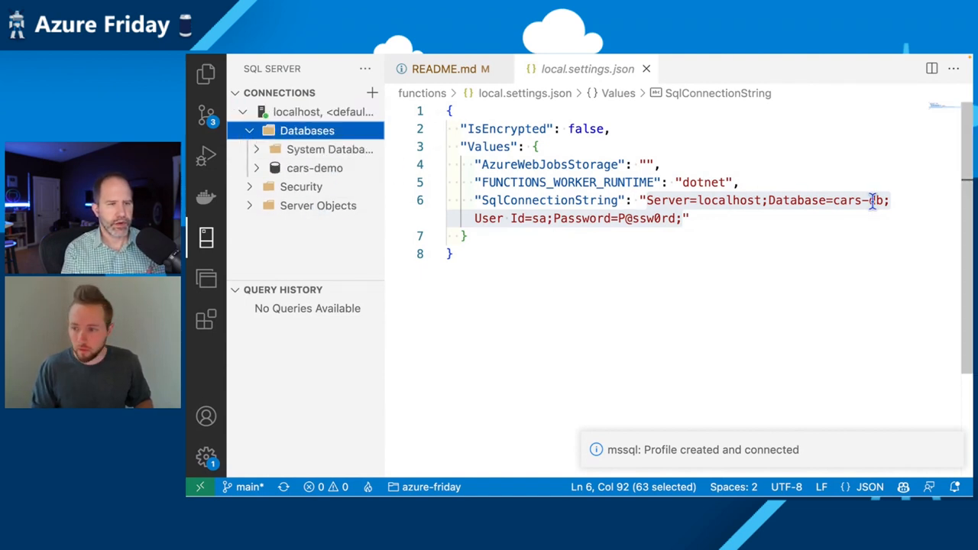
type("demo")
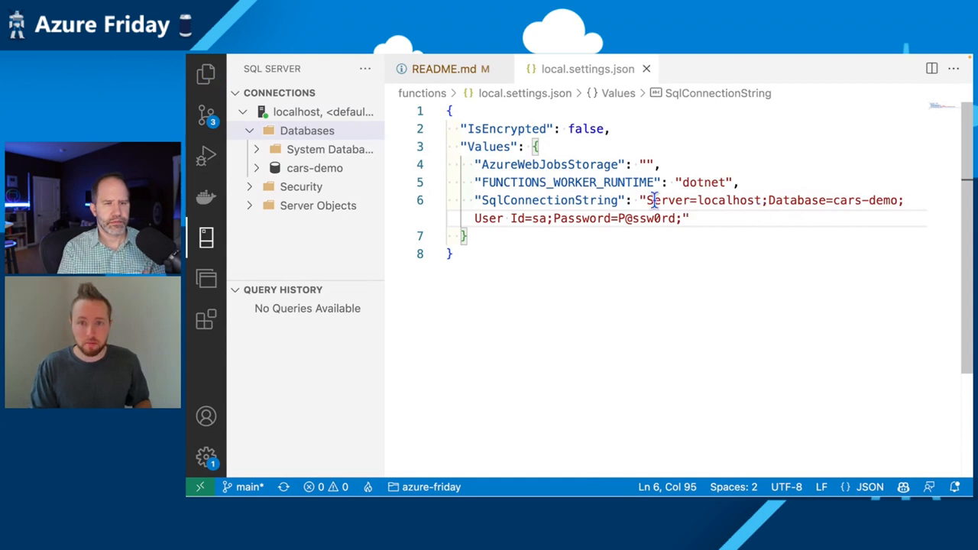
mouse_move(662, 218)
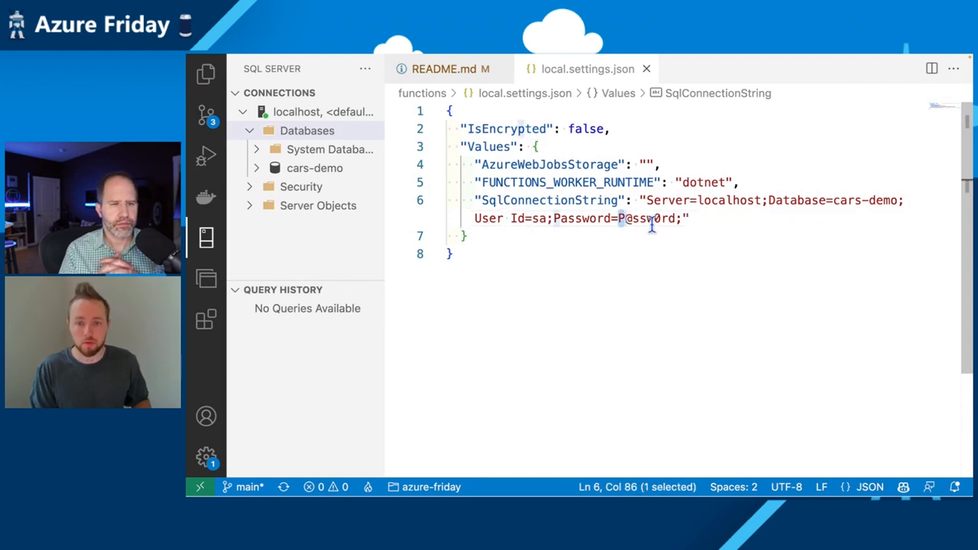
Close the local.settings.json editor.
left_click(443, 69)
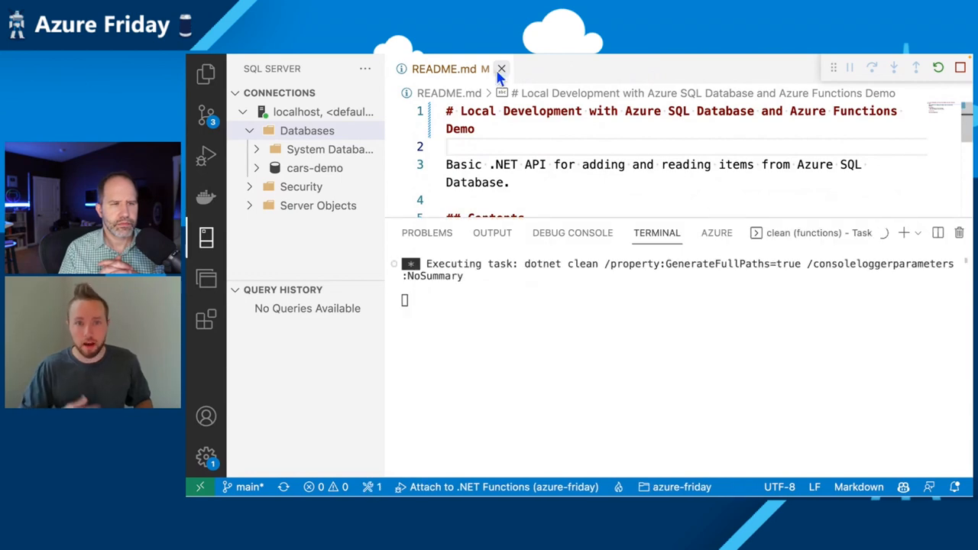
Close the README, run the Functions app under the debugger, and open testing.http.
left_click(501, 69)
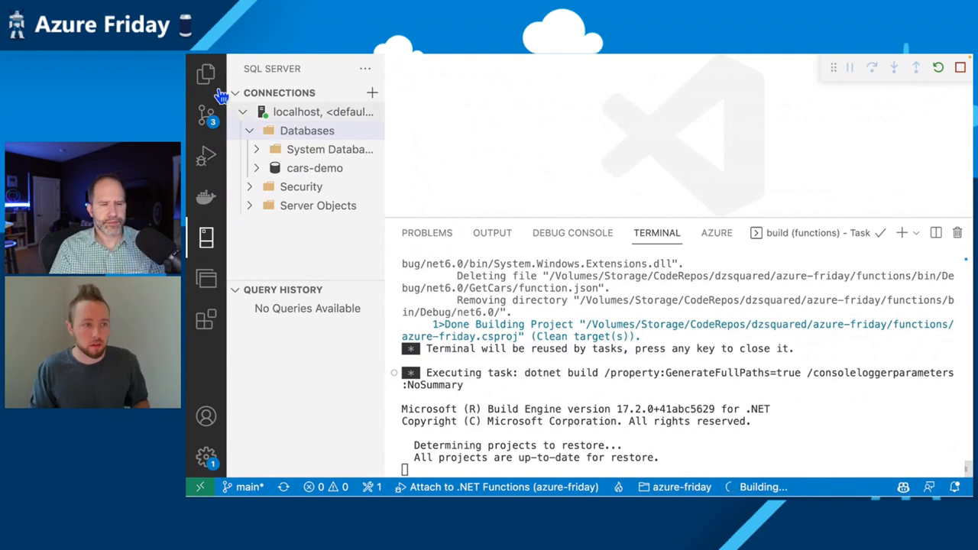
left_click(206, 73)
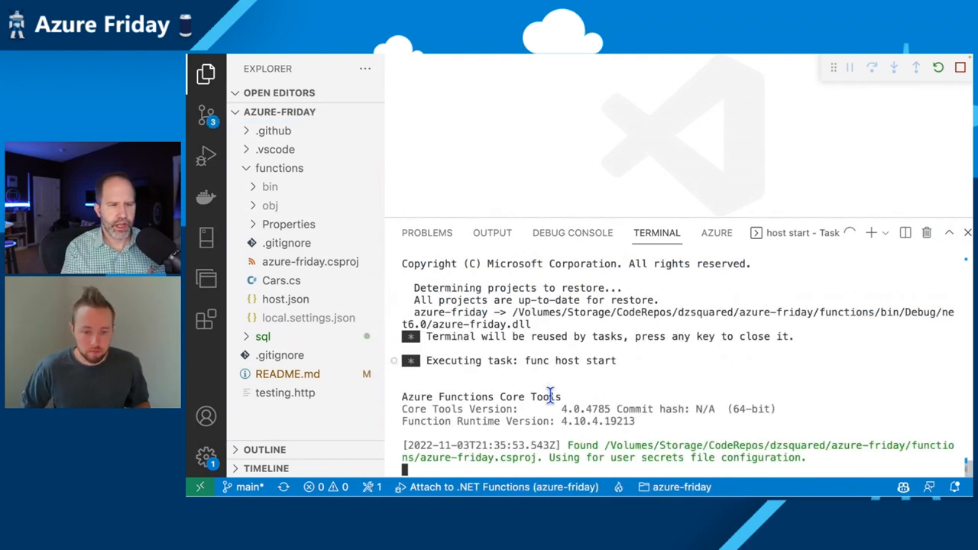
left_click(206, 157)
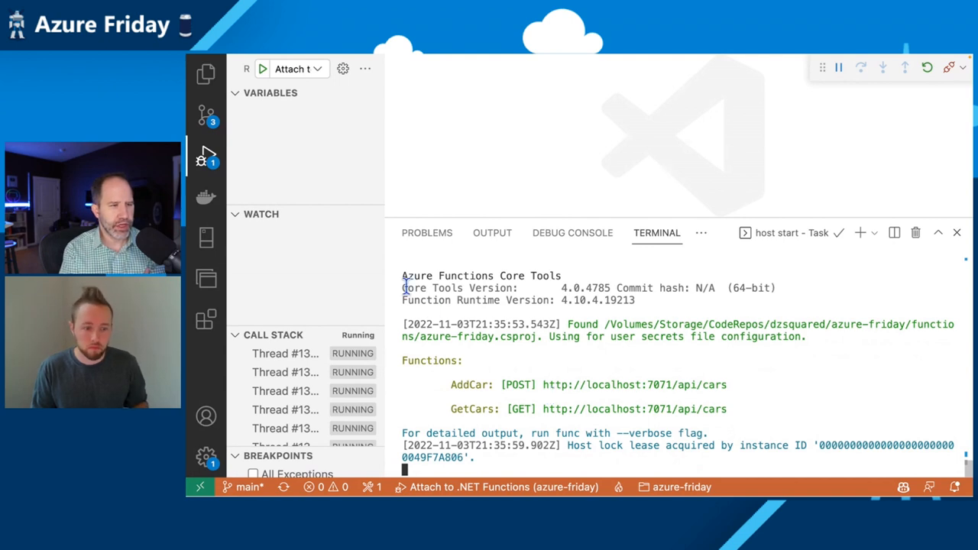
mouse_move(456, 296)
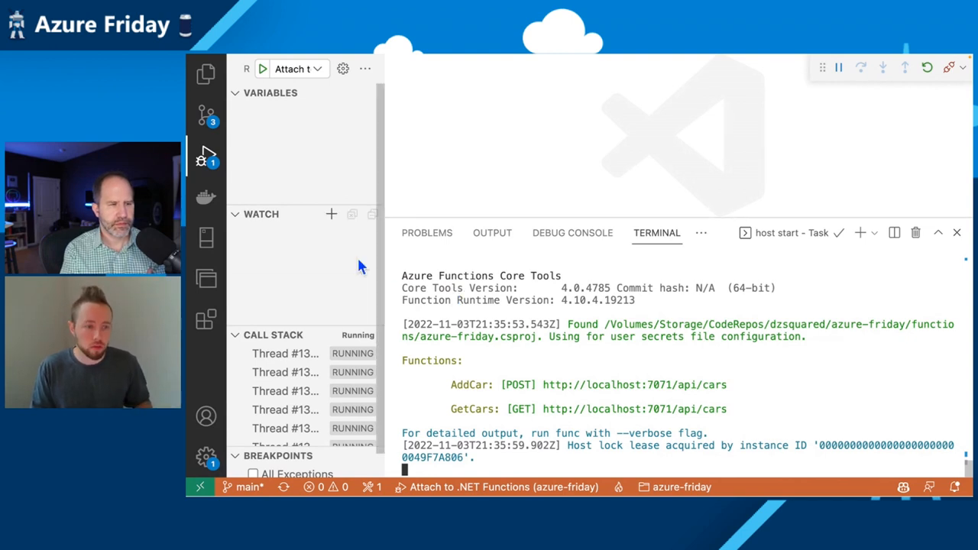
left_click(205, 73)
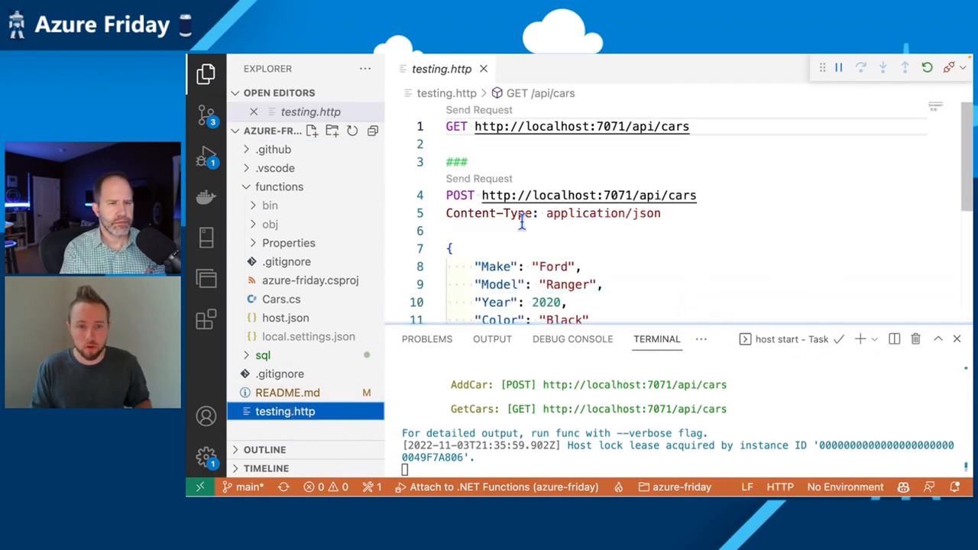
Send the GET /api/cars request, then hide the sidebar to widen the editors.
left_click(479, 109)
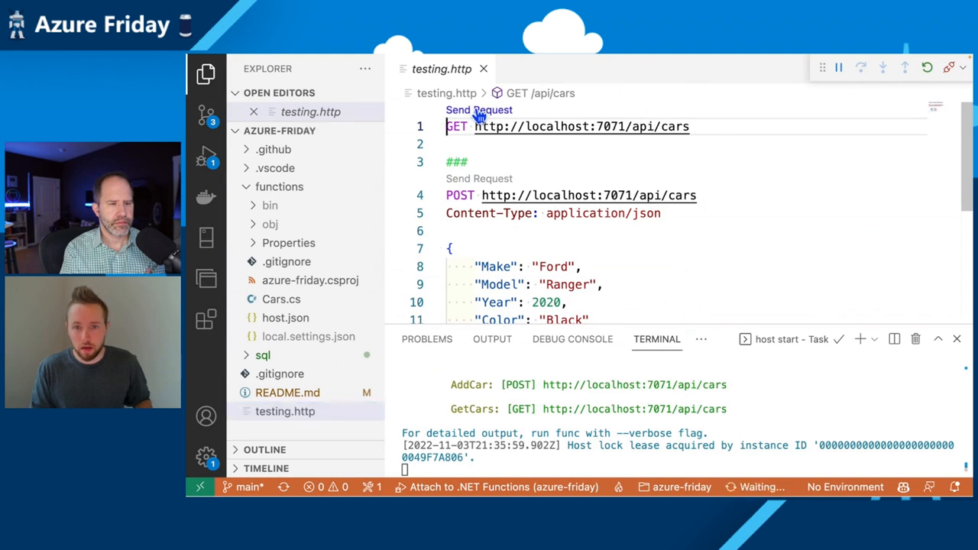
left_click(479, 109)
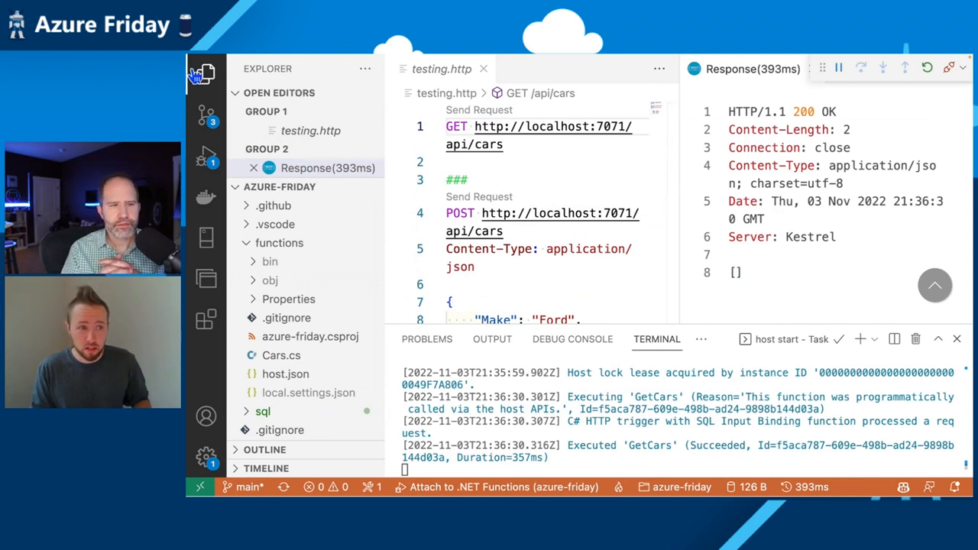
left_click(204, 73)
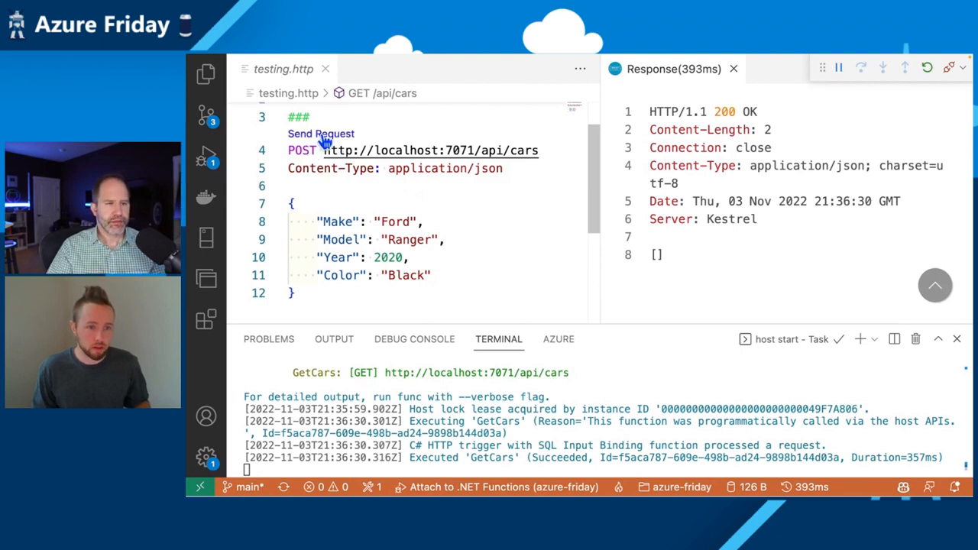
Send the POST request adding the black 2020 Ford Ranger and scroll through the response.
left_click(320, 133)
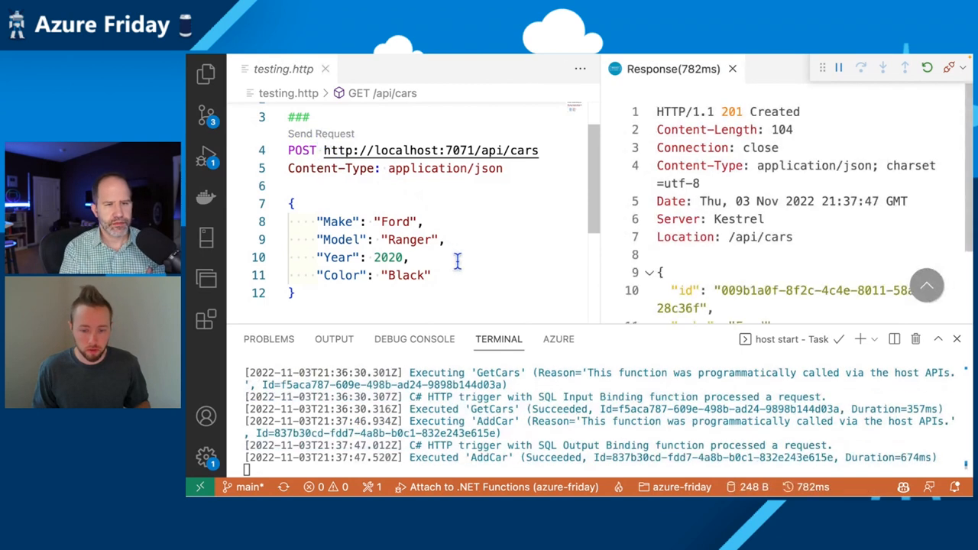
scroll("down", 3)
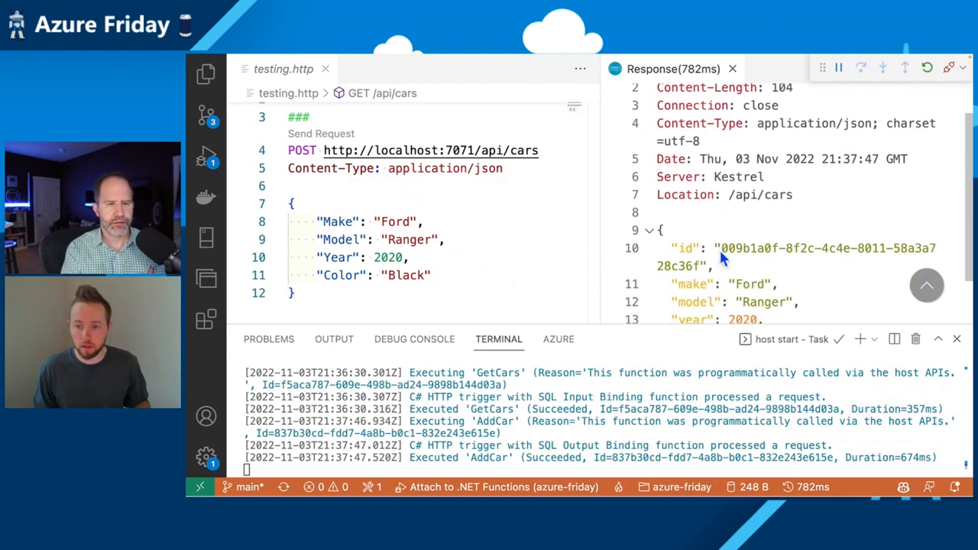
scroll("down", 3)
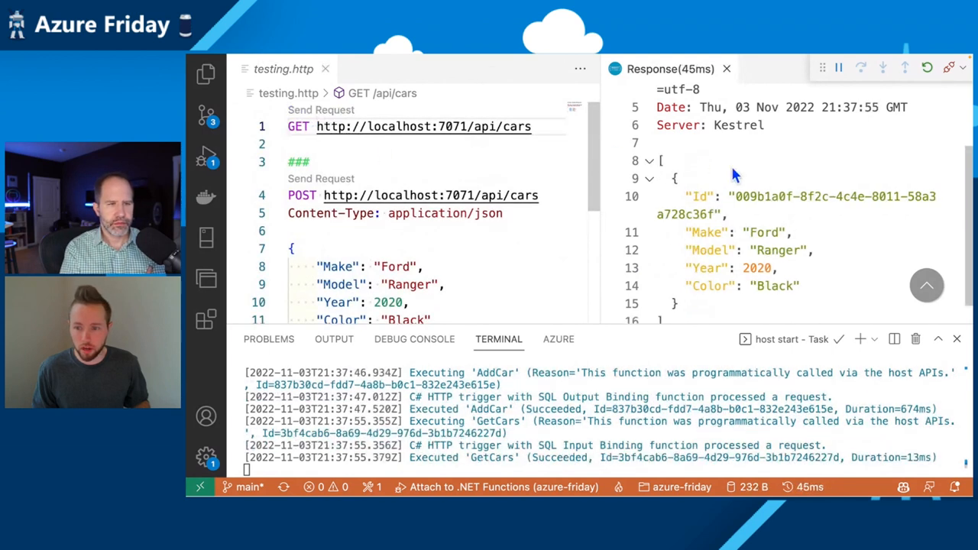
scroll("down", 3)
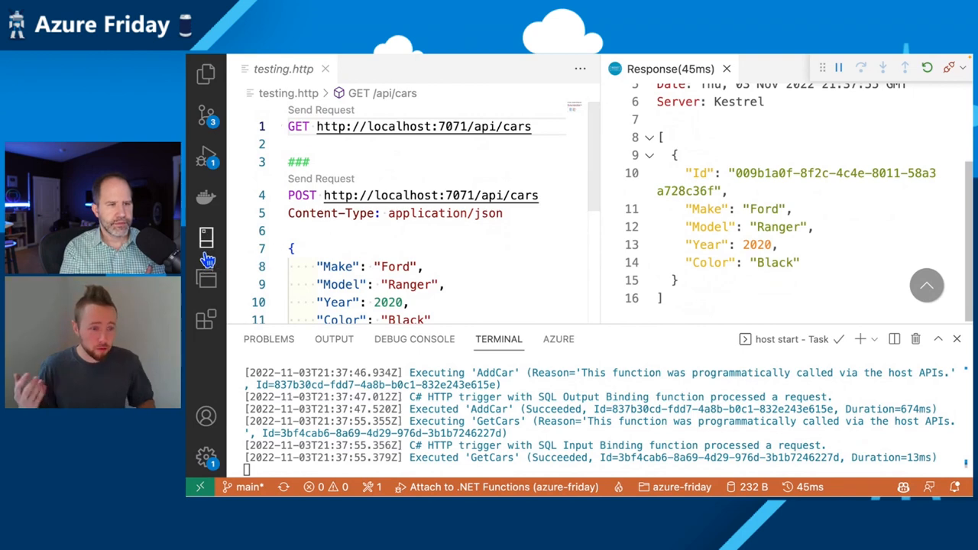
mouse_move(207, 239)
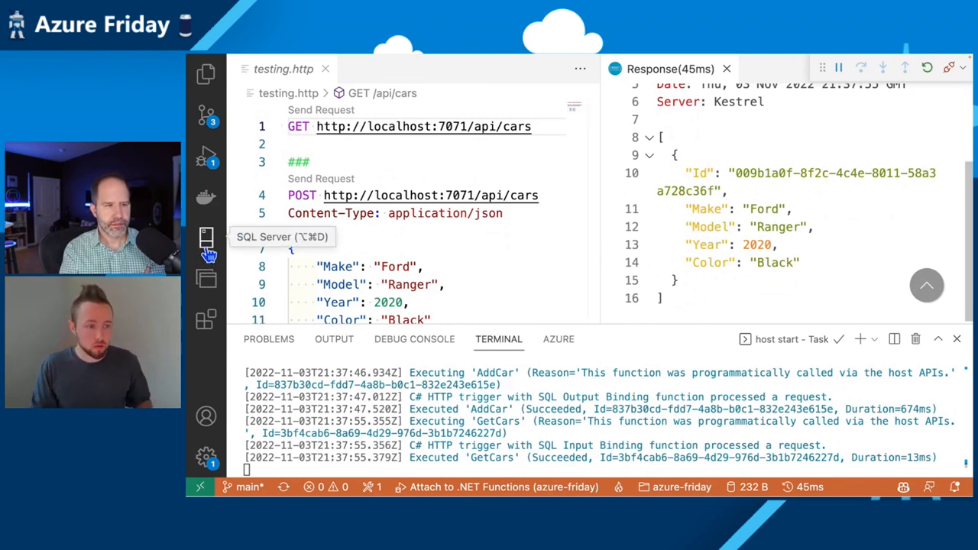
Expand the cars-demo tables and close the SELECT TOP query without saving.
left_click(206, 239)
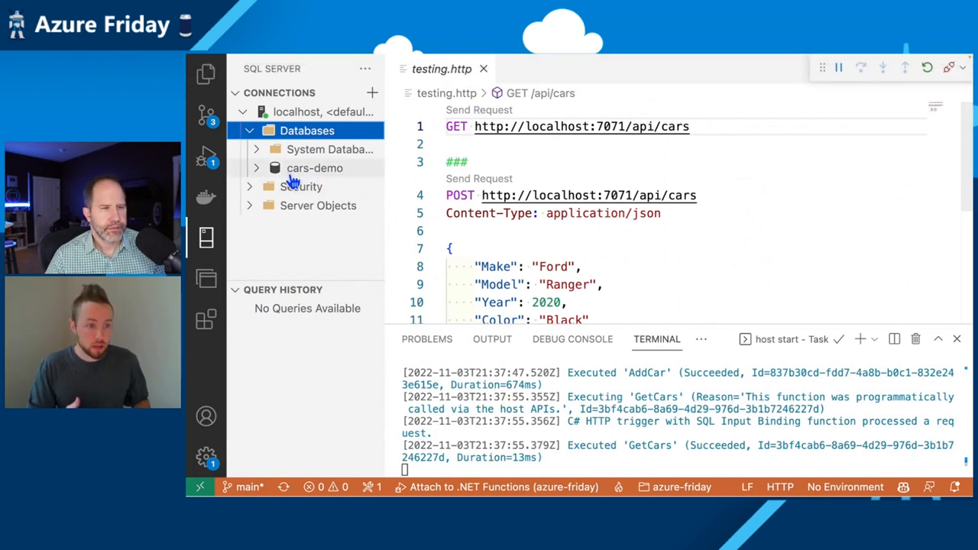
left_click(315, 167)
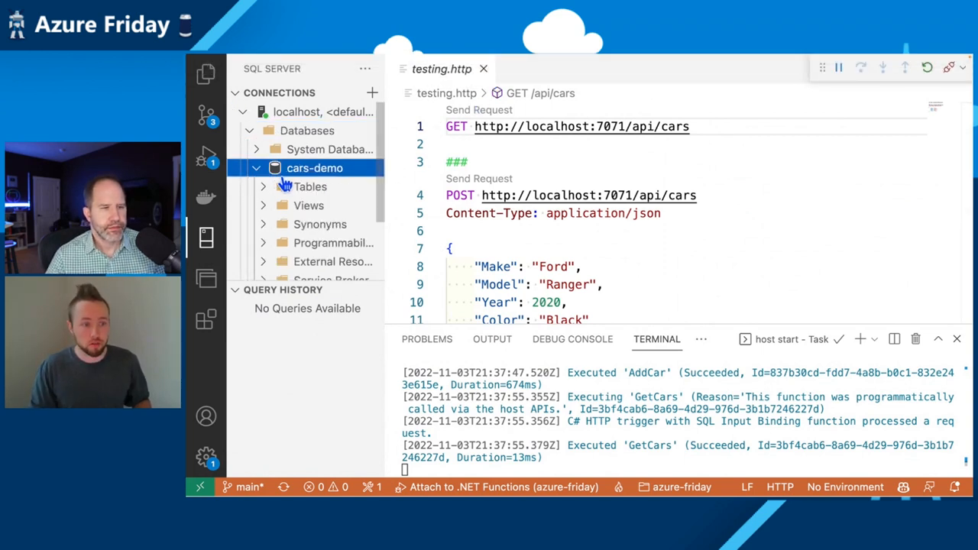
left_click(310, 186)
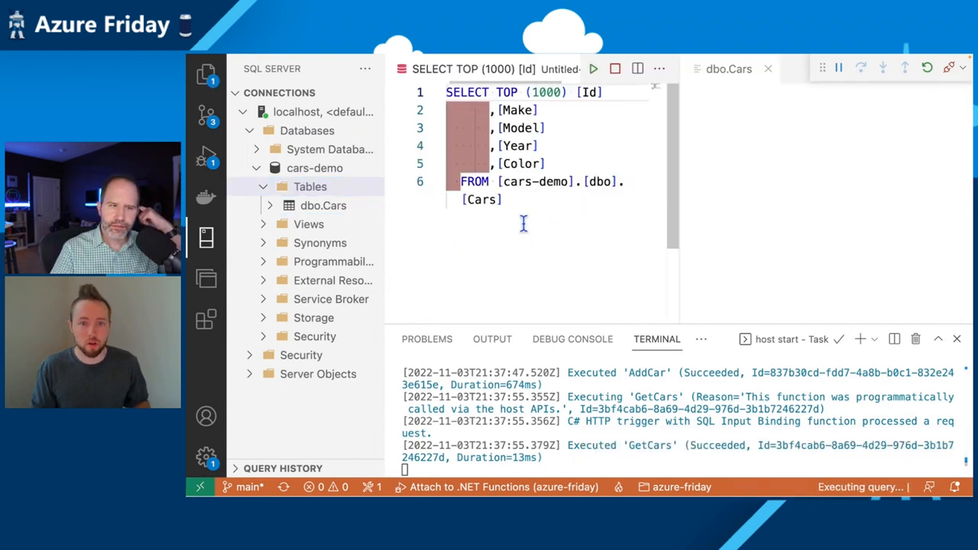
left_click(594, 69)
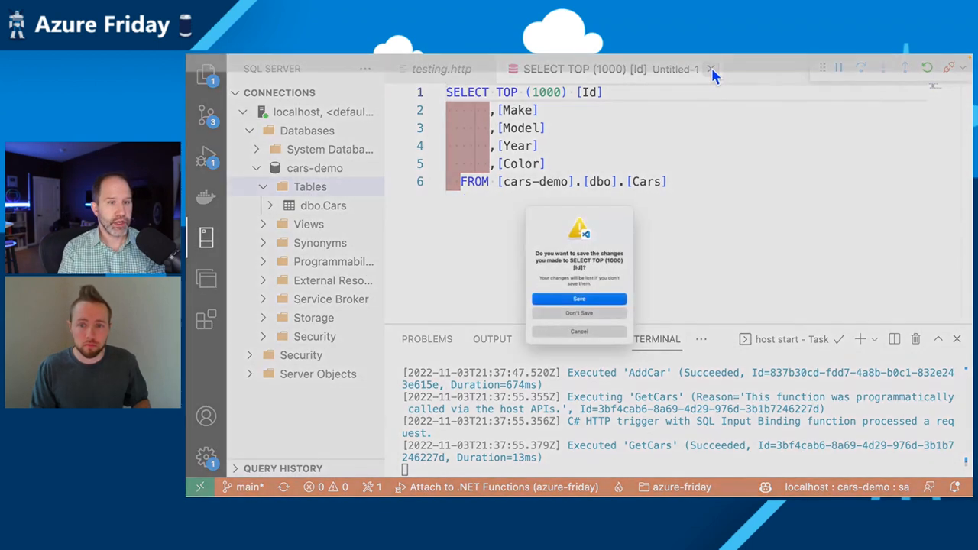
left_click(579, 314)
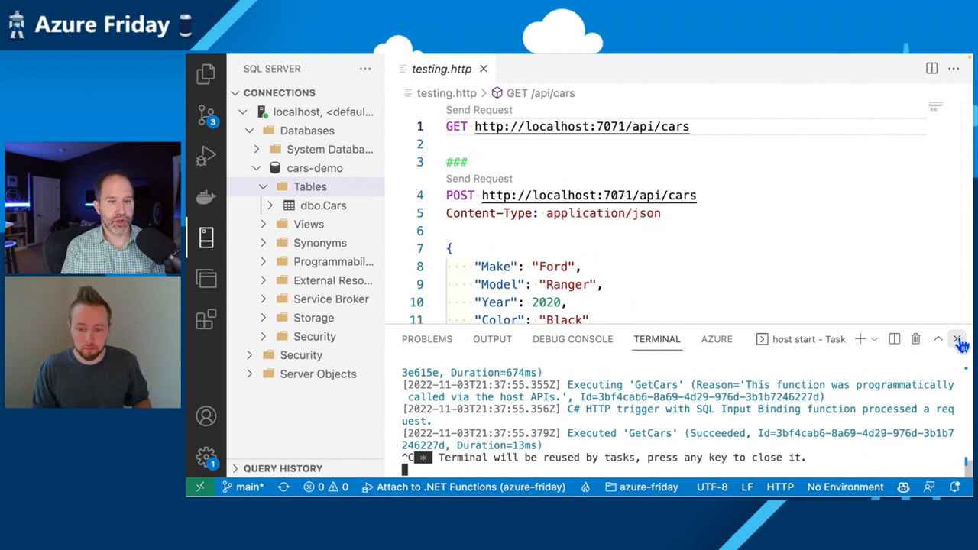
Close the terminal panel and the testing.http editor.
left_click(958, 339)
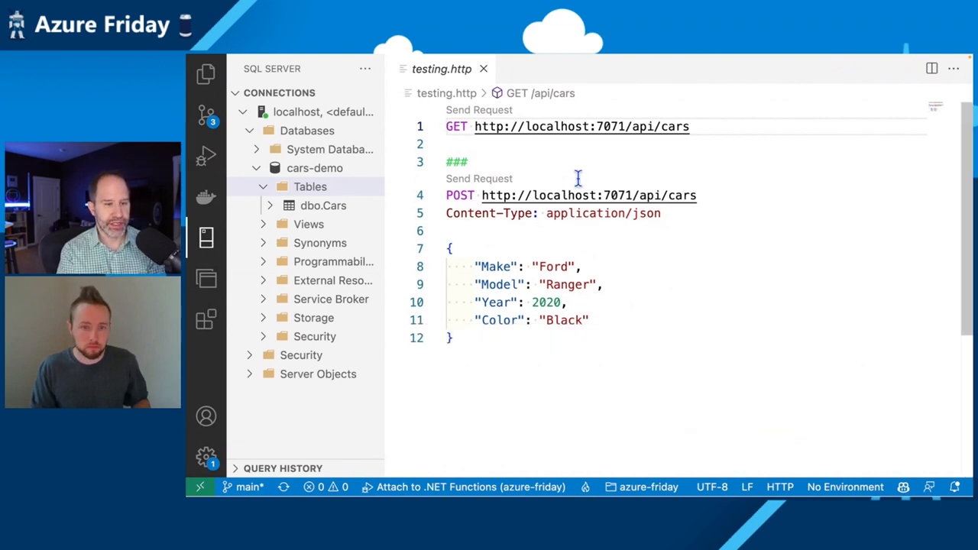
left_click(205, 74)
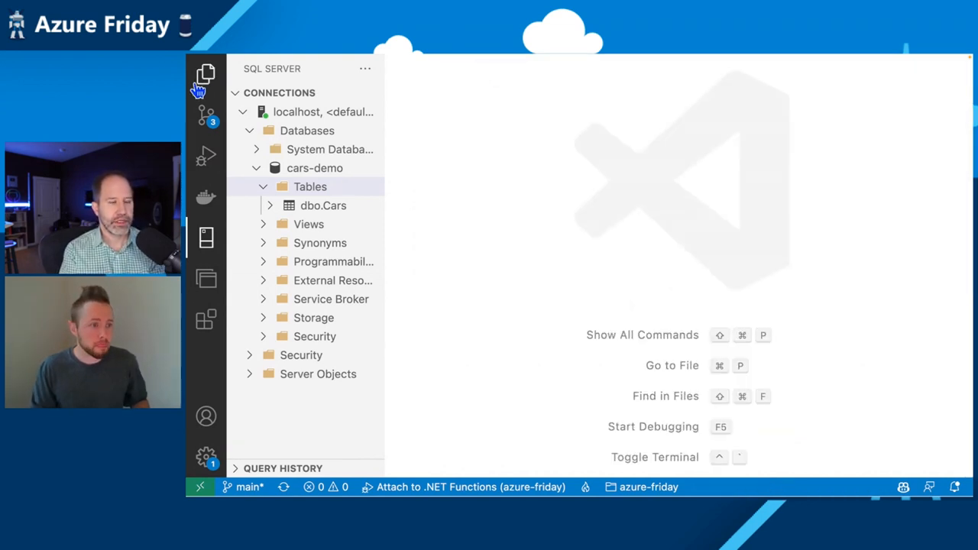
mouse_move(205, 115)
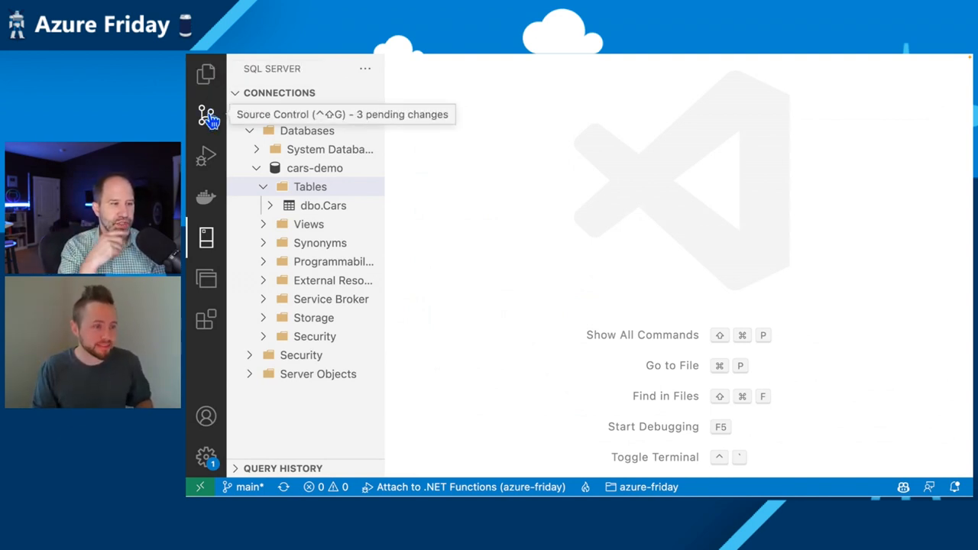
Review the Cars.sql and cars-demo.sqlproj diffs and commit with message 'adding database'.
left_click(206, 114)
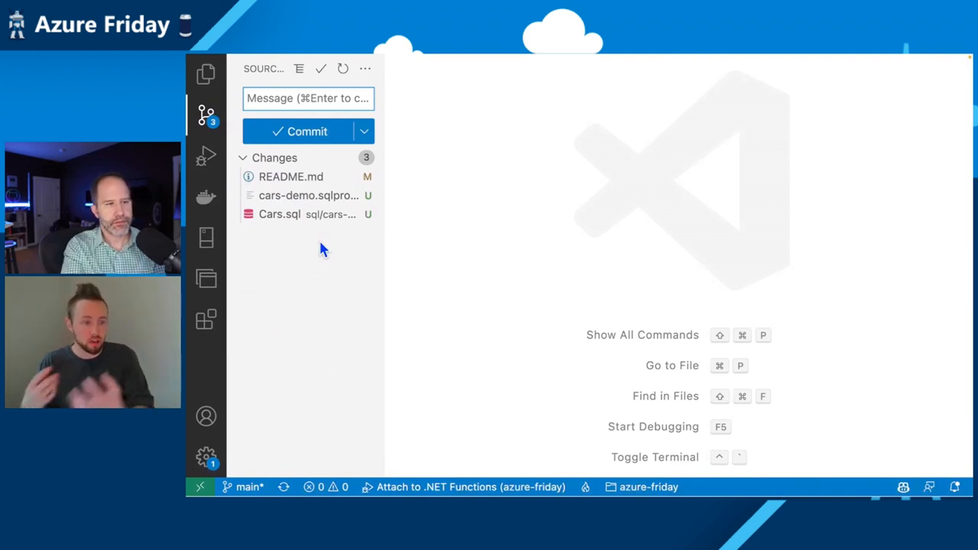
mouse_move(383, 237)
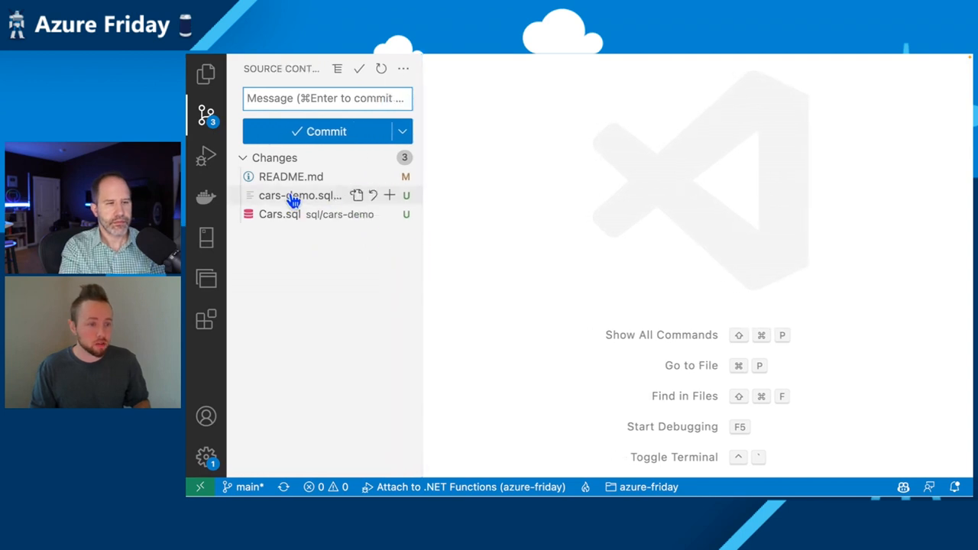
left_click(279, 214)
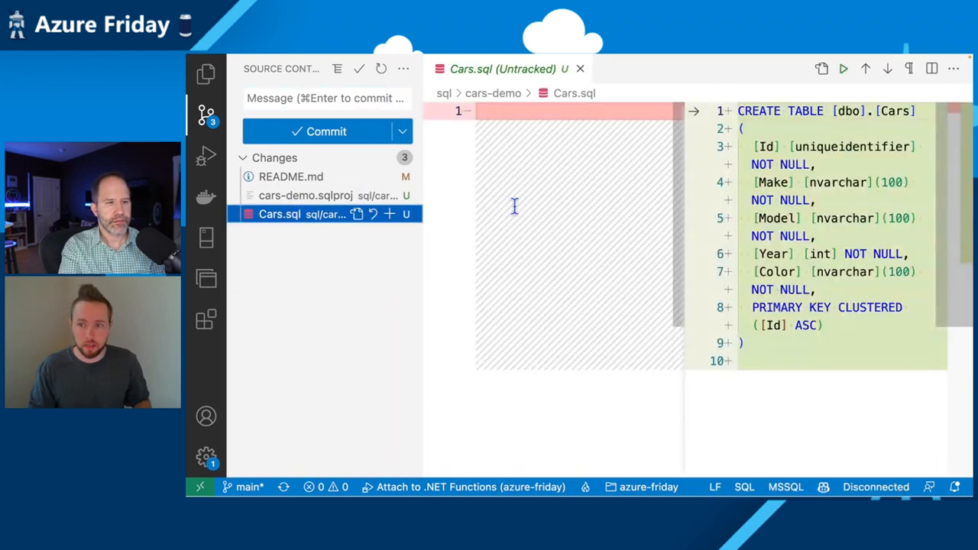
left_click(300, 194)
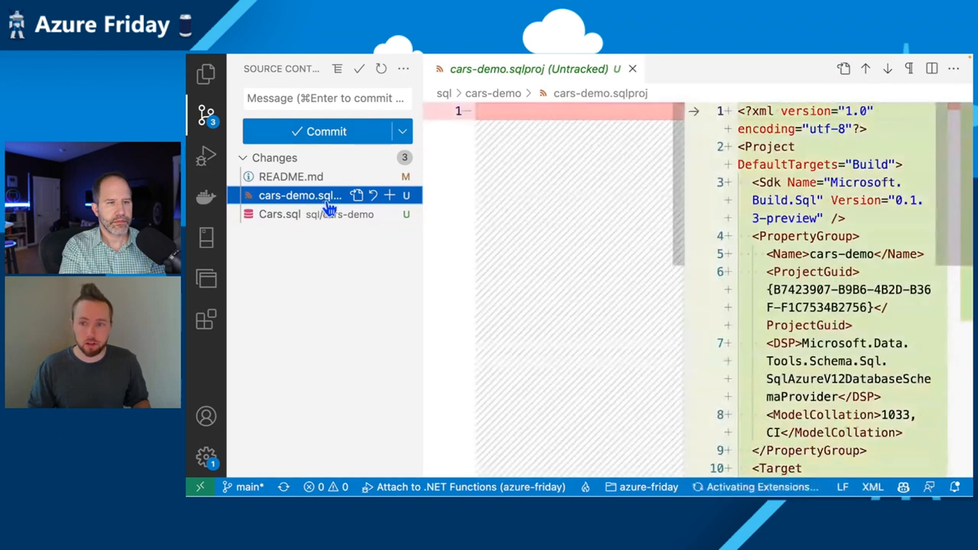
left_click(327, 98)
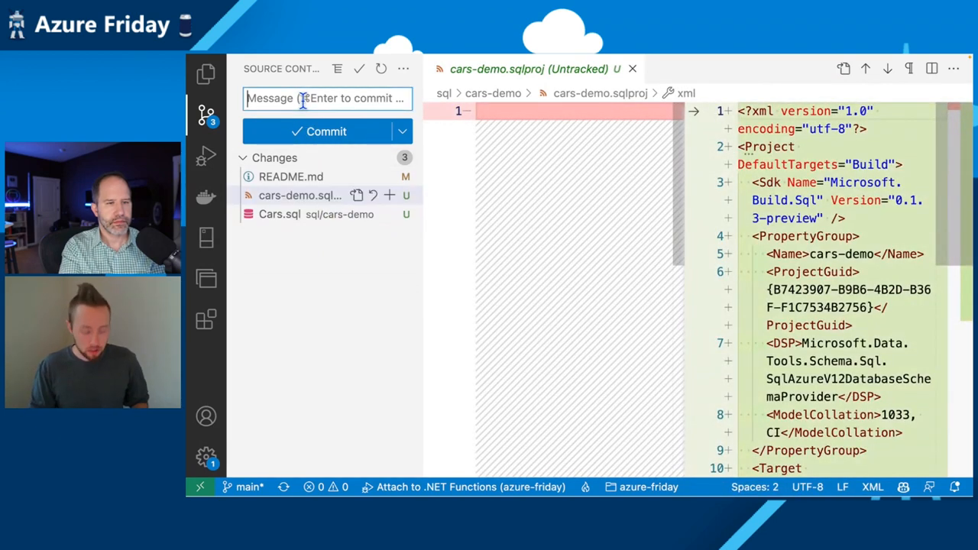
type("adding database")
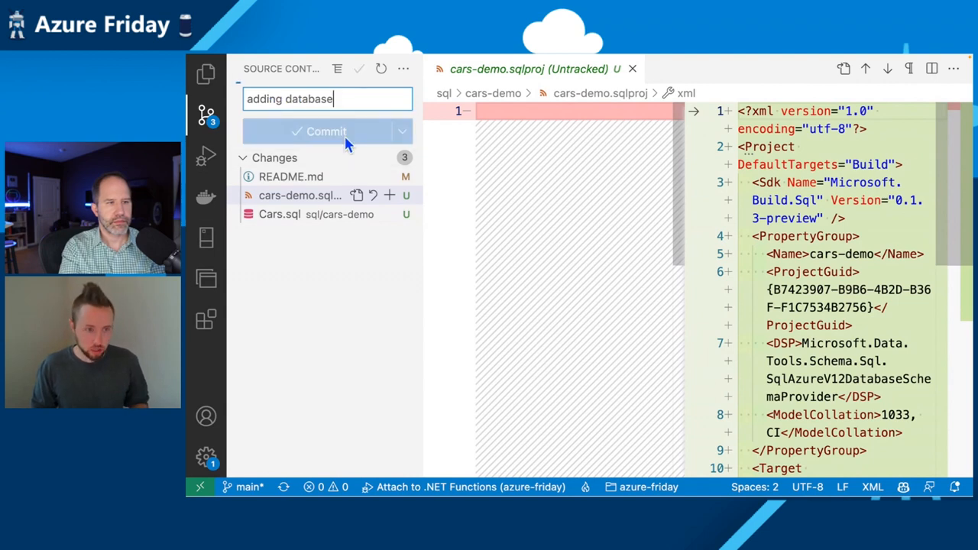
left_click(326, 131)
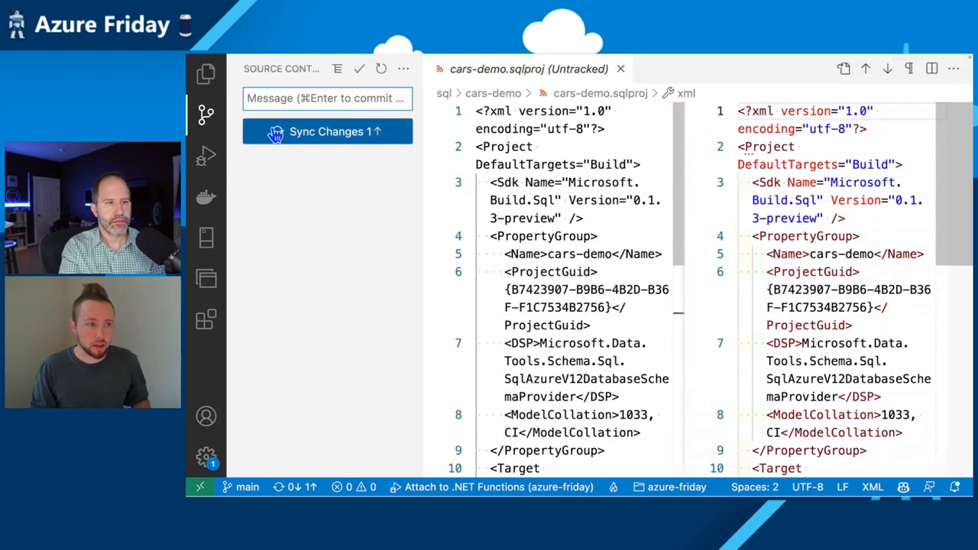
left_click(205, 73)
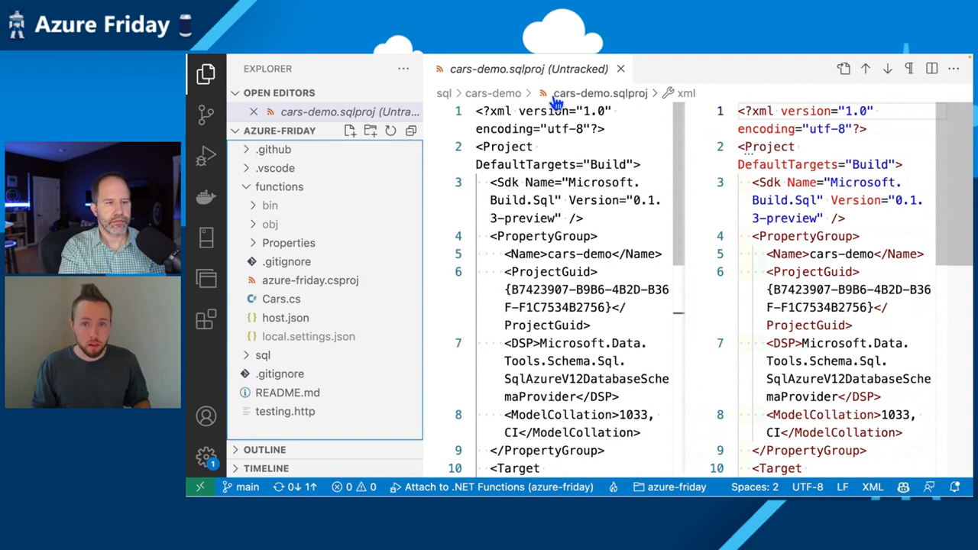
Close the cars-demo.sqlproj diff, collapse the functions folder, and expand .github.
left_click(620, 69)
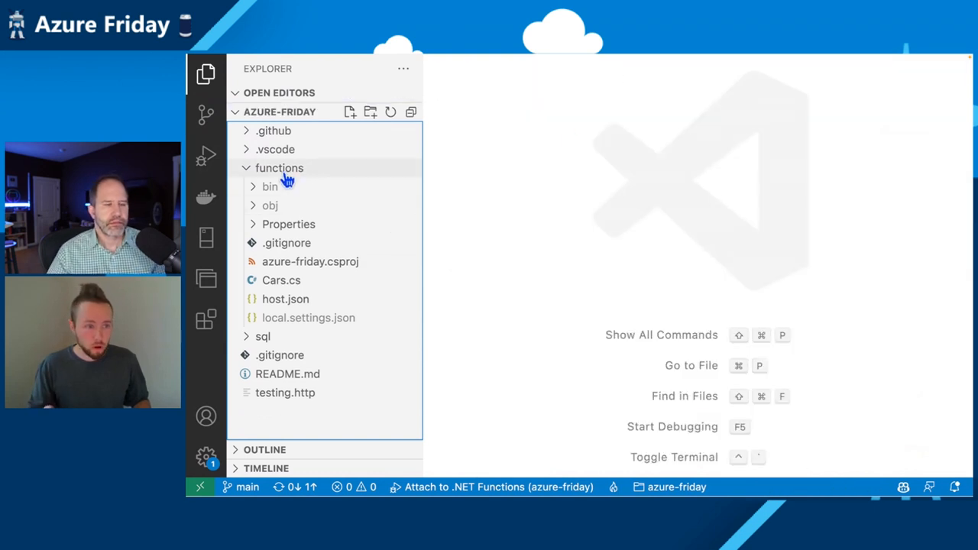
left_click(279, 167)
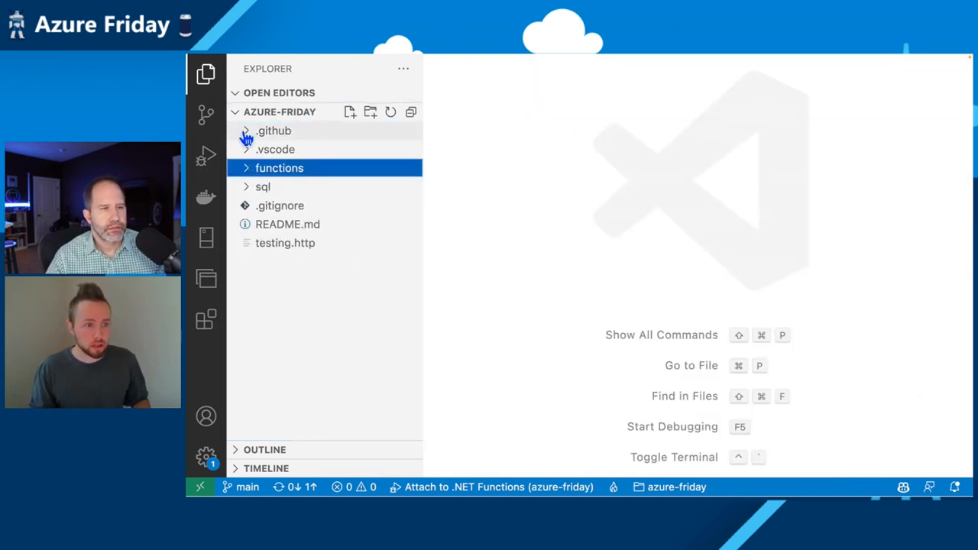
left_click(273, 131)
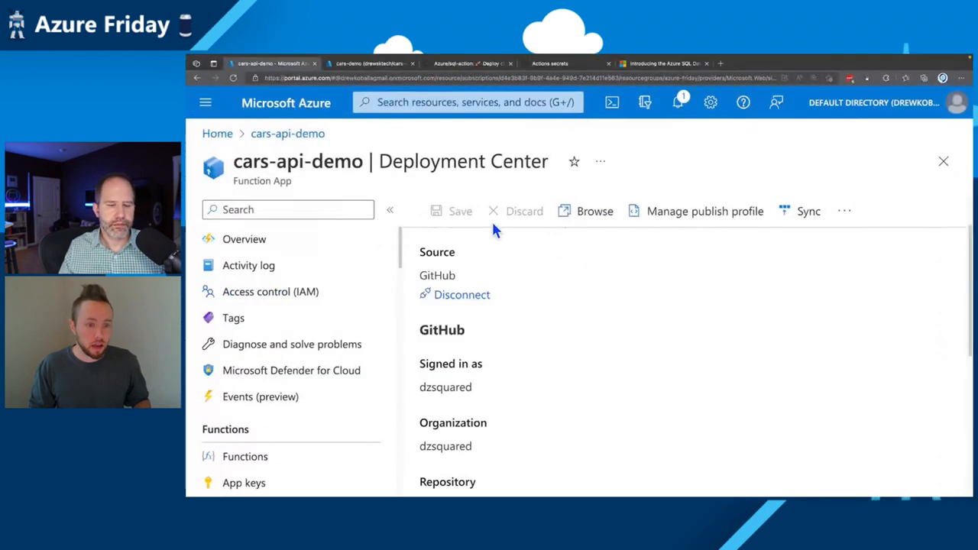
mouse_move(461, 275)
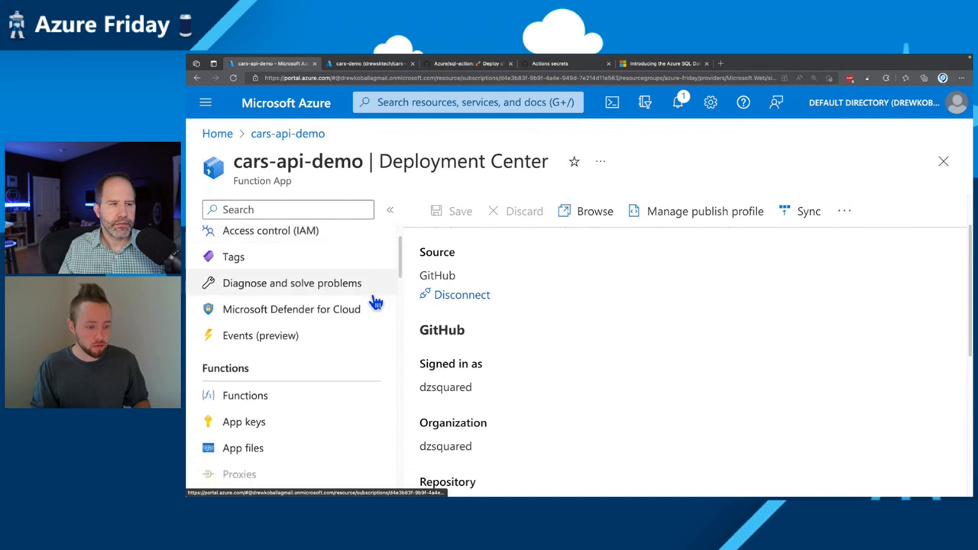
Scroll the cars-api-demo Deployment Center to see azure-friday as the connected repository.
scroll("down", 3)
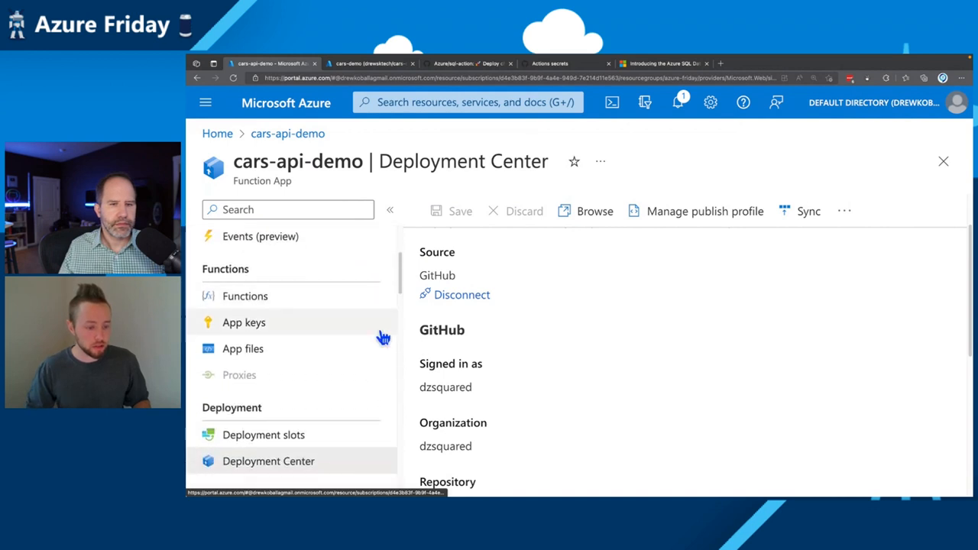
scroll("down", 3)
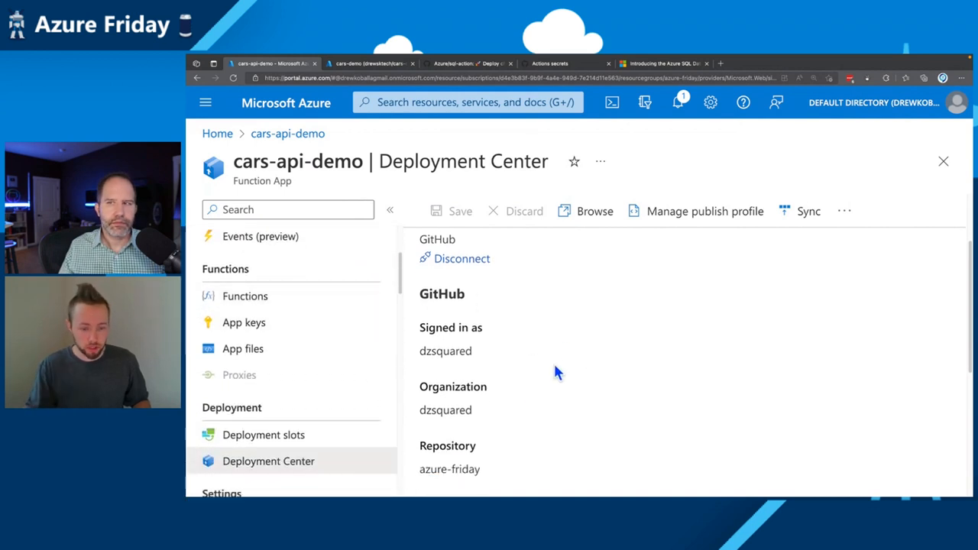
mouse_move(511, 414)
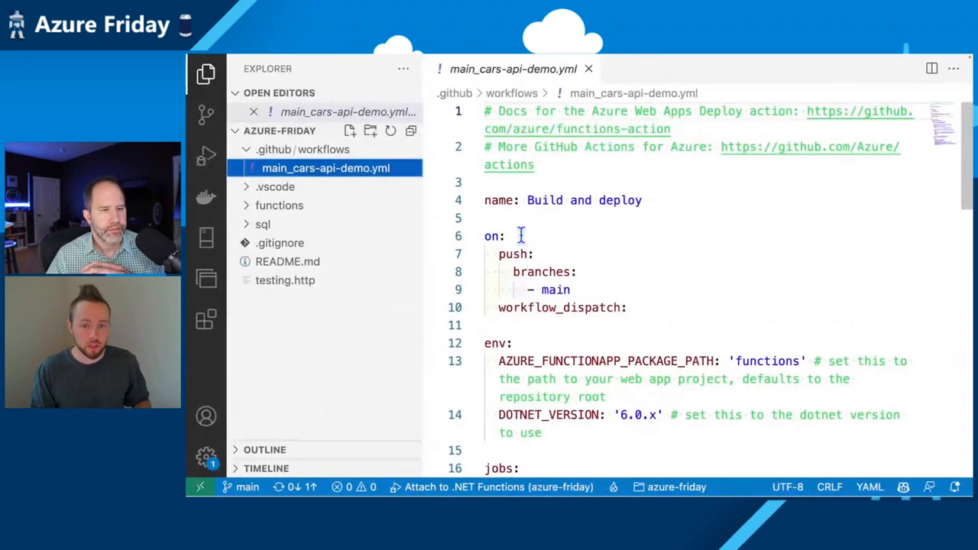
Scroll through main_cars-api-demo.yml down to the Azure Functions deploy step.
scroll("down", 3)
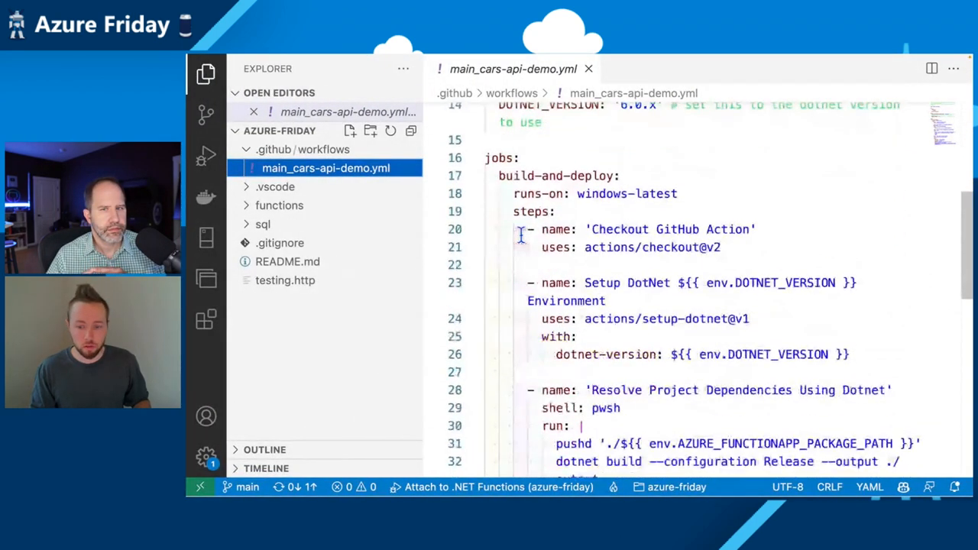
scroll("down", 3)
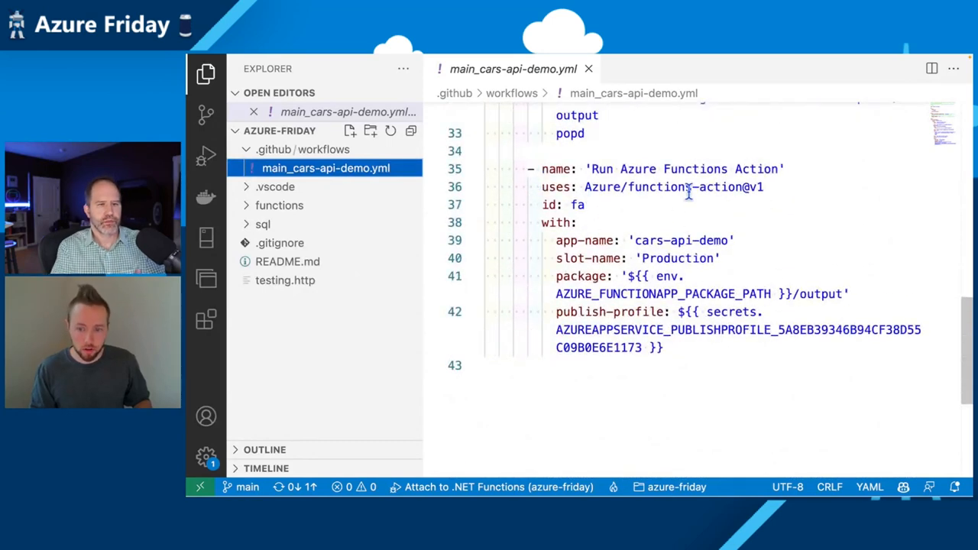
left_click(683, 365)
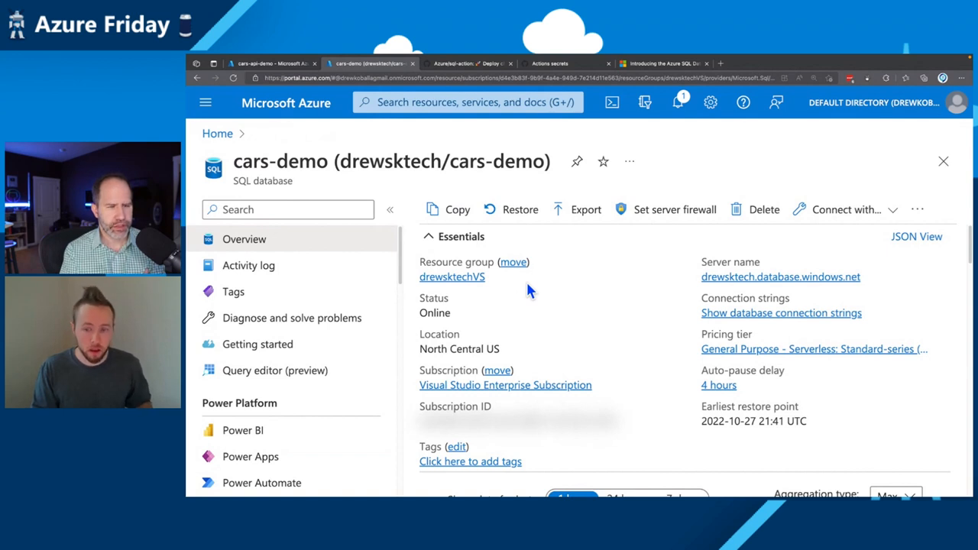
mouse_move(451, 277)
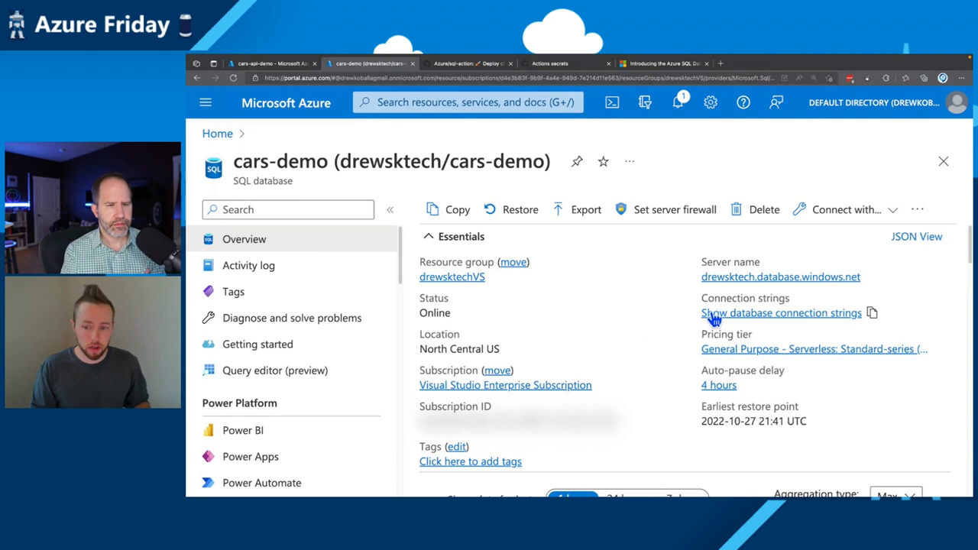
mouse_move(614, 326)
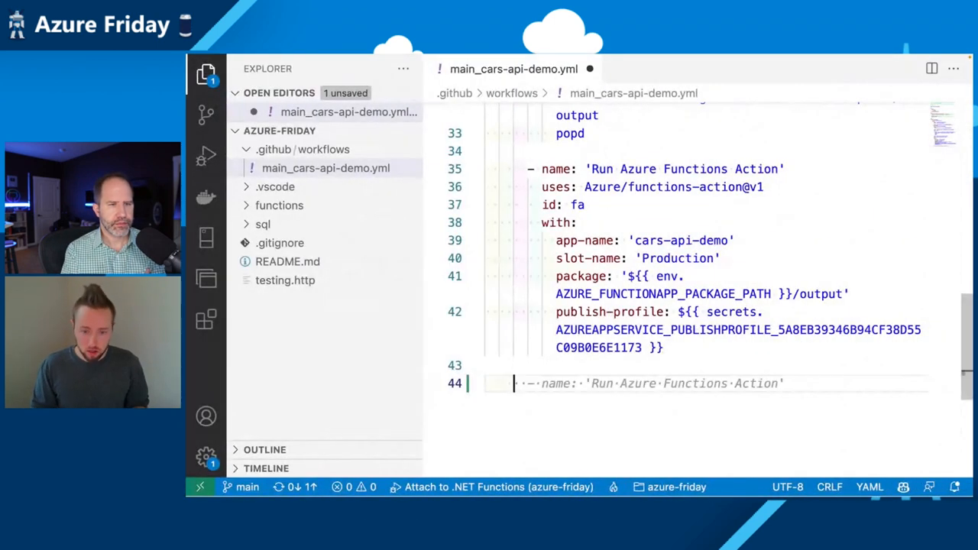
Add a 'deploy database' step using sql-action@v2 with server-name 'cars-api-demo-db'.
type("- name: '")
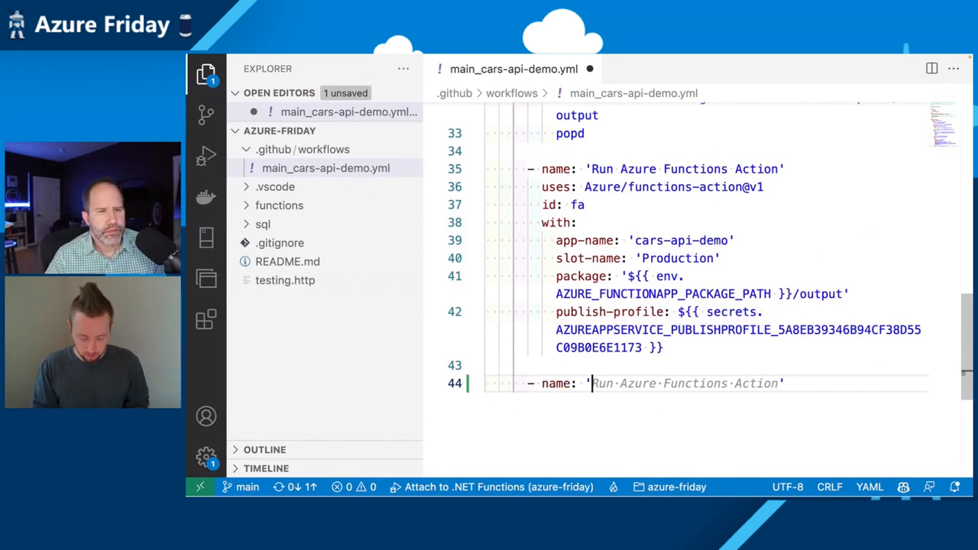
type("deploy d")
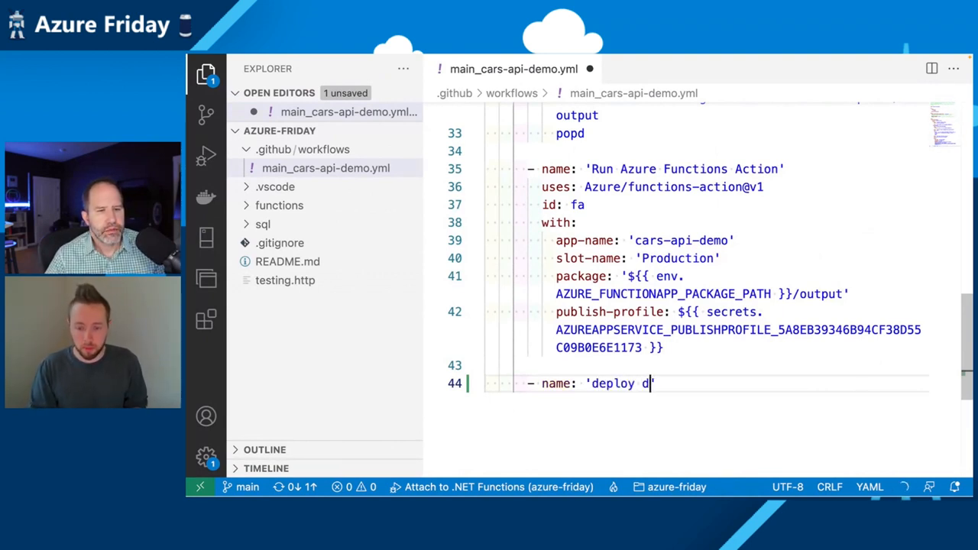
type("atabase'")
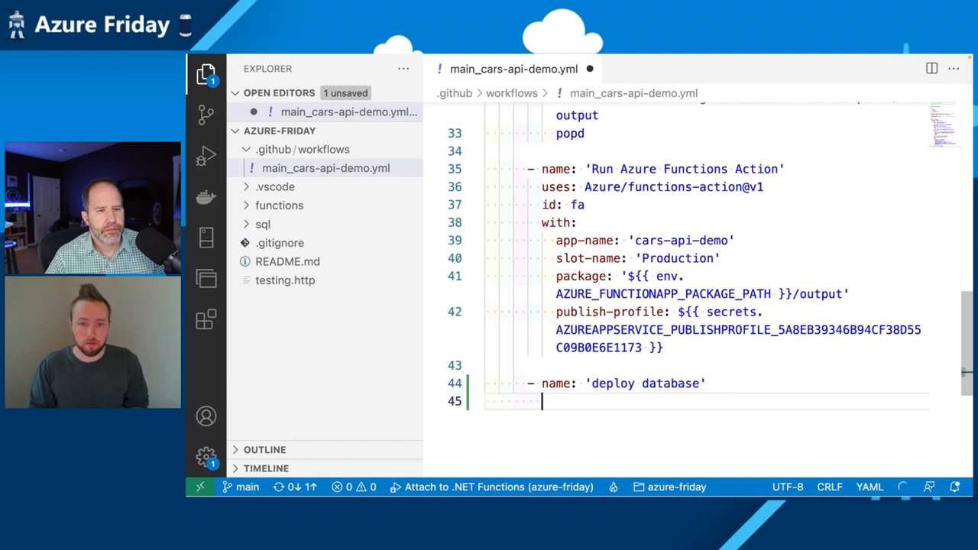
type("uses: Azure/functions-action@v1")
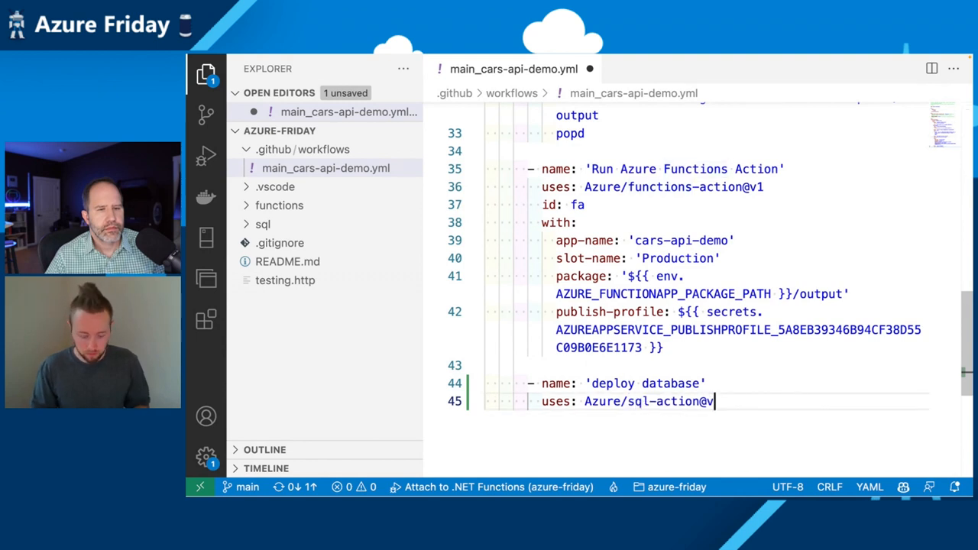
type("2")
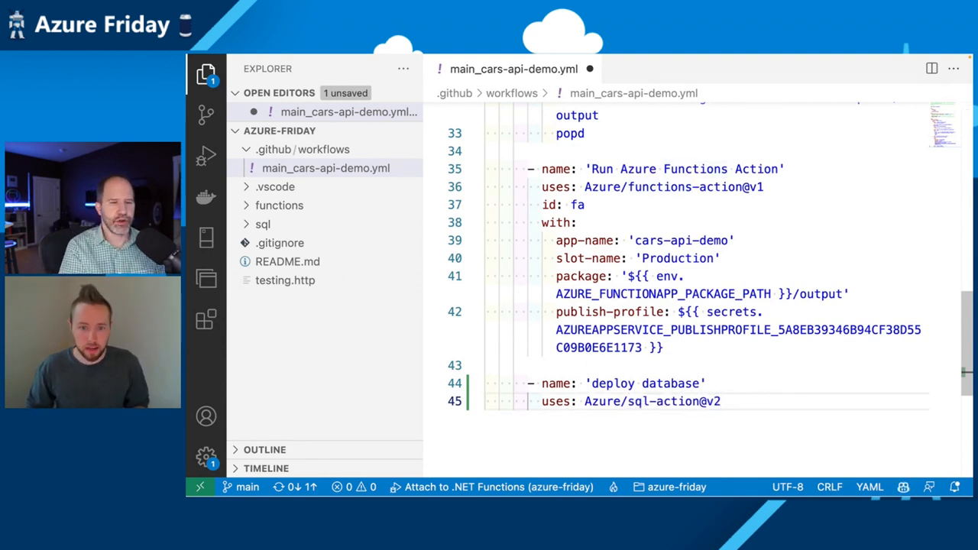
type("with:")
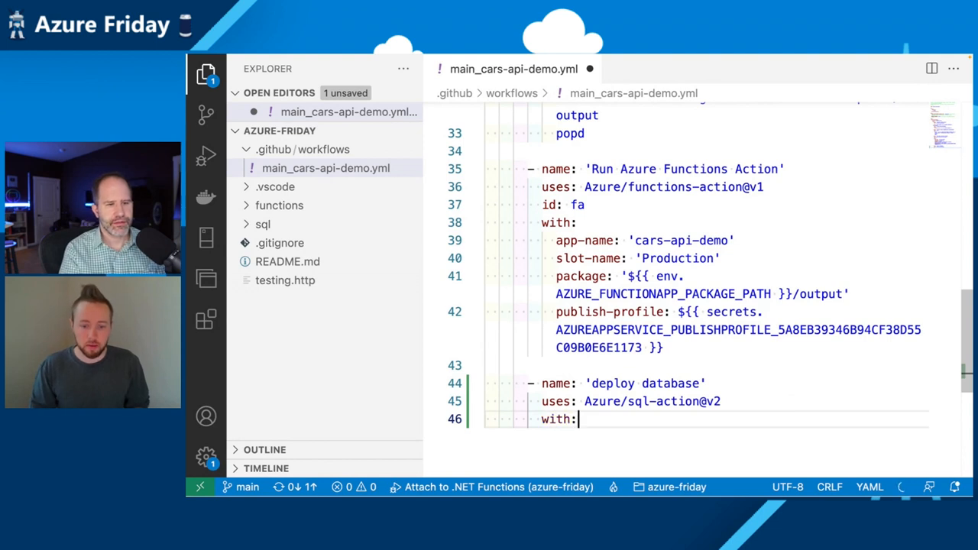
type("server-name: 'cars-api-demo-db'")
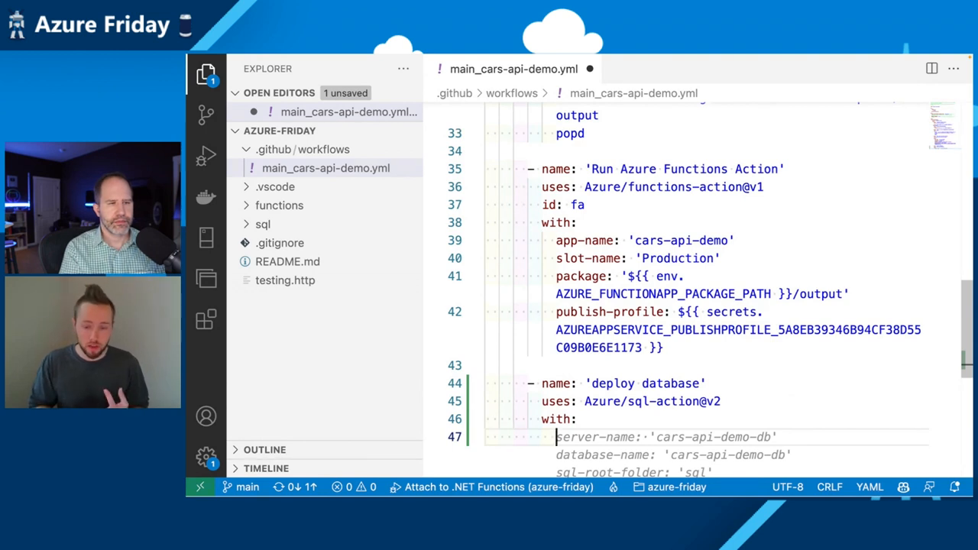
Add connection-string, path sql/cars-demo/cars-demo.sqlproj, and action 'publish' to the step.
type("connection-string:")
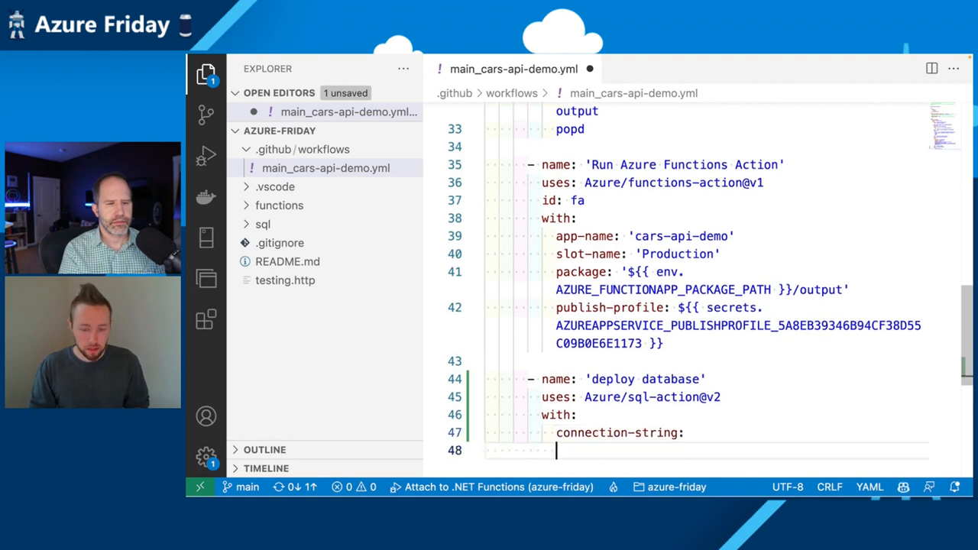
type("path: ''")
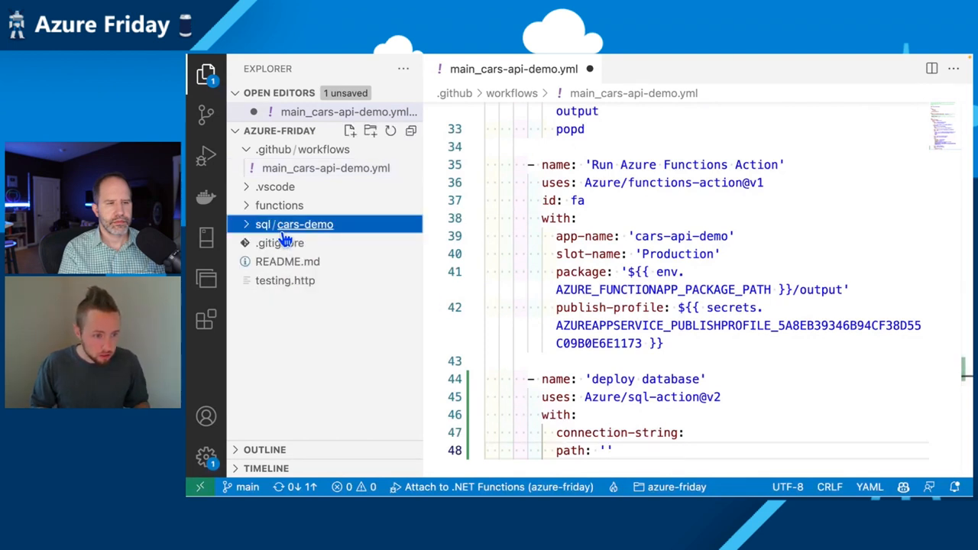
right_click(279, 280)
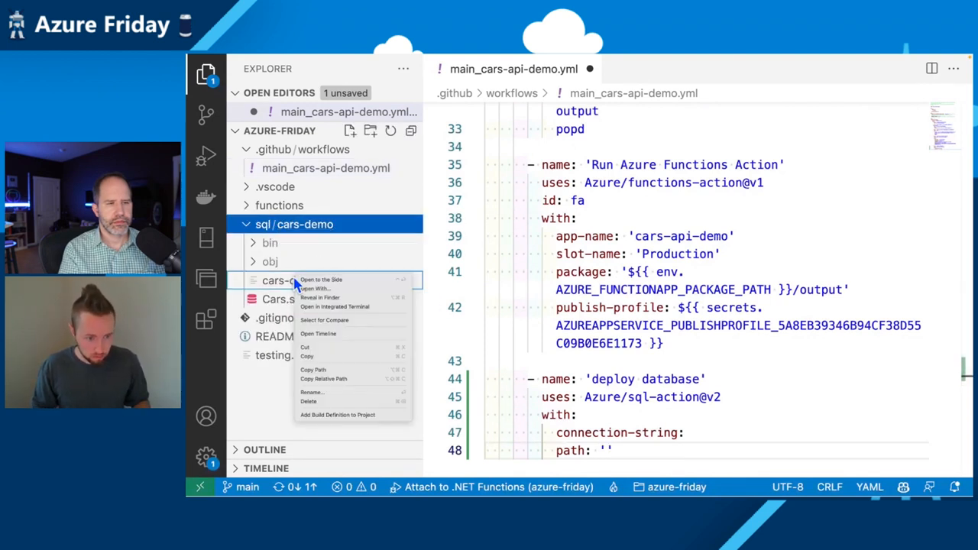
left_click(393, 389)
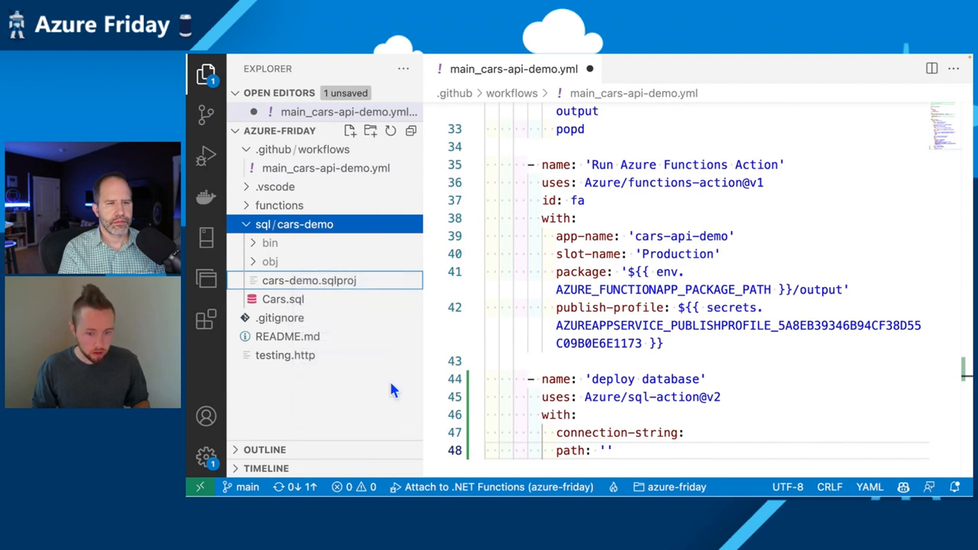
type("sql/cars-demo/cars-demo.sqlproj")
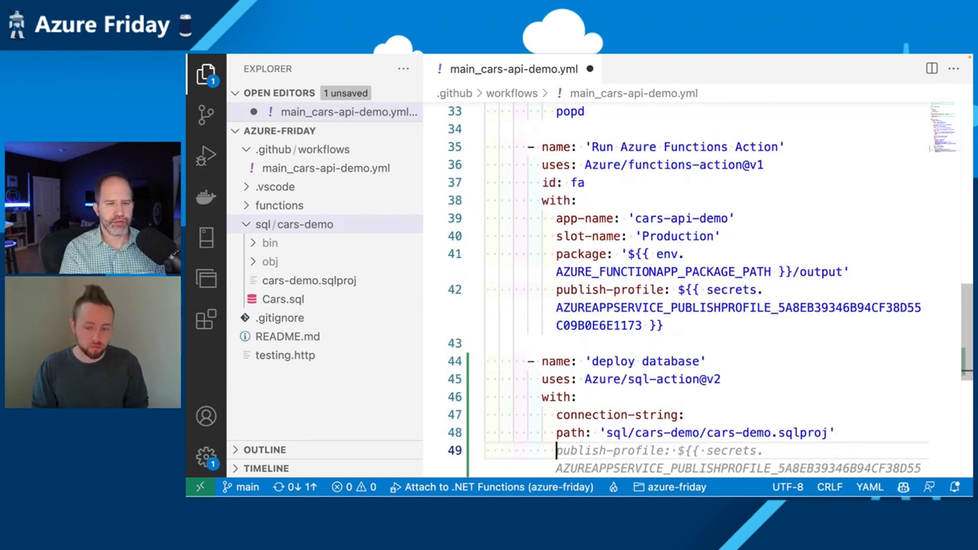
type("action")
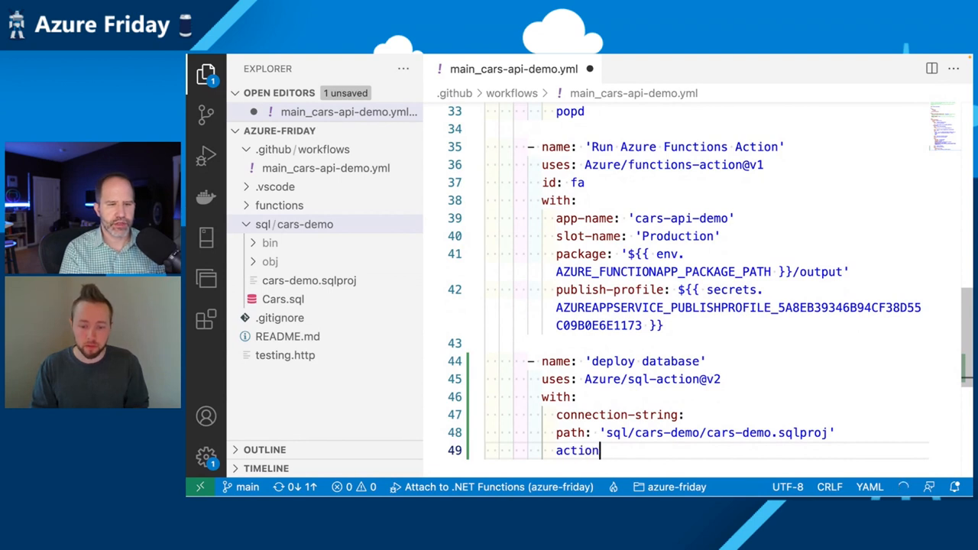
type(": 'publish'")
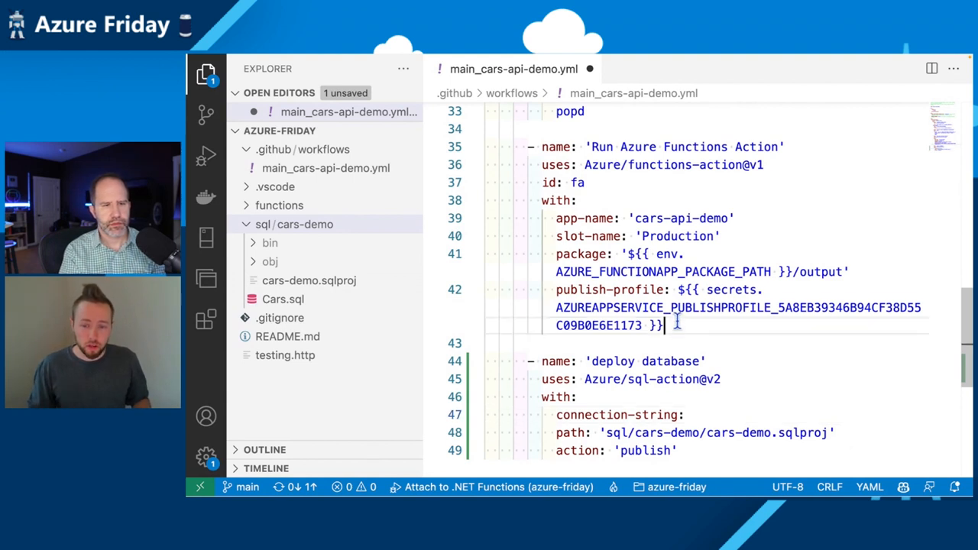
left_click_drag(678, 290, 664, 326)
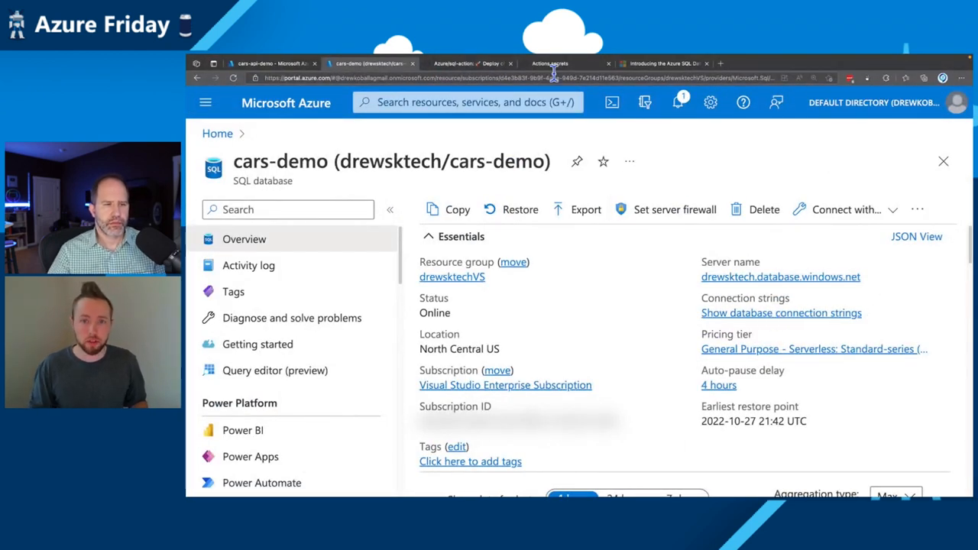
Go to the azure-friday Actions secrets page and scroll to the AZURE_SQL repository secret.
left_click(470, 64)
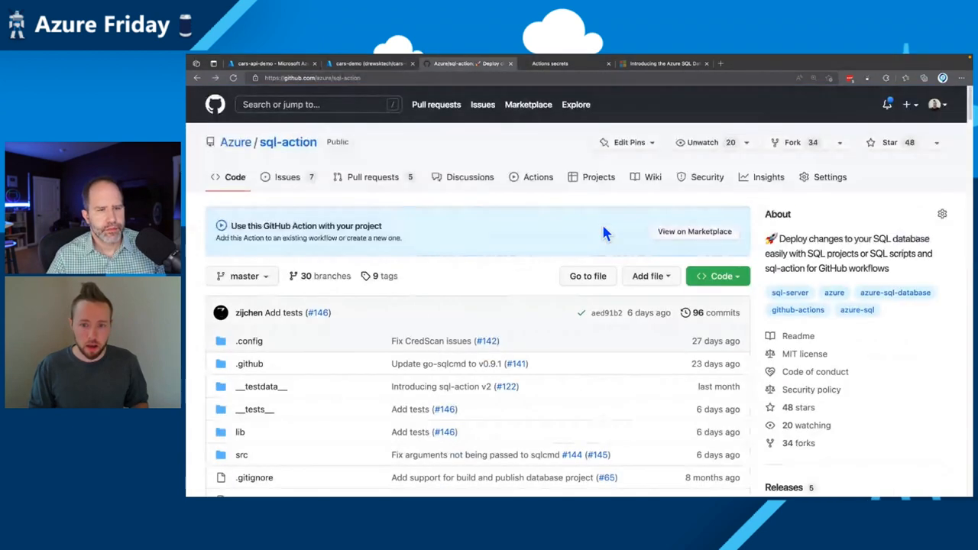
left_click(550, 64)
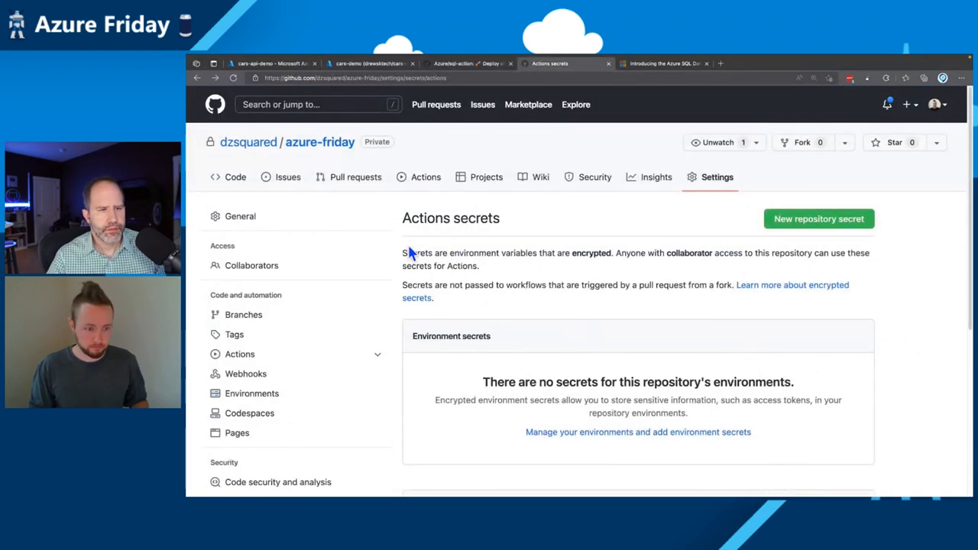
scroll("down", 3)
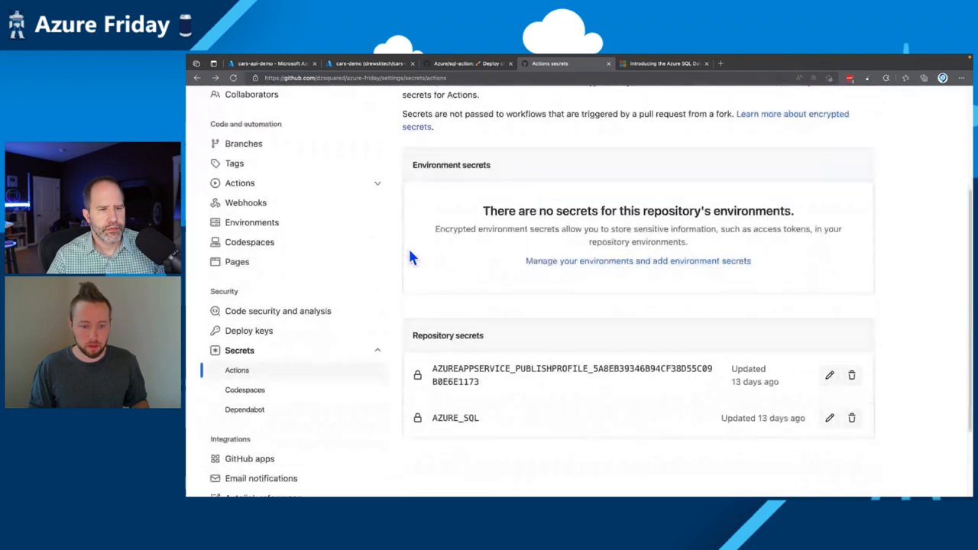
mouse_move(500, 429)
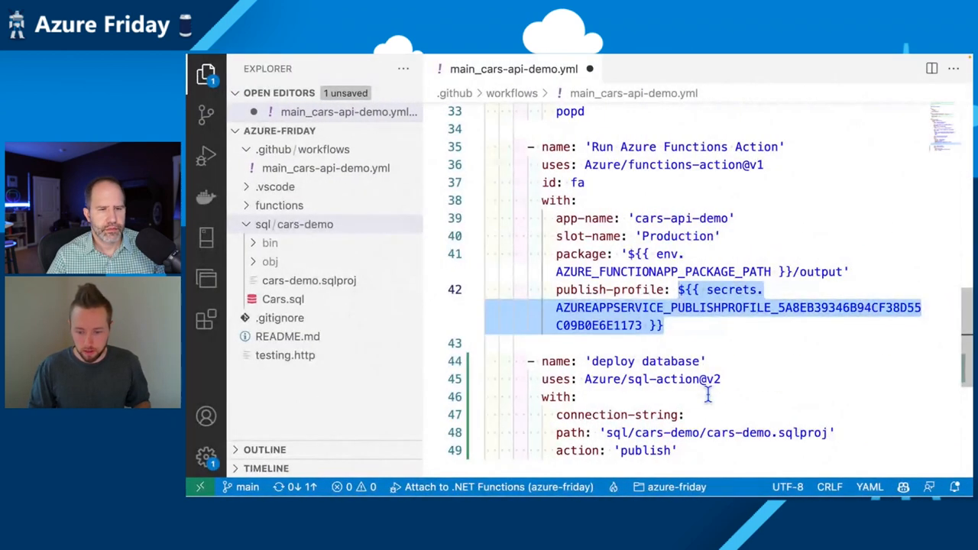
Set connection-string to ${{ secrets.AZURE_SQL }}, shortening the secret name, and save.
type("$")
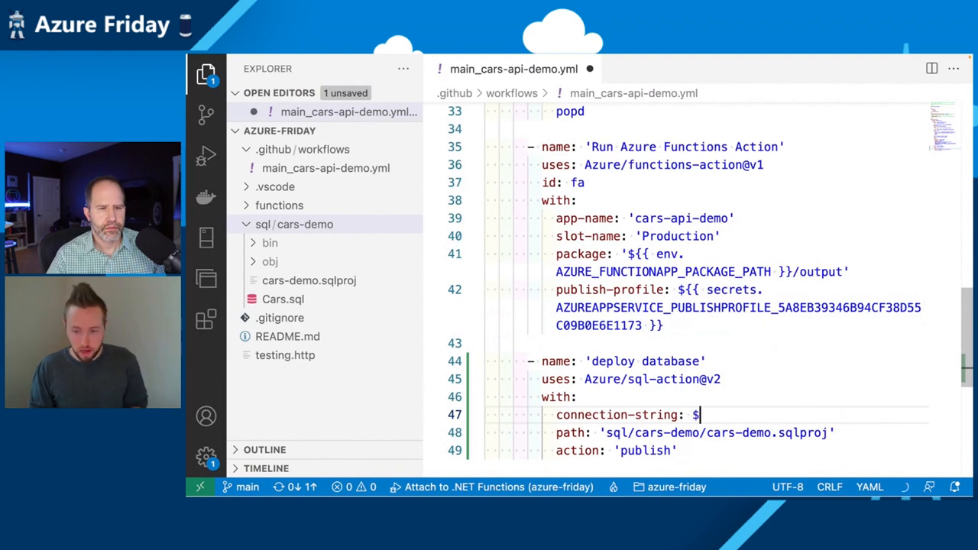
type("{{ secrets.AZURE_SQL_CONNECTION_STRING }}")
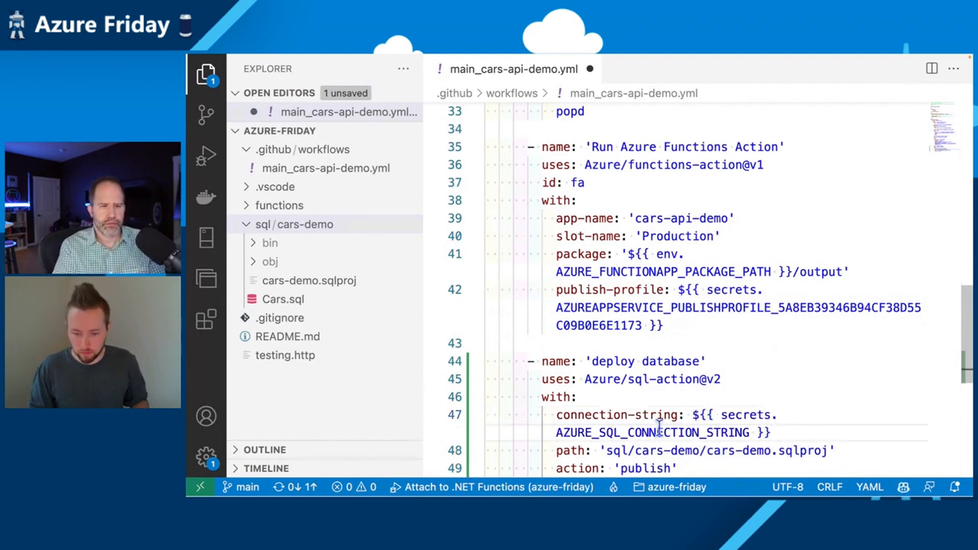
double_click(678, 433)
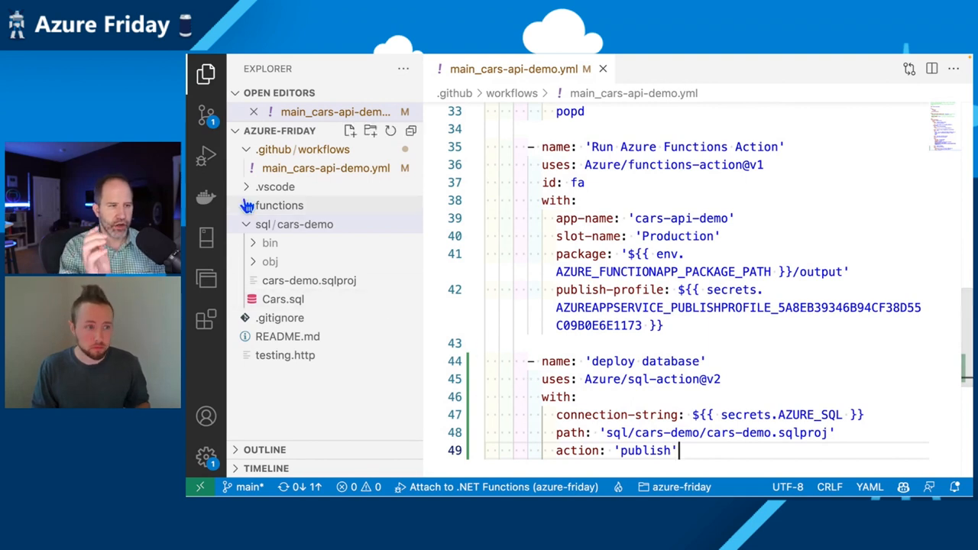
Commit the workflow file with message 'adding pipeline' and sync it to the remote.
left_click(205, 115)
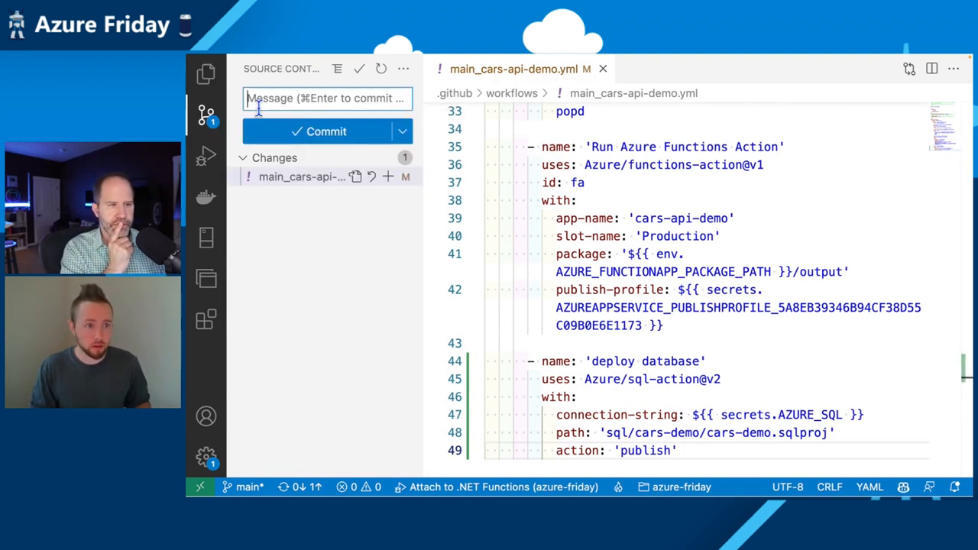
type("adding pipe")
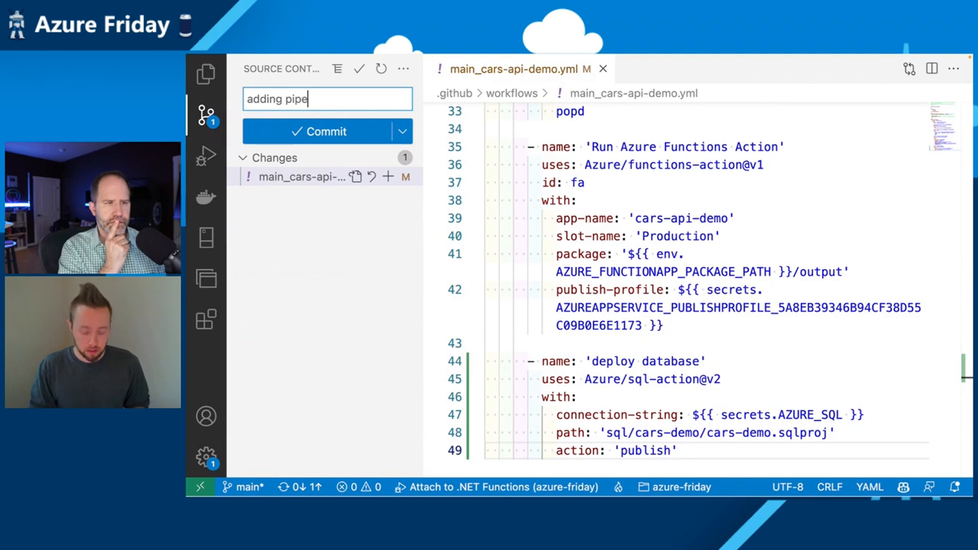
left_click(326, 131)
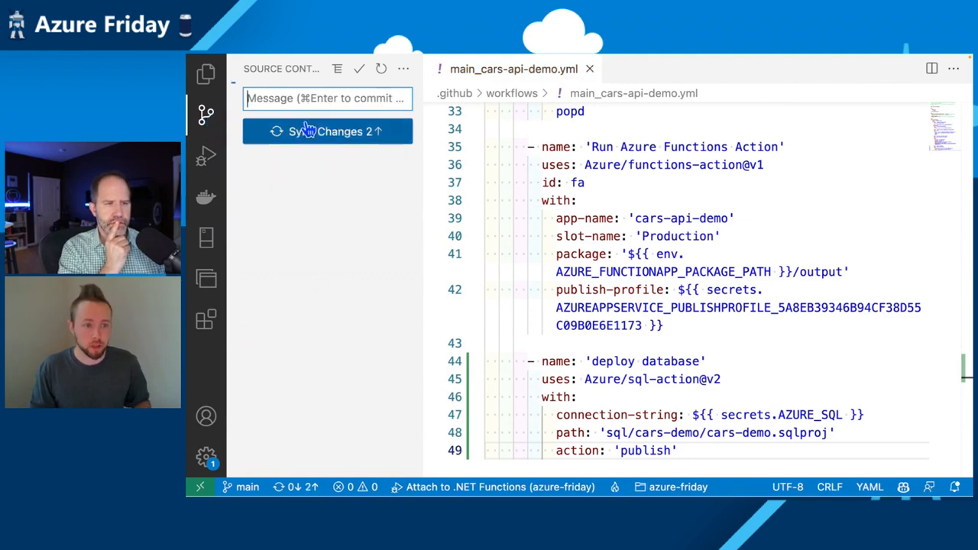
left_click(327, 131)
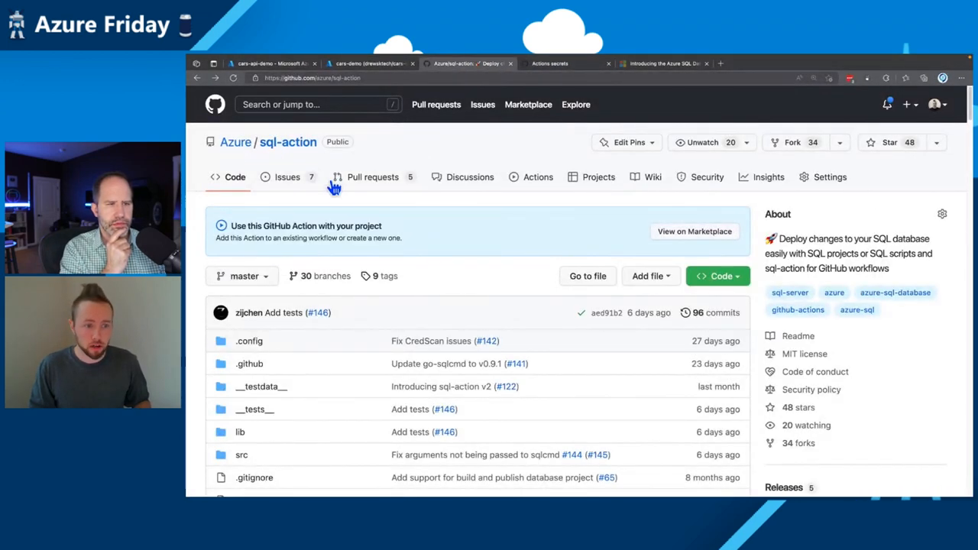
Move from the sql-action README to azure-friday's Actions page showing the queued 'adding pipeline' run.
scroll("down", 3)
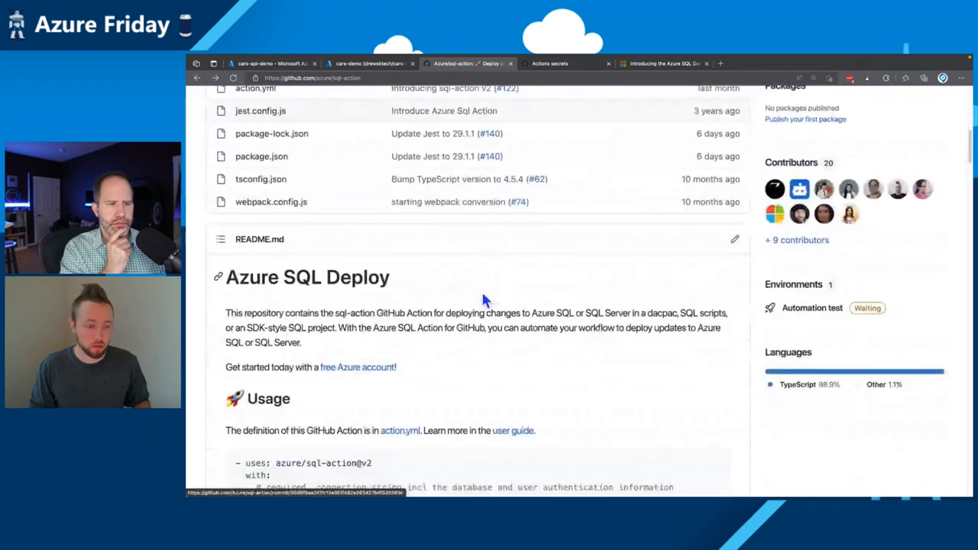
scroll("down", 3)
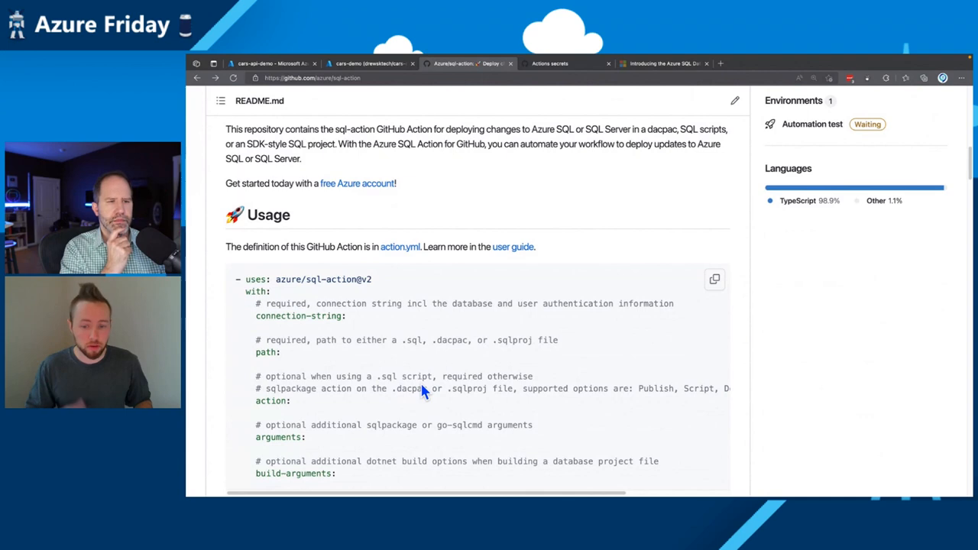
left_click(565, 64)
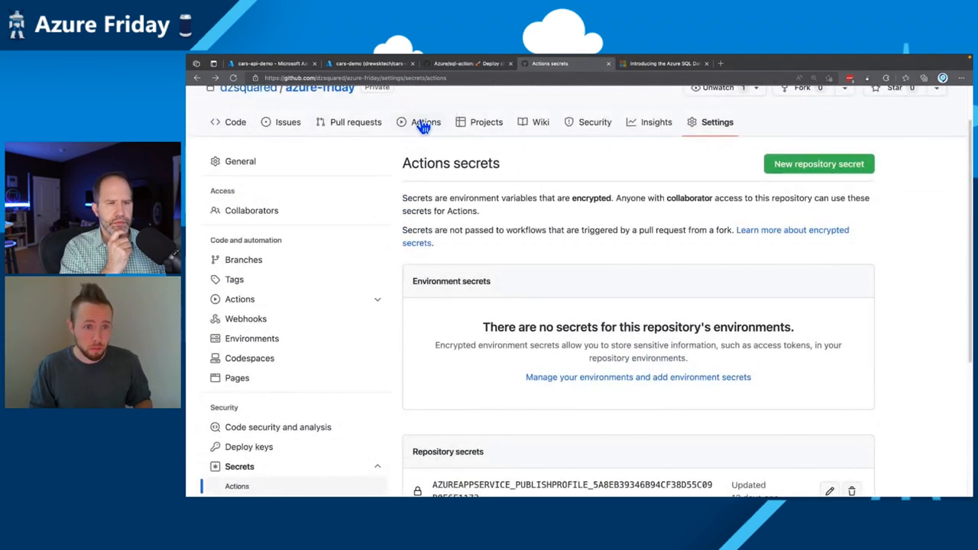
left_click(425, 121)
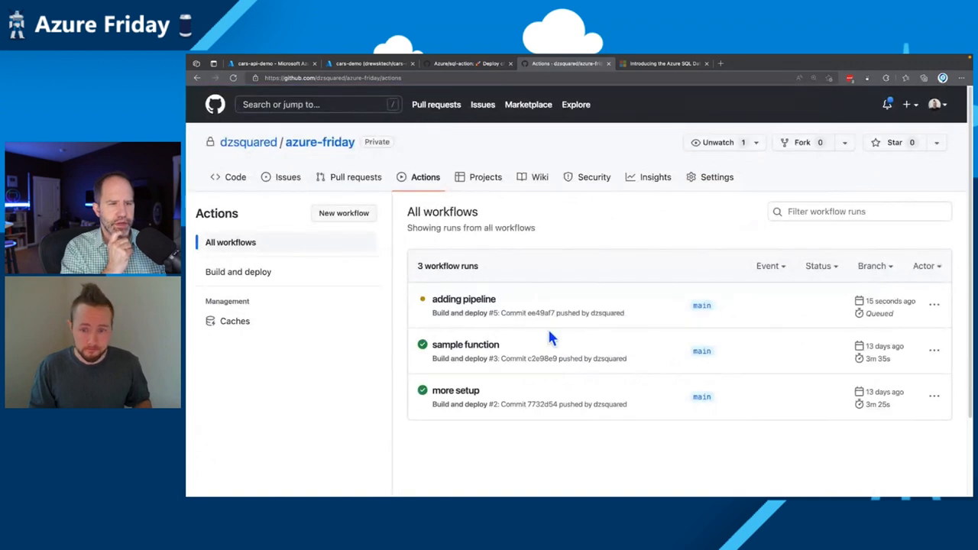
mouse_move(611, 274)
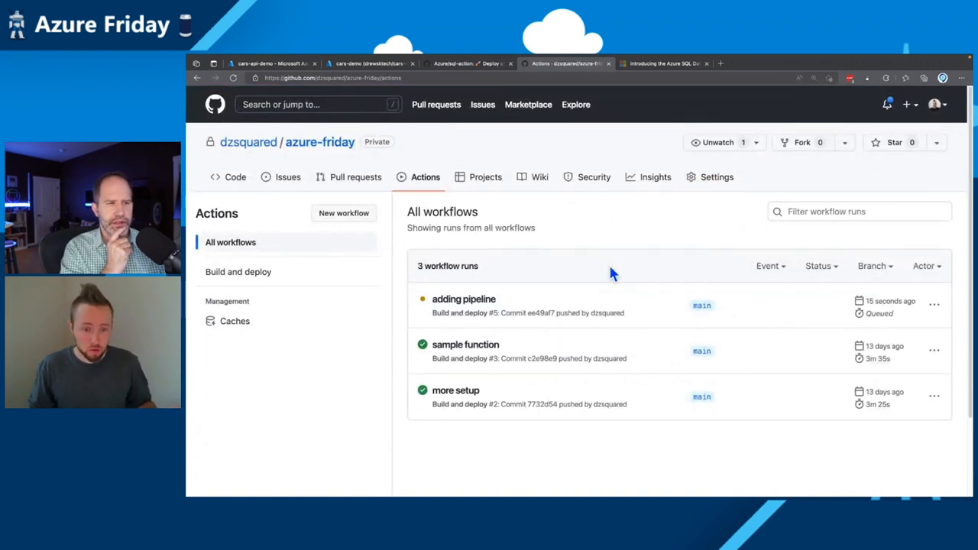